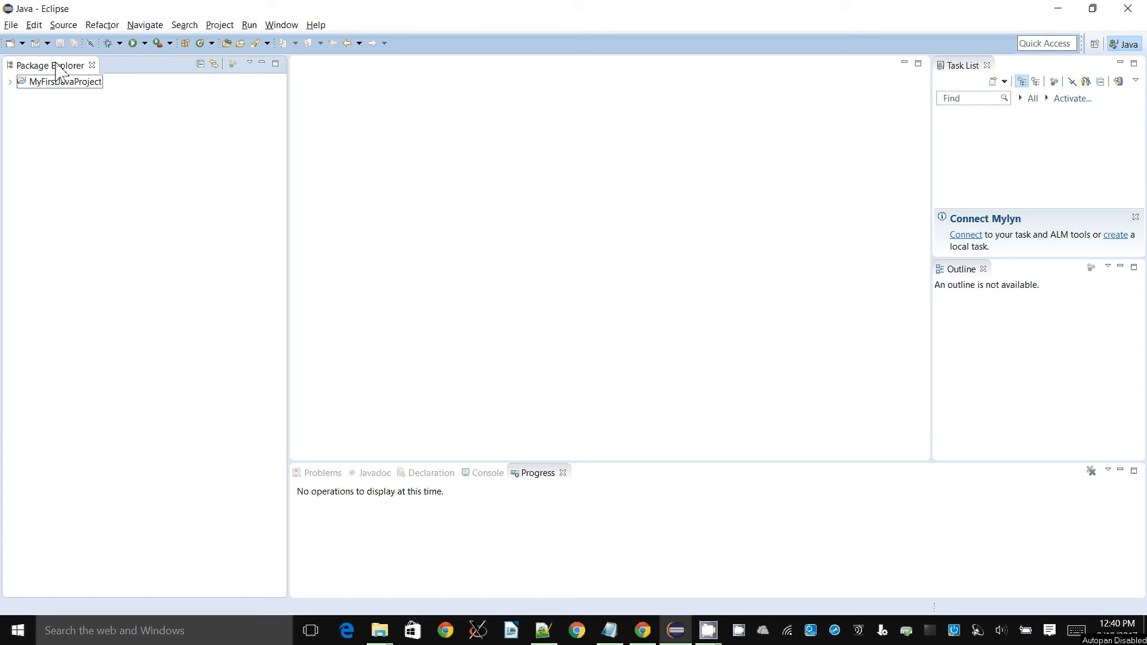
- Create a Java project named IFDemo from File > New > Java Project
left_click(11, 24)
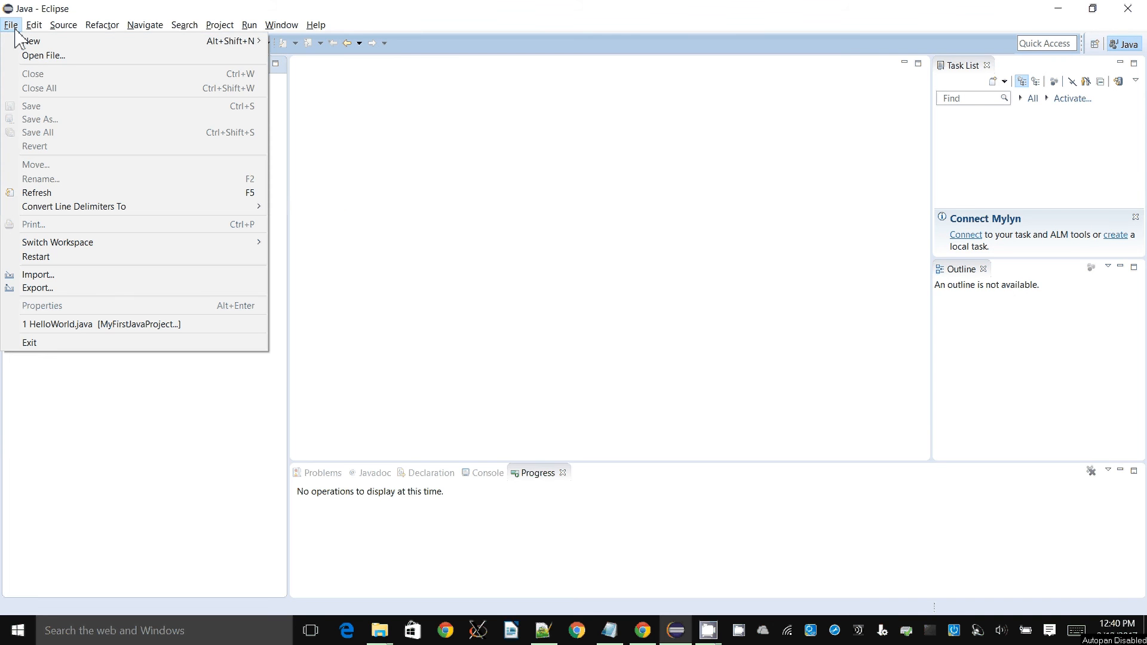
mouse_move(30, 40)
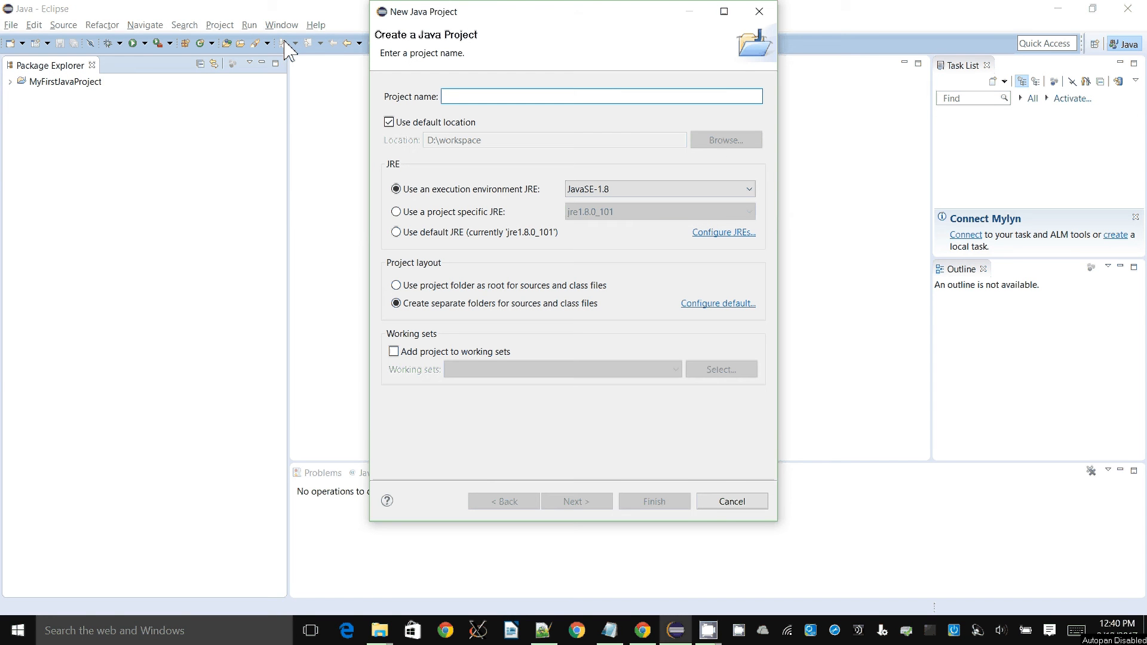
left_click(600, 95)
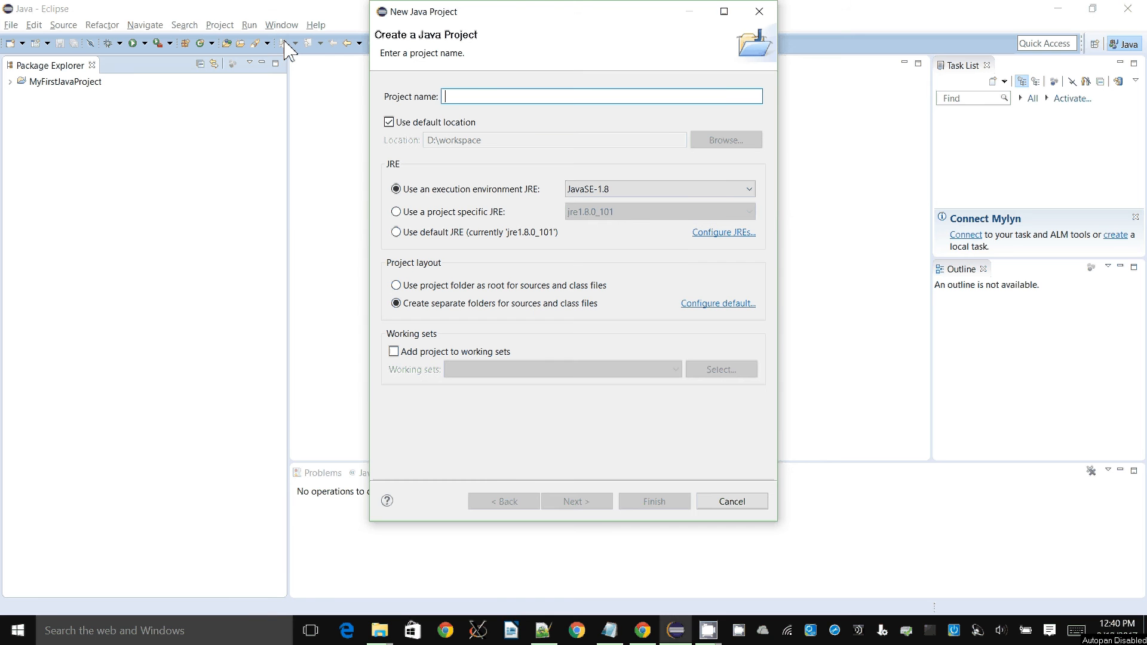
type("IF")
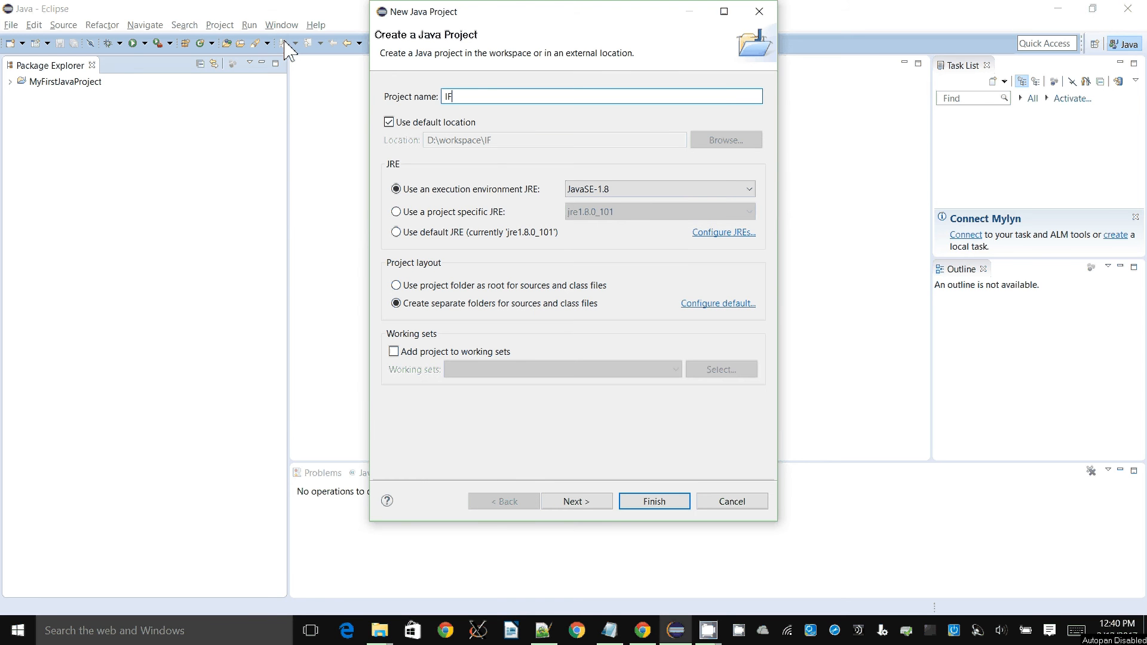
type("Demo")
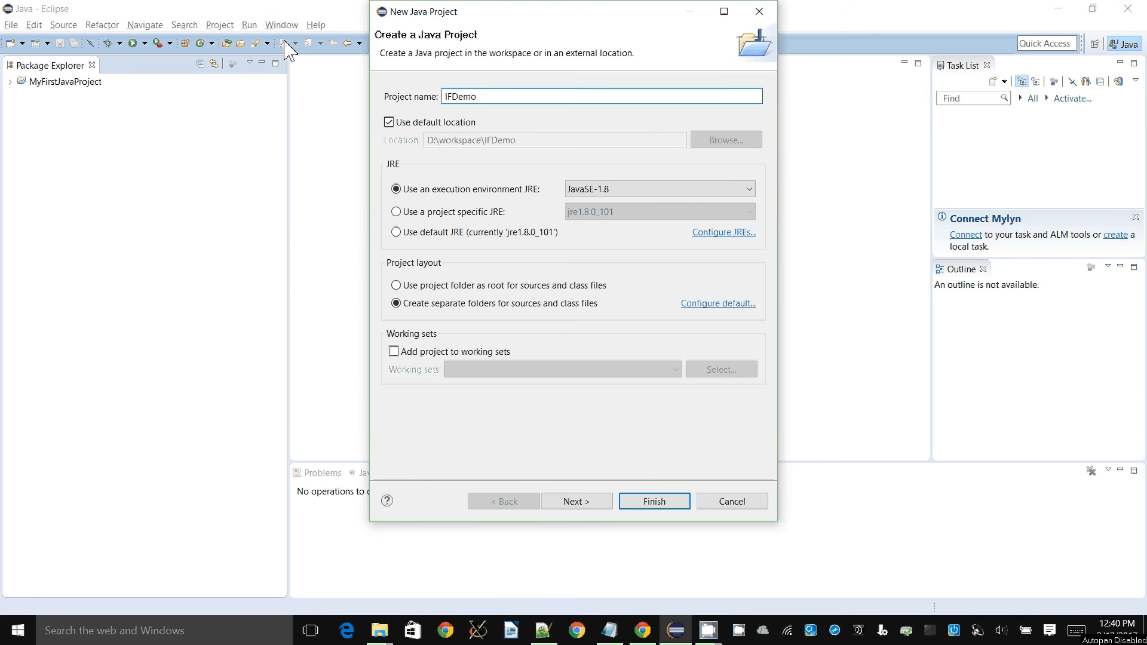
left_click(652, 501)
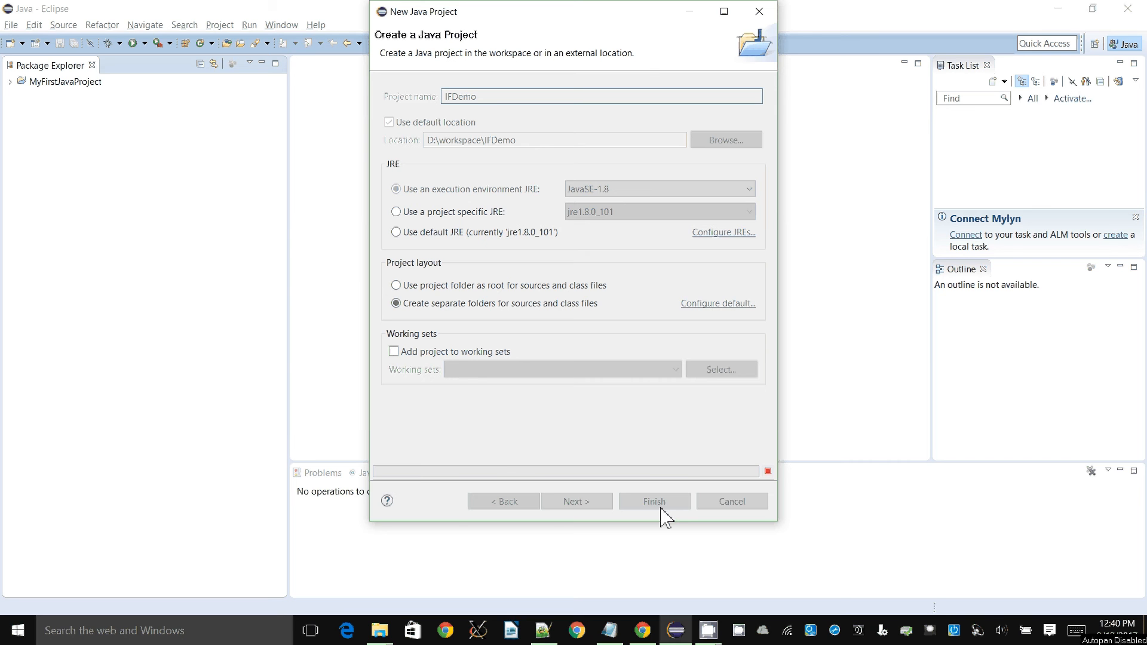
left_click(652, 501)
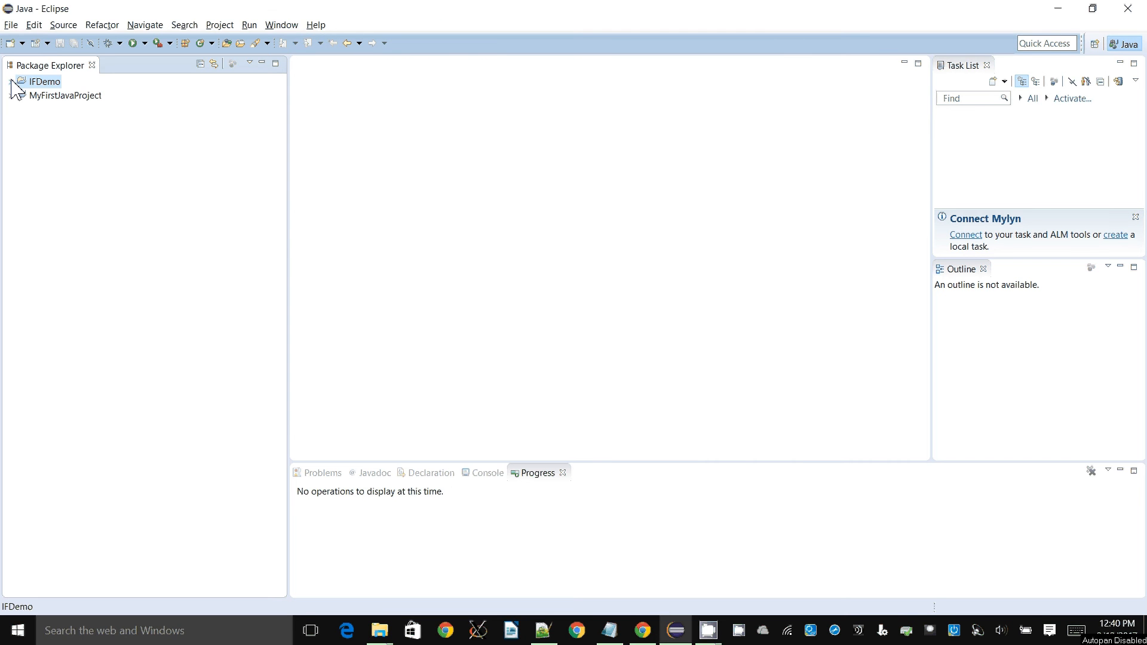
- Add an IFDemo class to src with the main method stub ticked
left_click(11, 81)
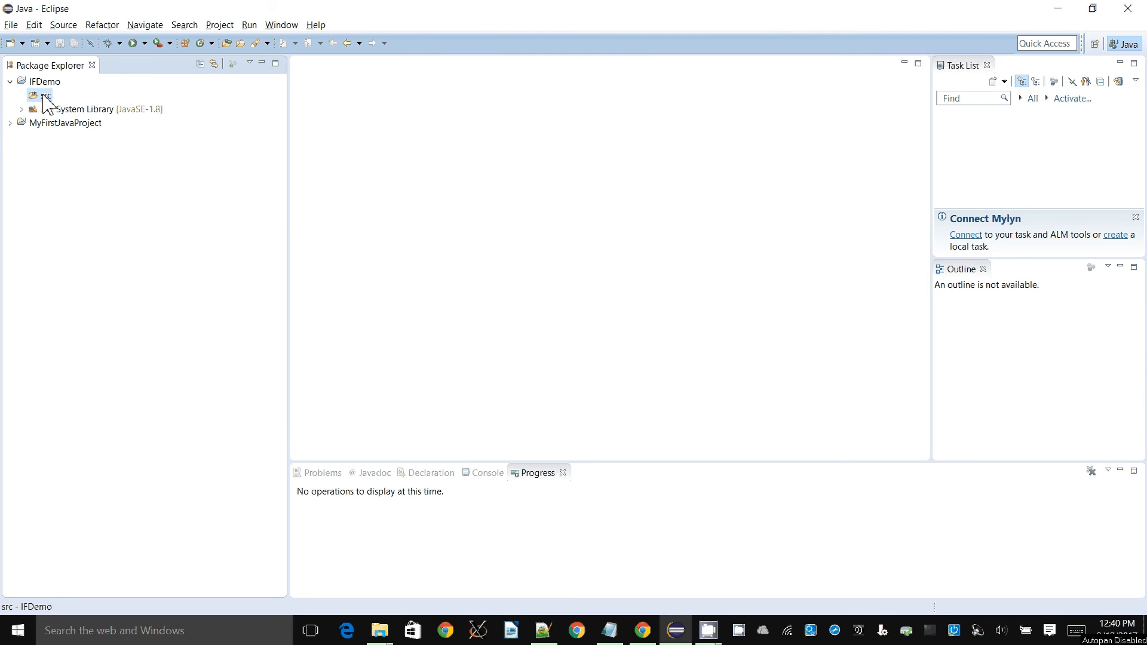
right_click(45, 95)
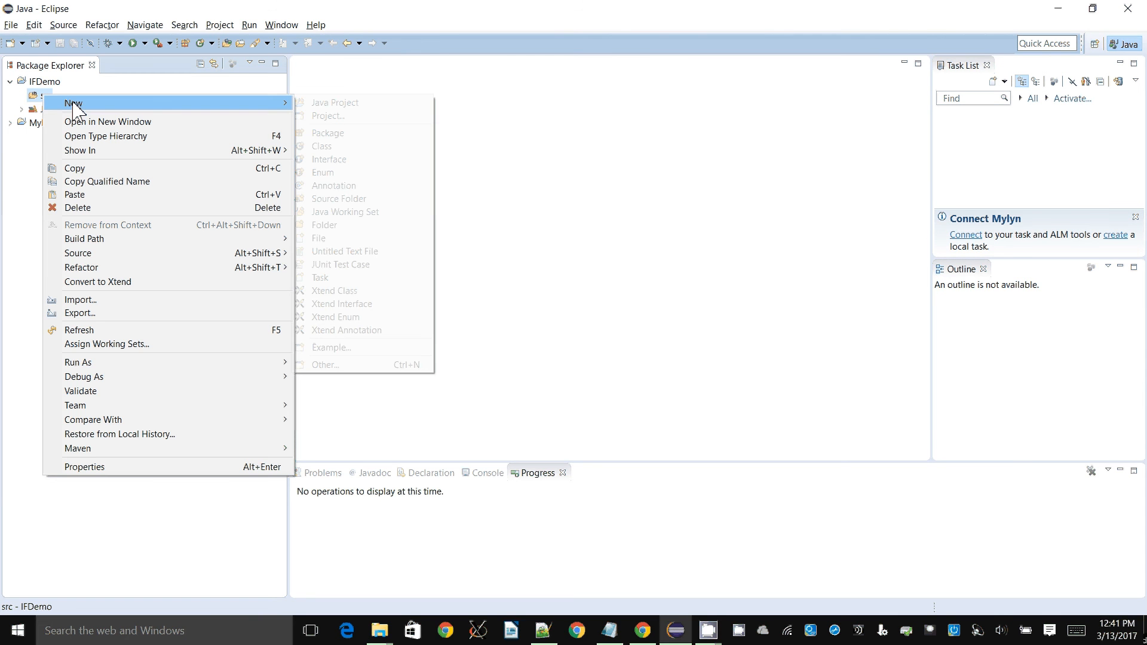
mouse_move(322, 146)
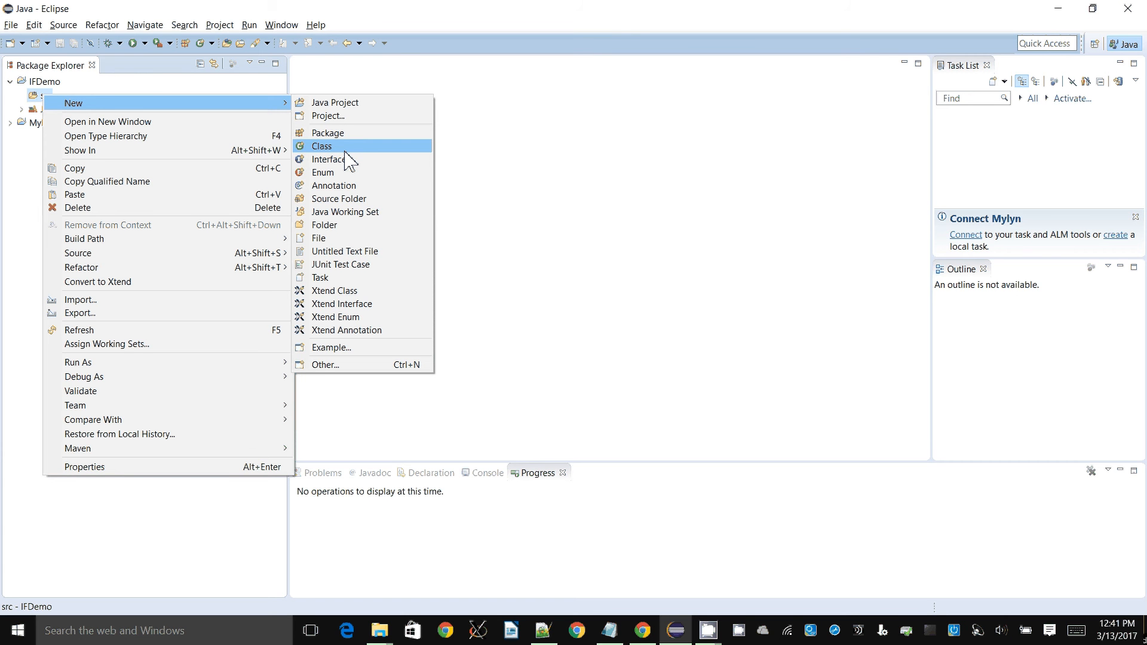
left_click(321, 146)
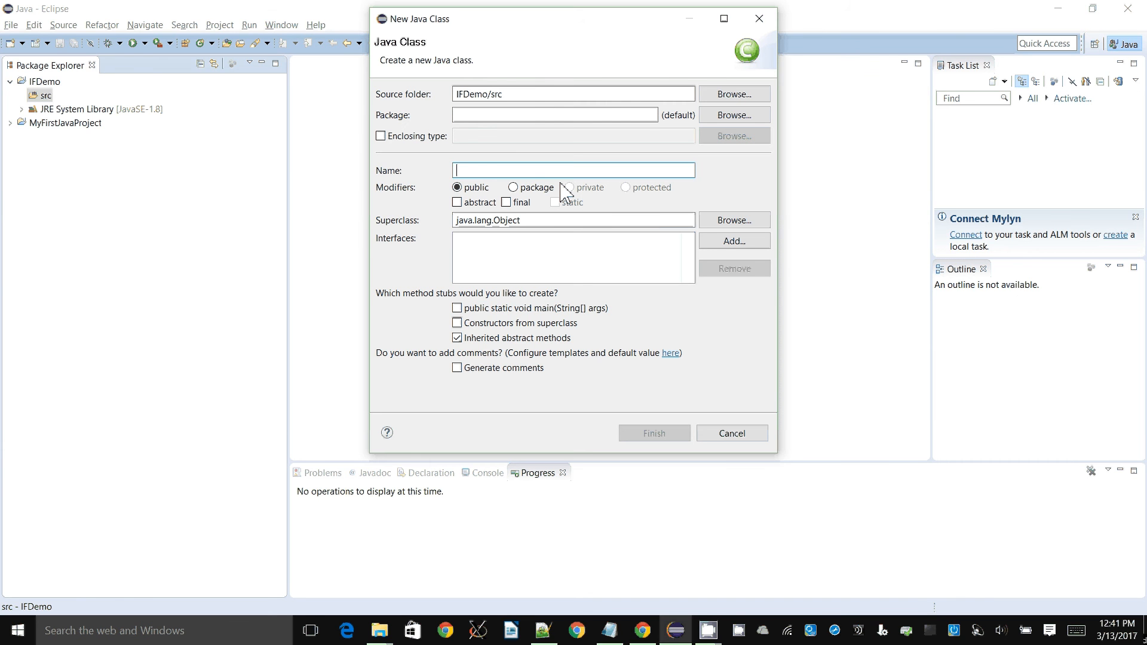
type("IFDemo")
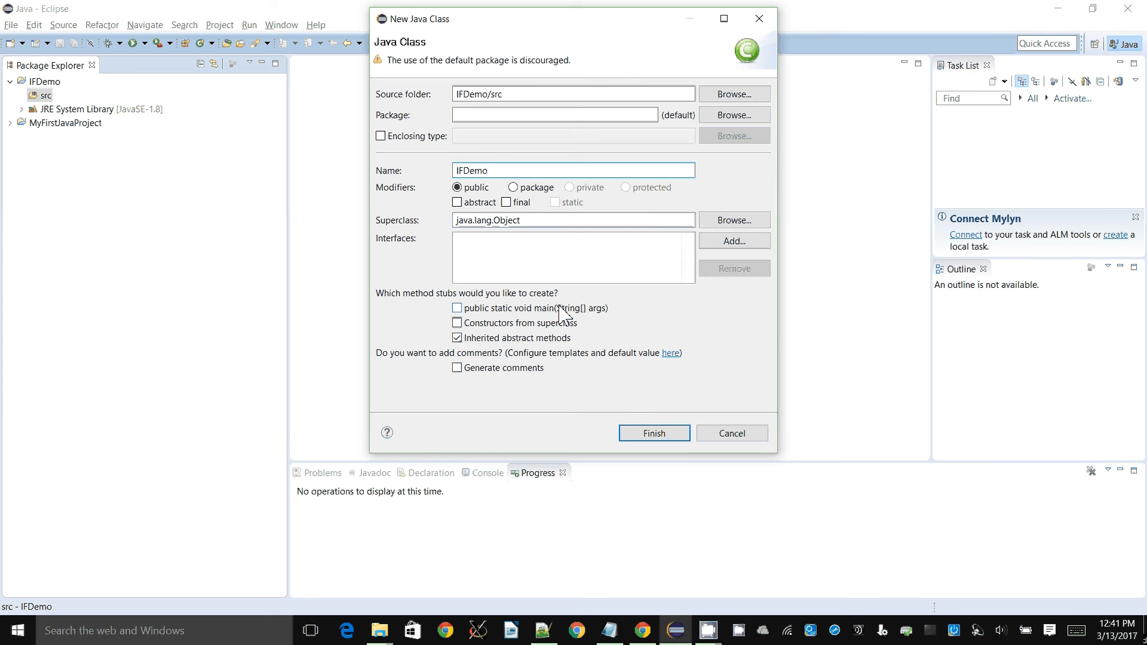
left_click(457, 308)
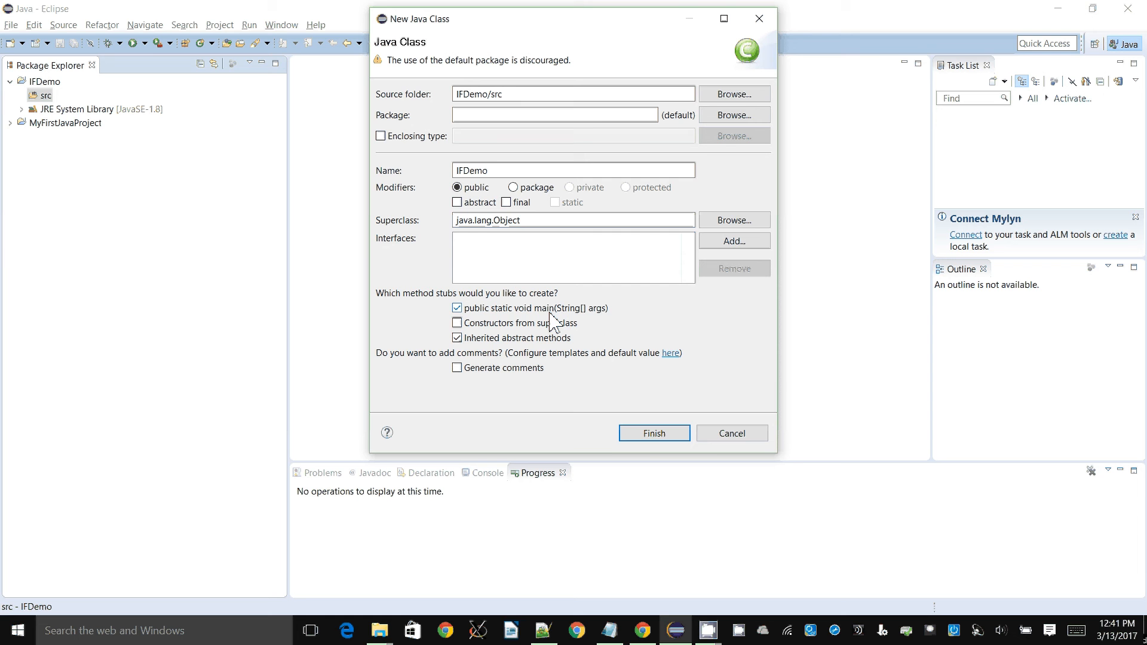
left_click(653, 433)
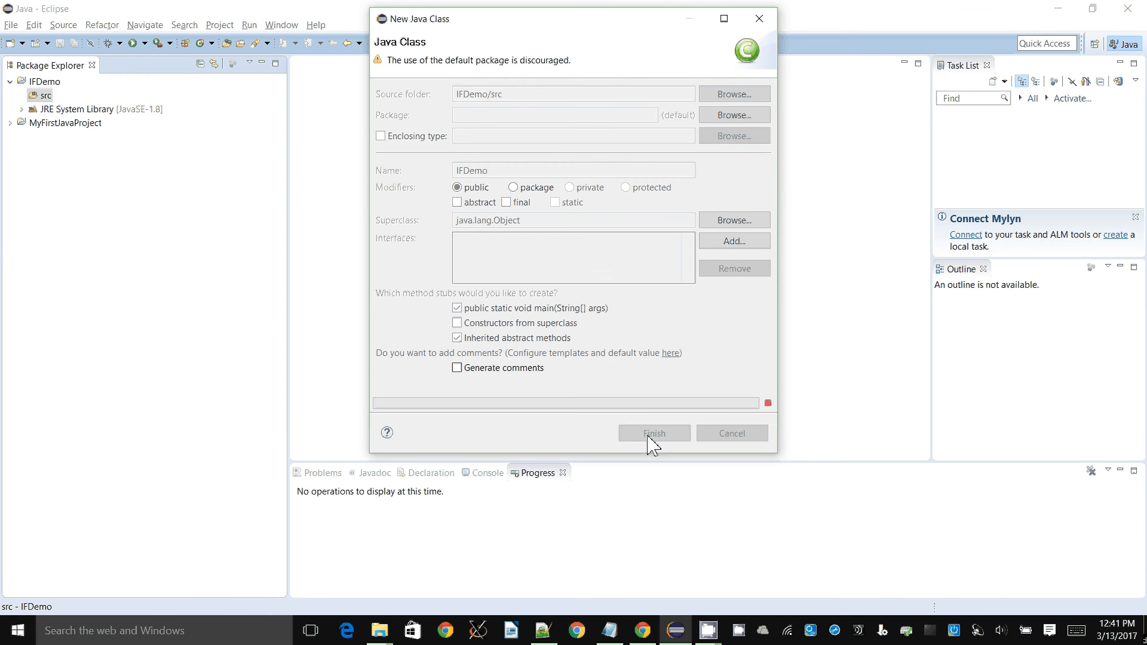
left_click(652, 432)
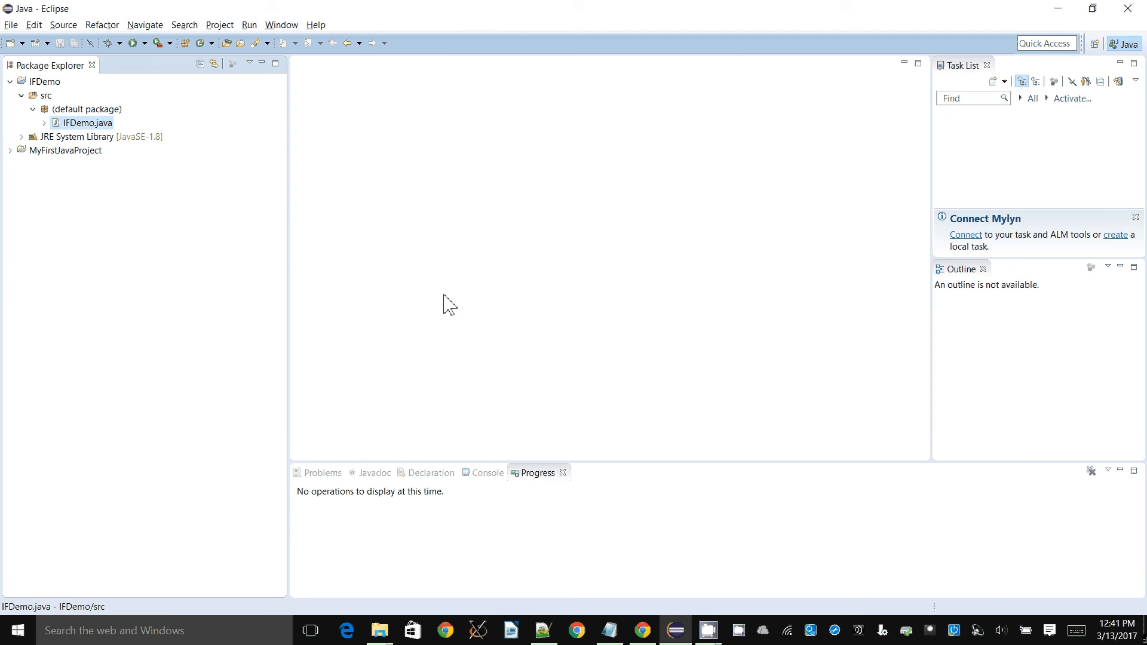
- Open IFDemo.java and delete the TODO comment inside main
double_click(88, 122)
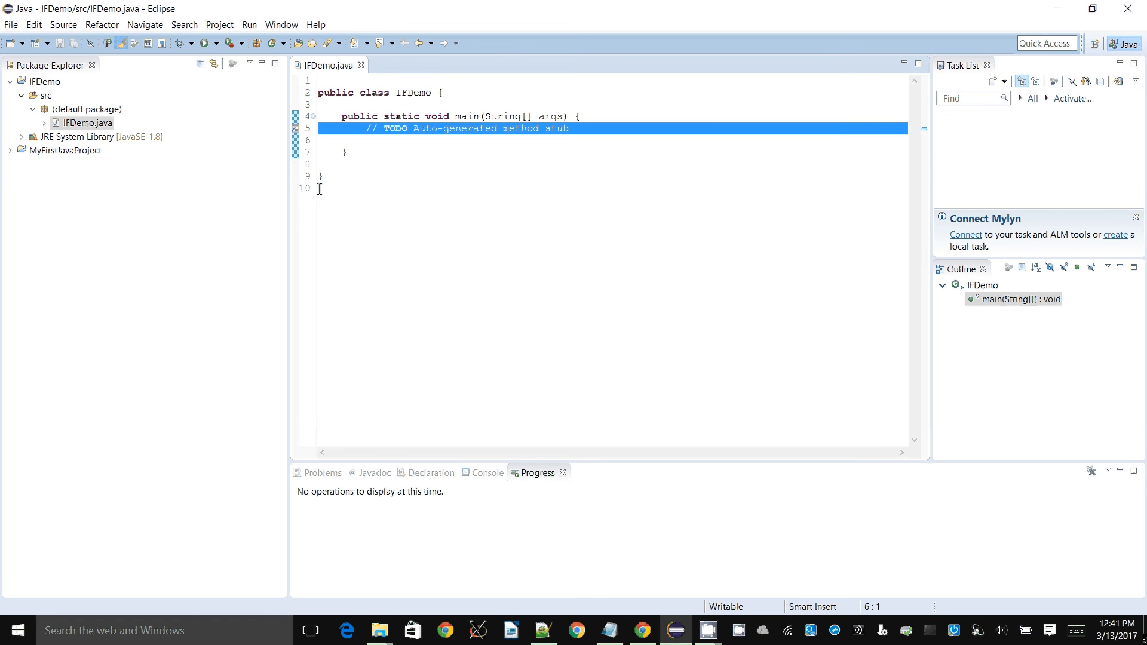
key("Delete")
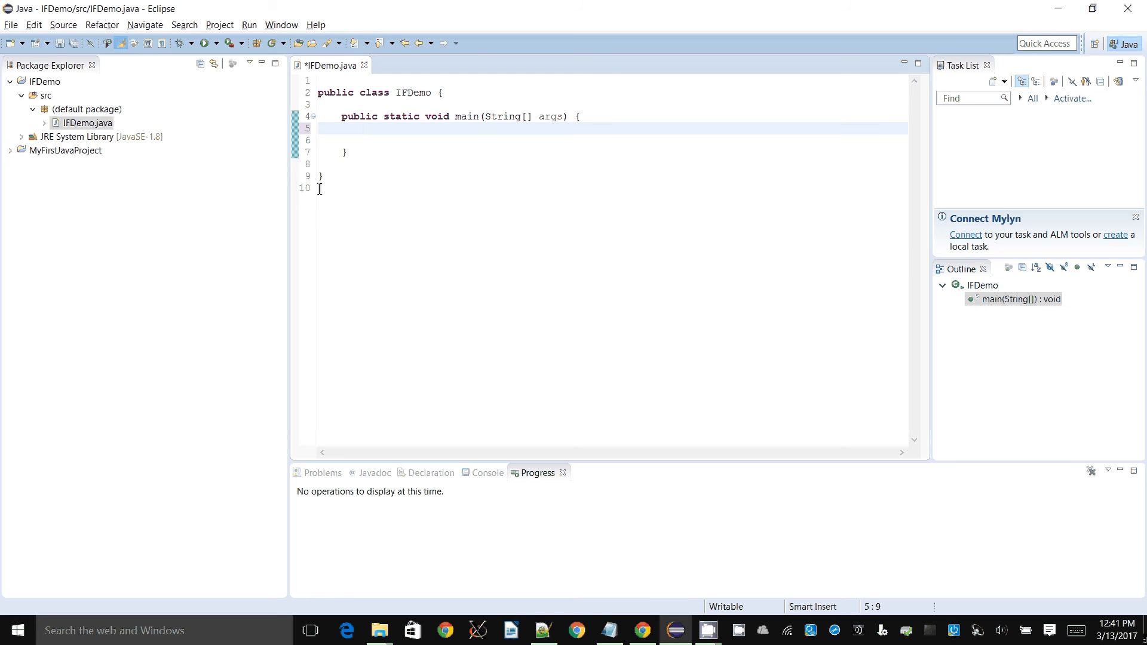
left_click(365, 128)
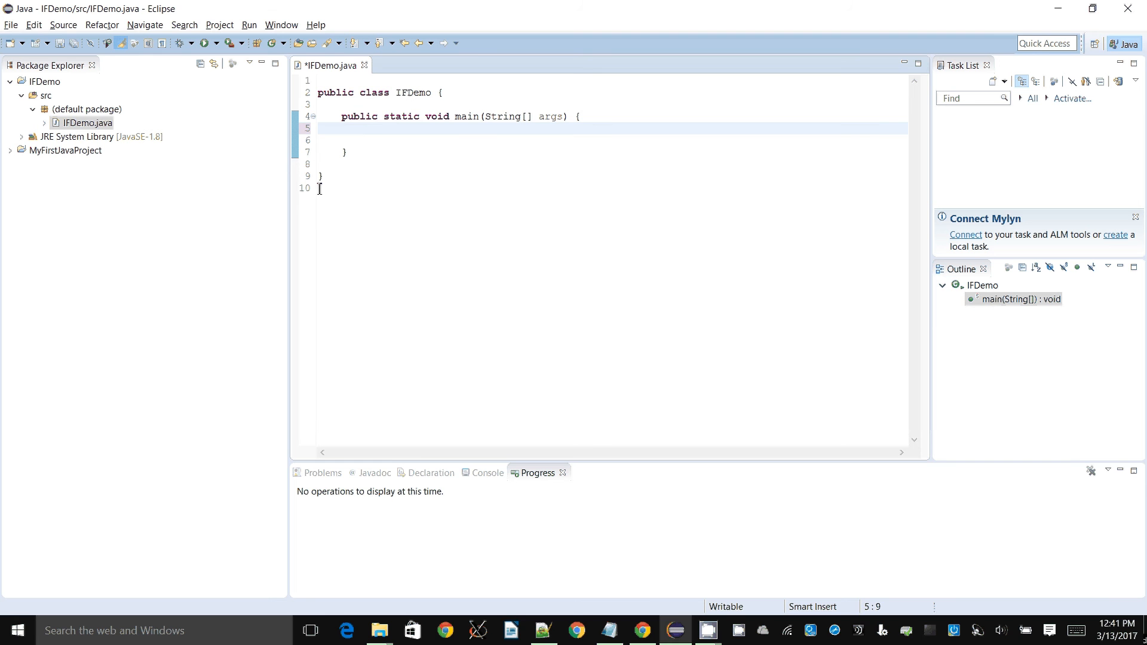
- Declare int num1 and int num2, then assign num1=4 and num2=7
left_click(366, 128)
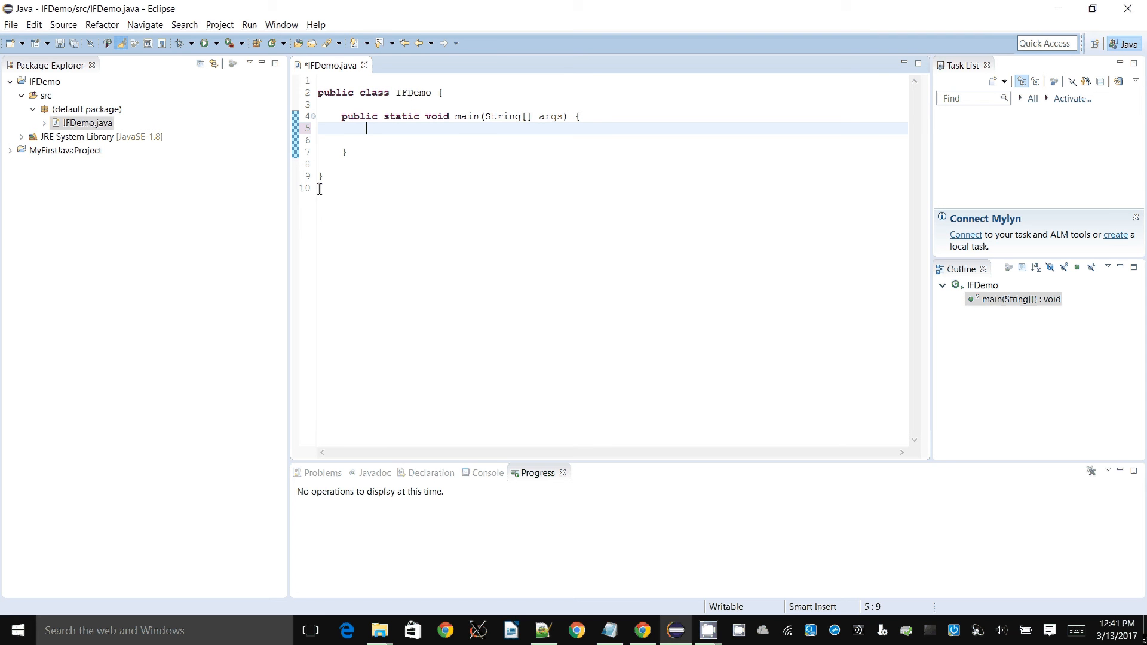
type("int")
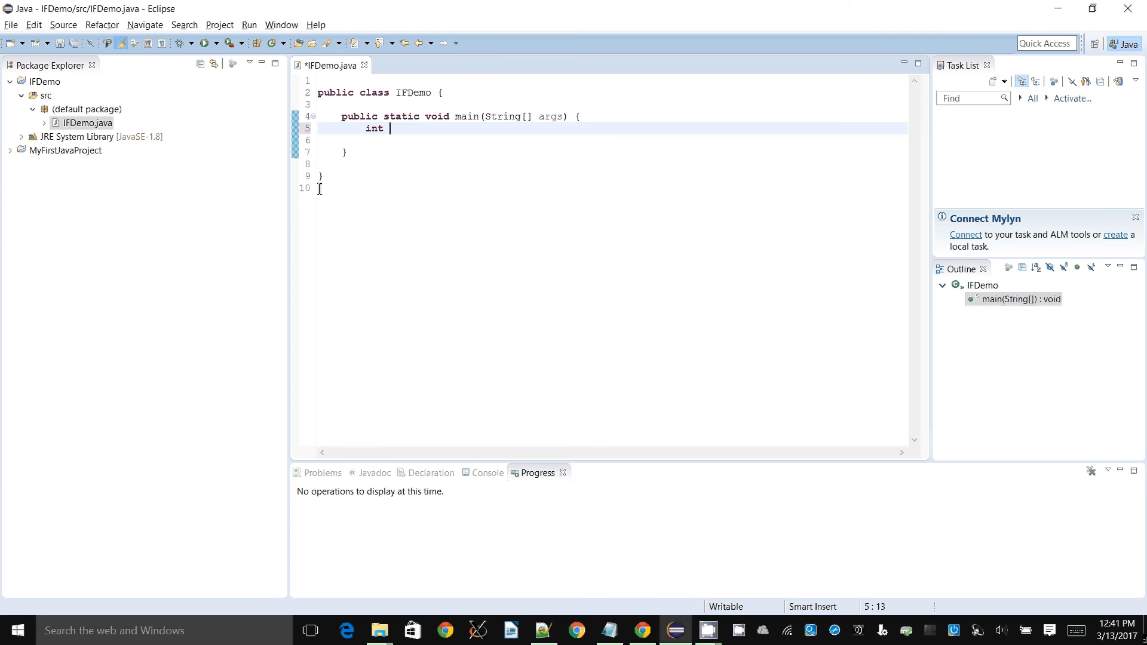
type("n")
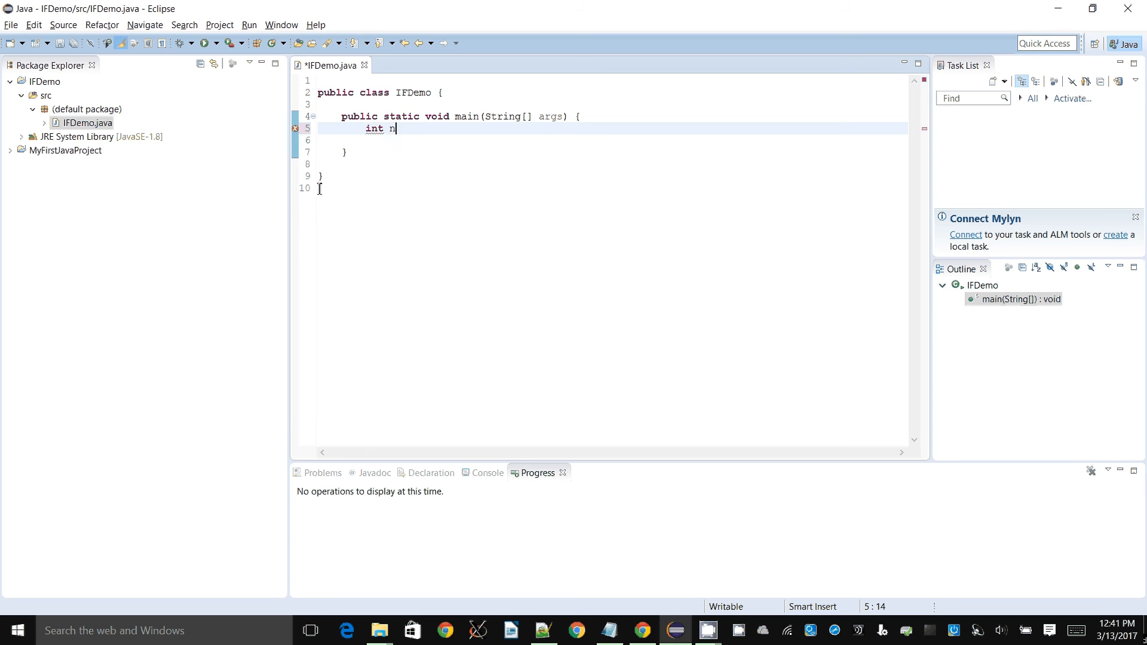
type("um1;")
left_click(609, 139)
type("int num2;")
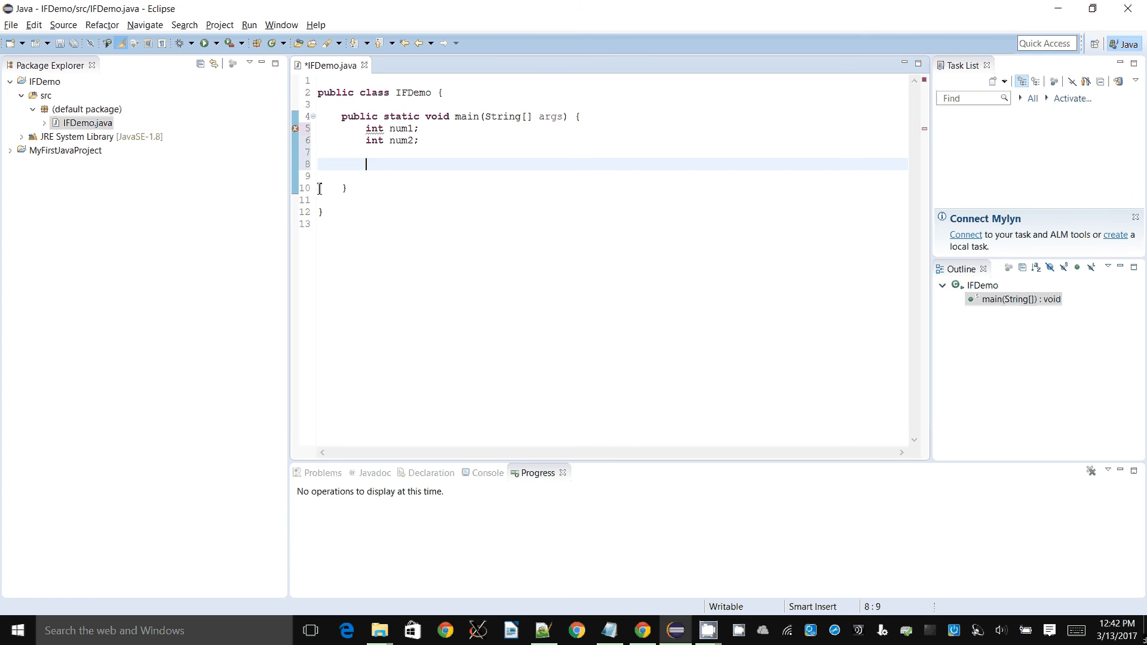
type("num1=")
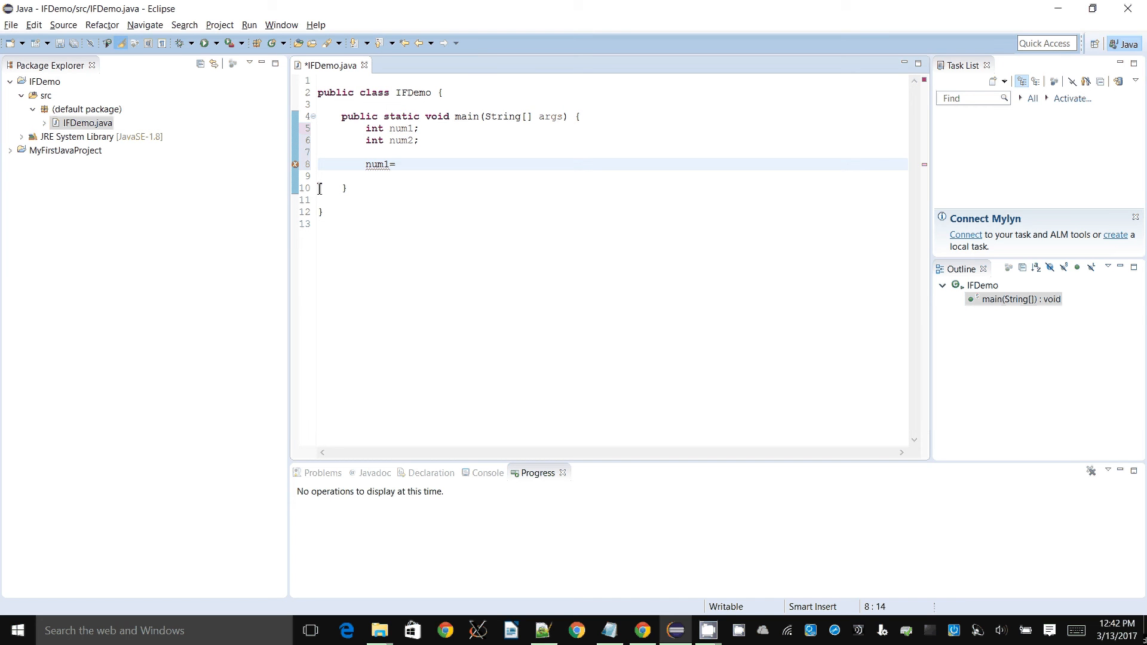
type("4")
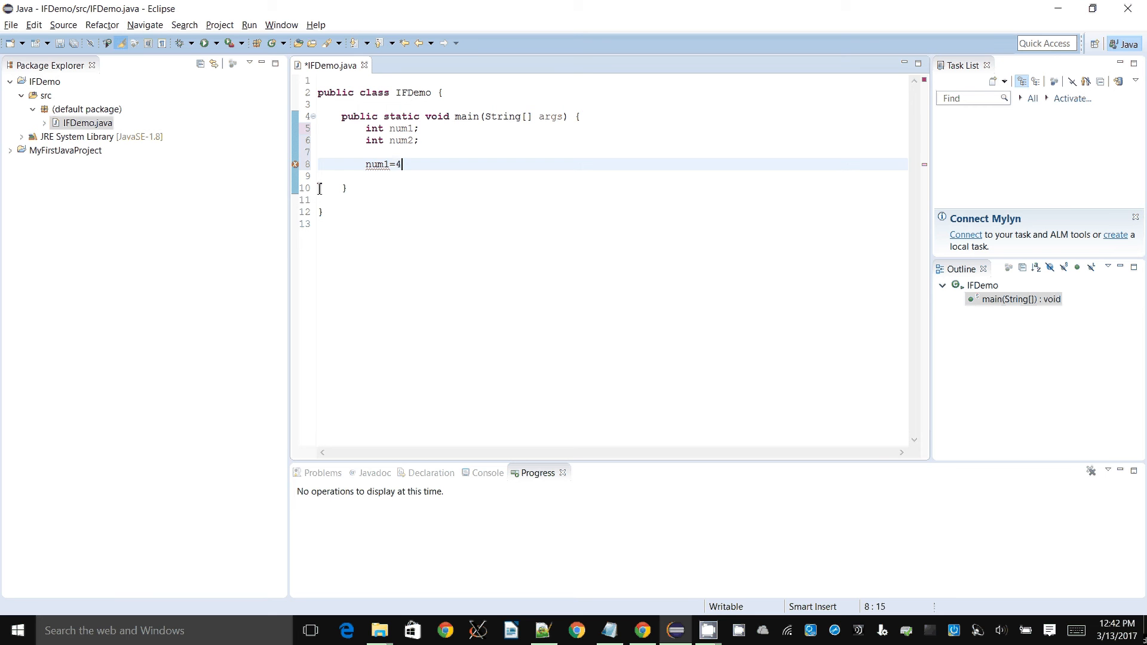
type(";")
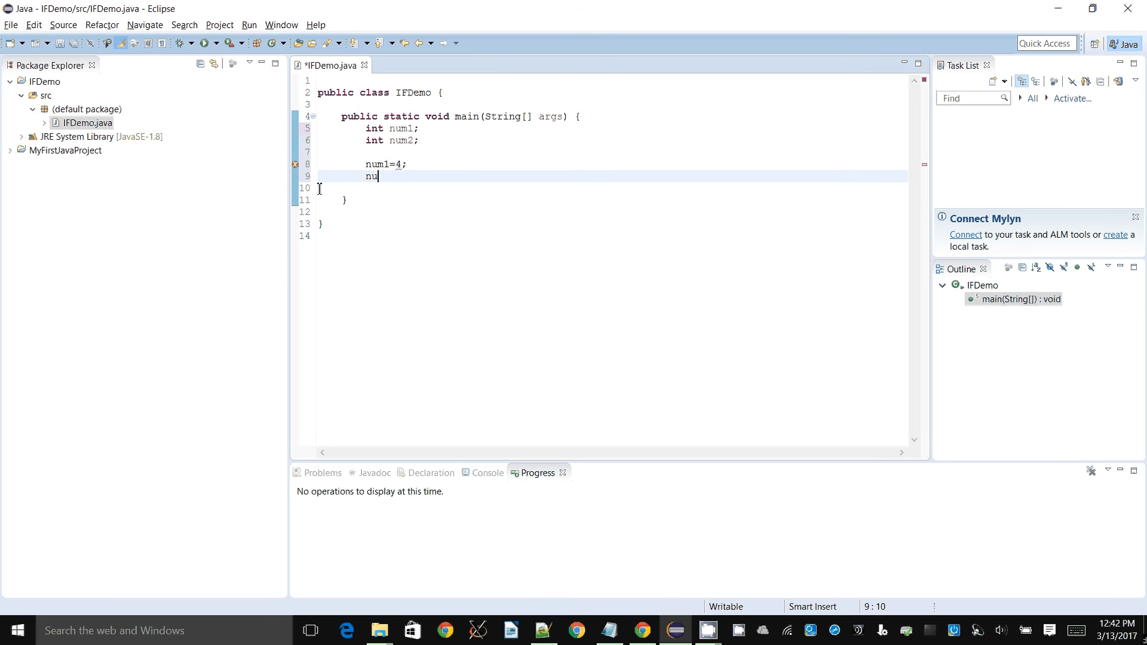
type("m2=")
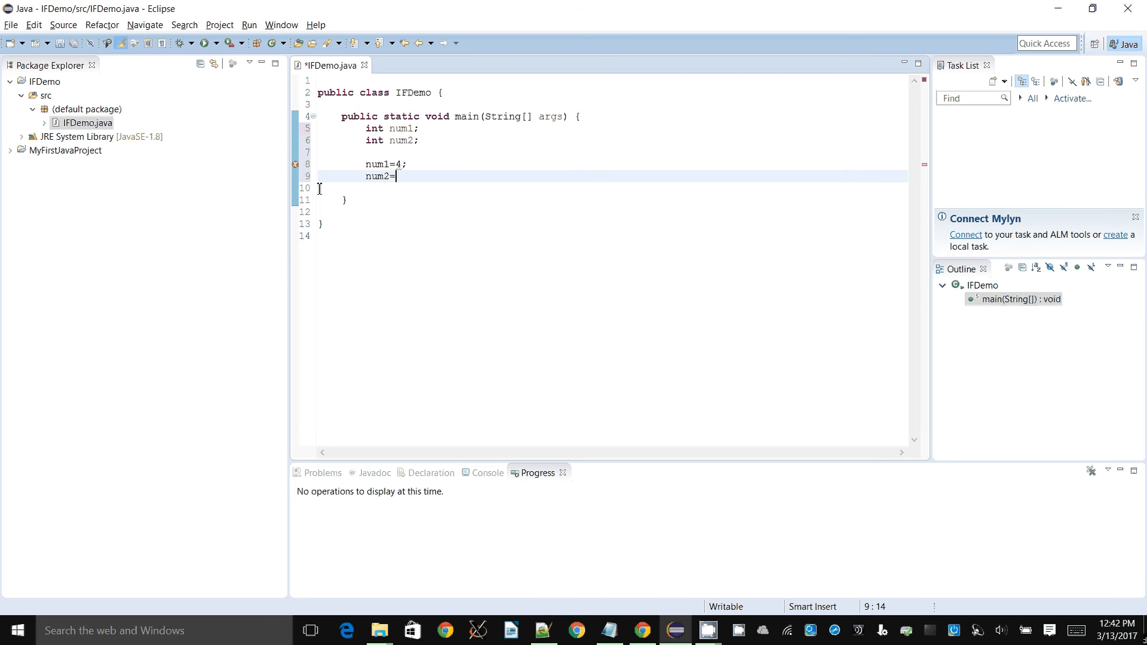
type("7;")
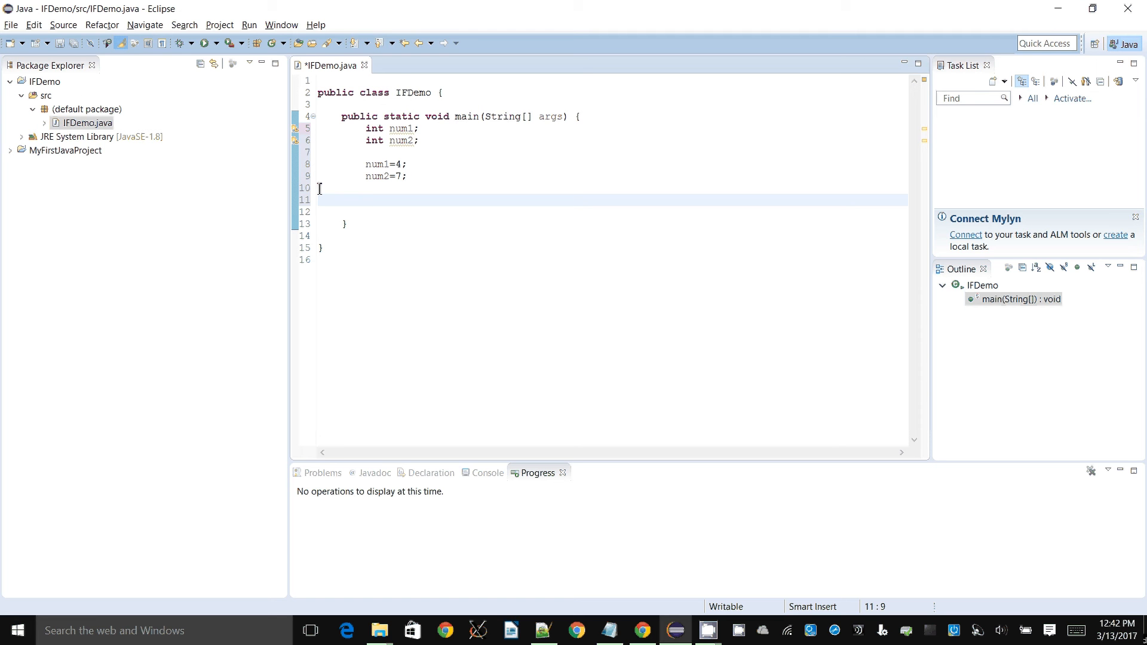
- Write if (num1>num2) with braces, keeping the opening brace on the if line
left_click(366, 199)
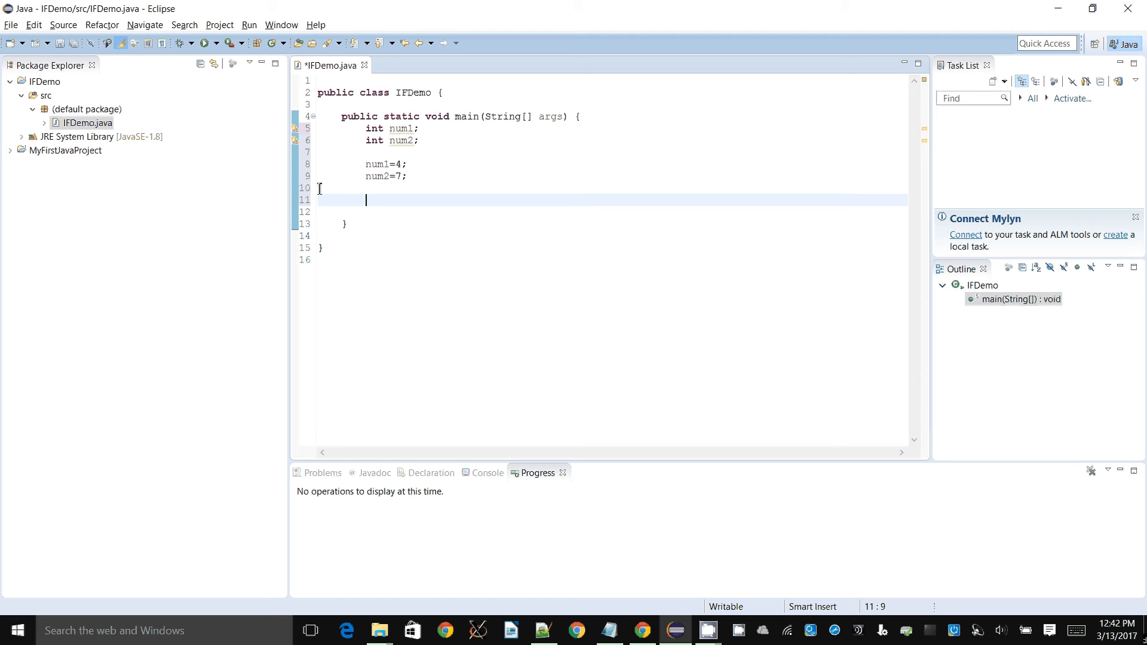
type("if ()")
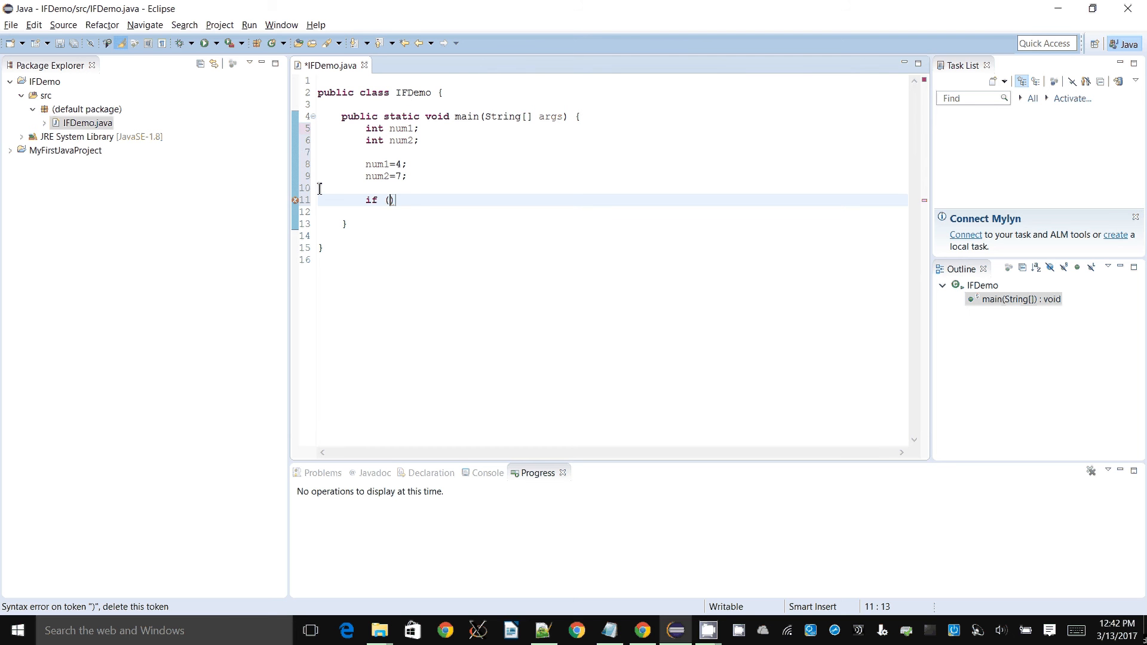
type("num1")
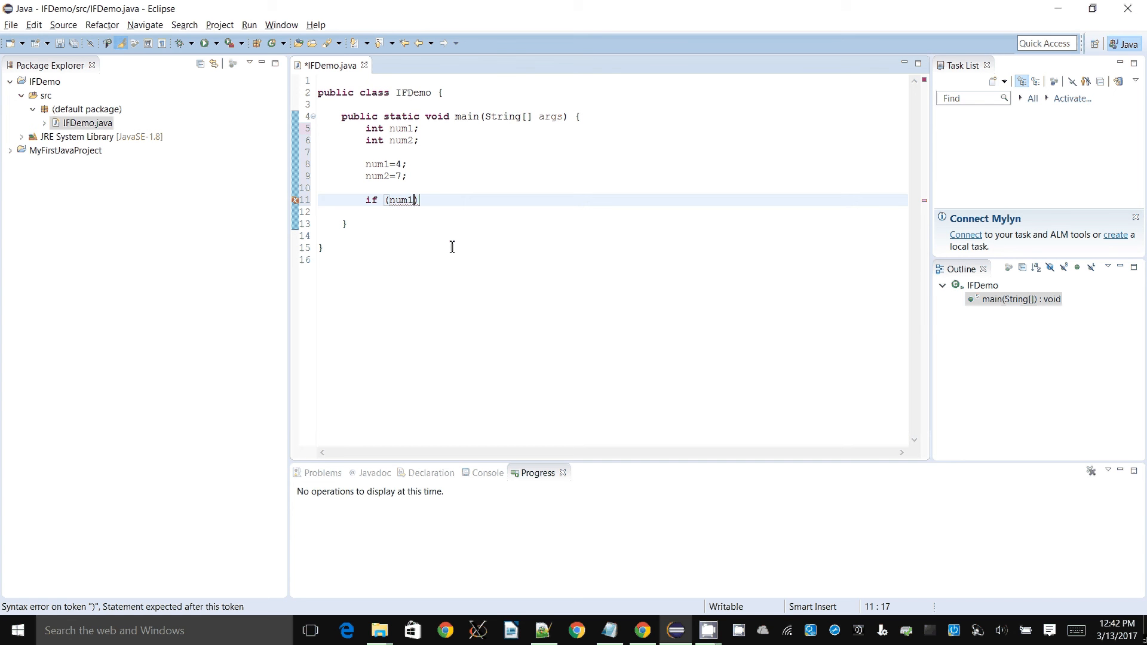
type(">")
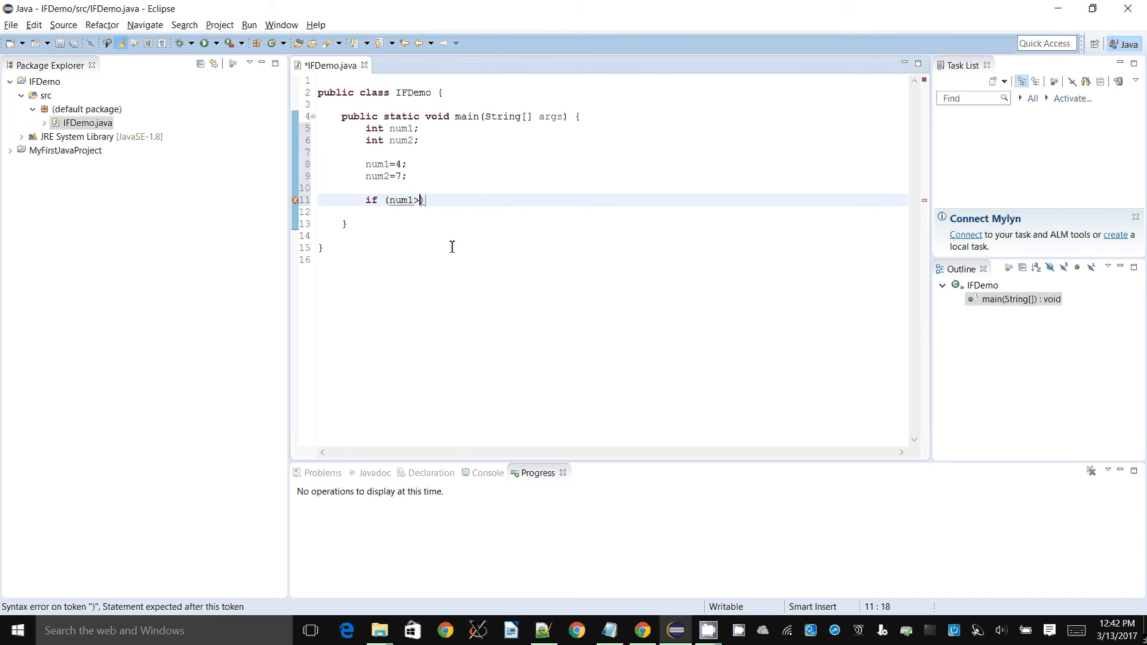
type("num2")
left_click(611, 211)
type("{")
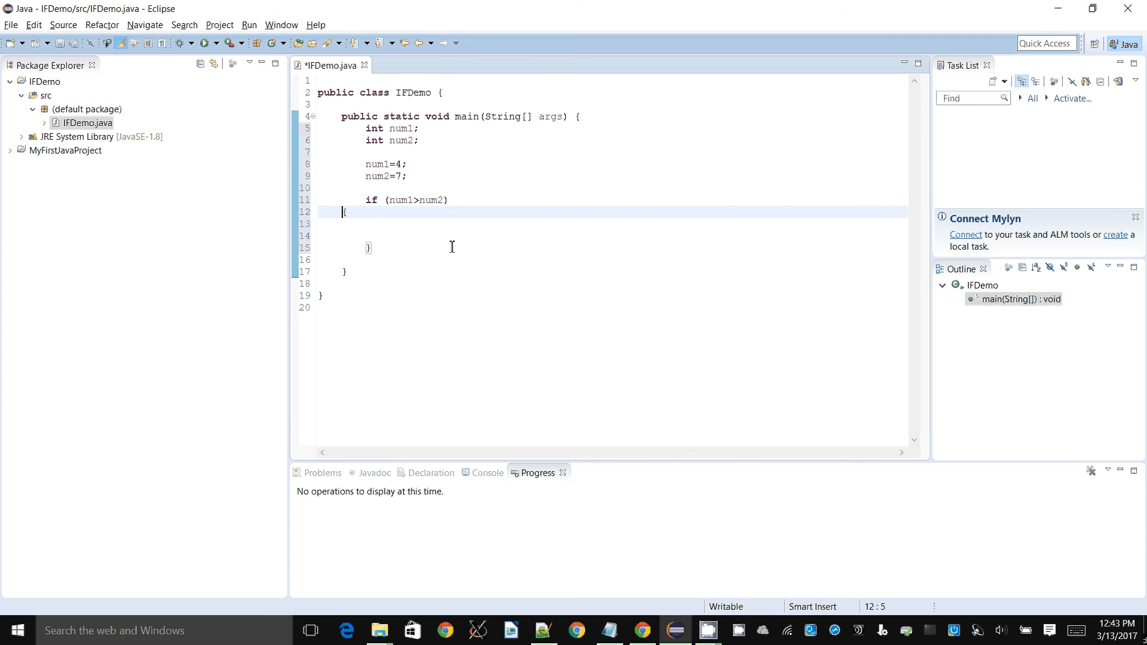
key("BackSpace")
type(" {")
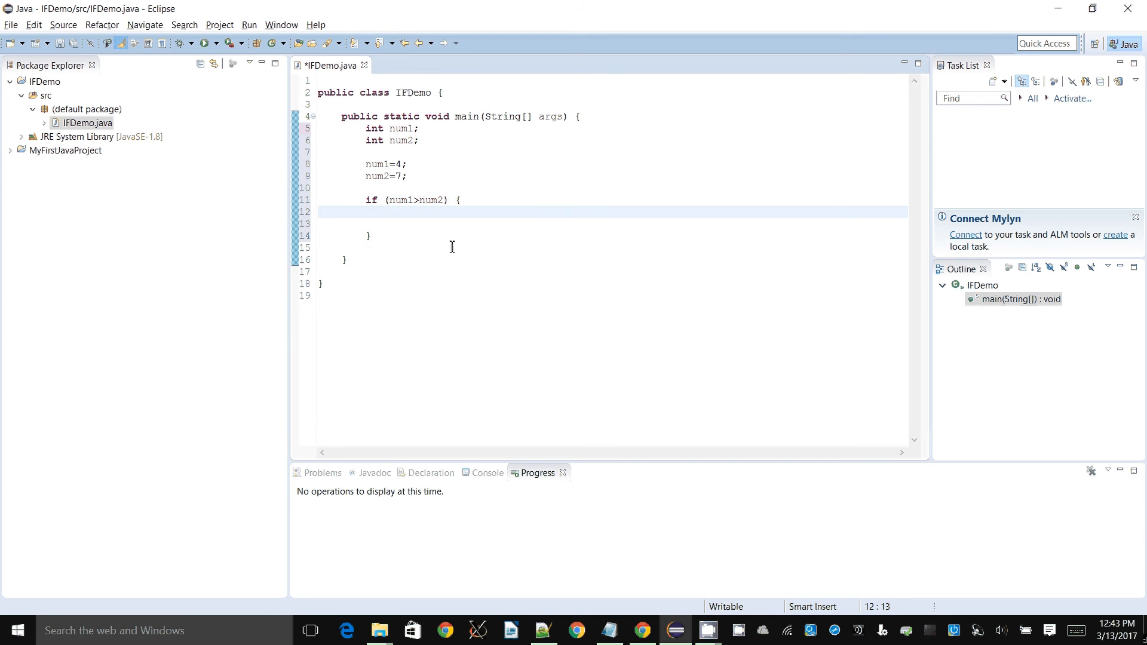
left_click(390, 212)
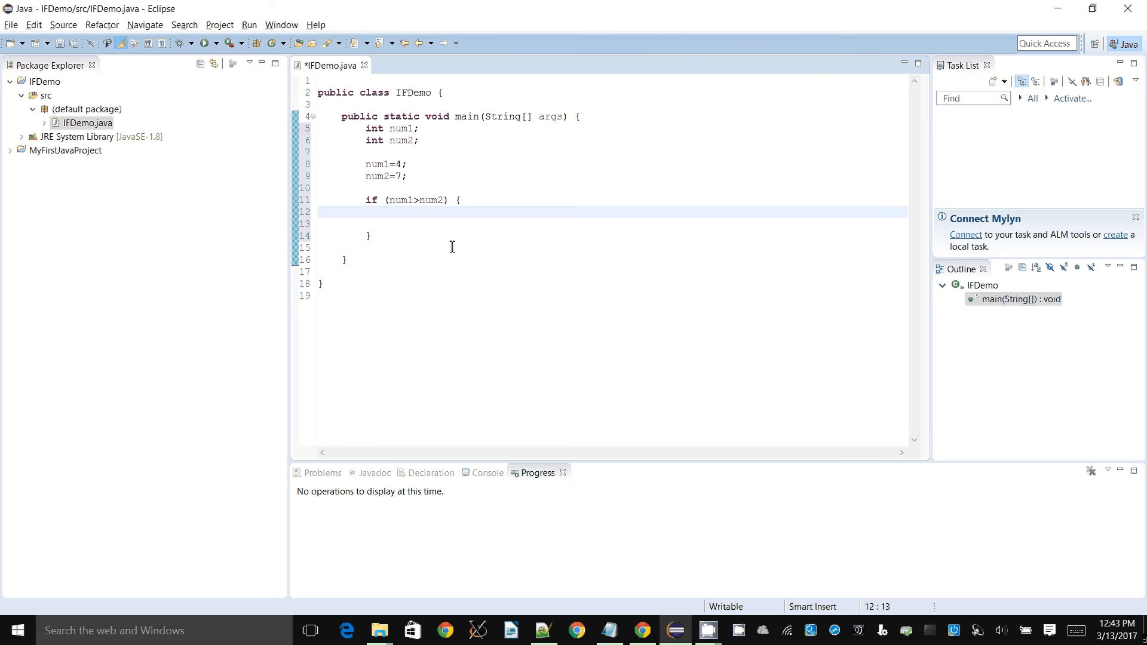
- Type System.out.println("num1 is larger"); in the if body, dismissing the installation warning
type("System.")
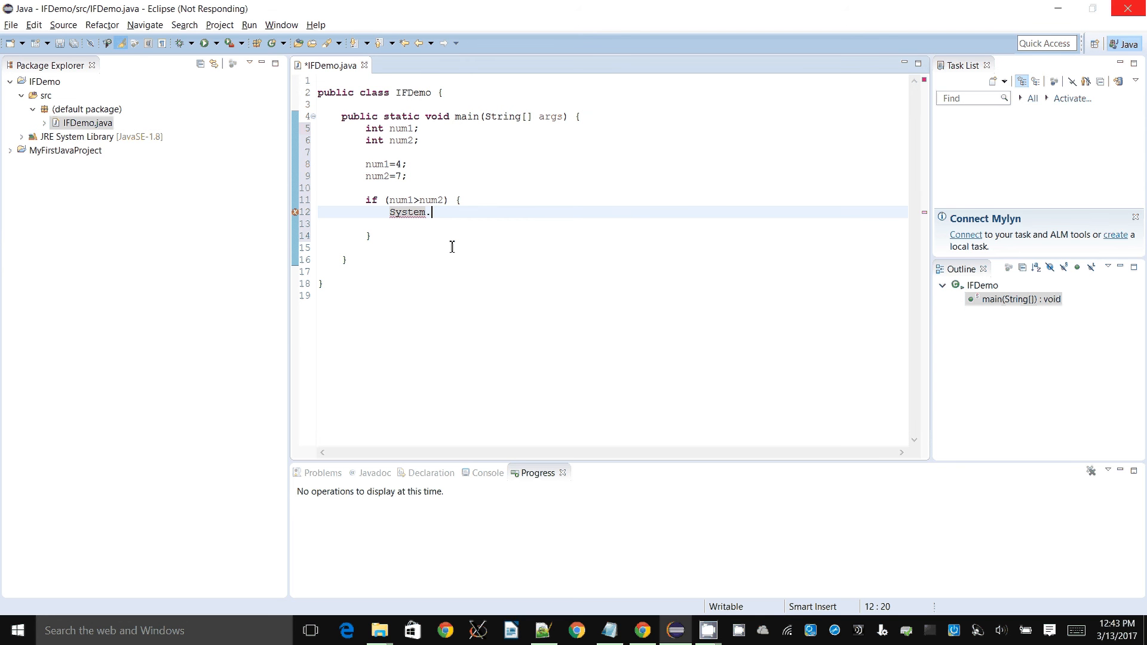
type("out")
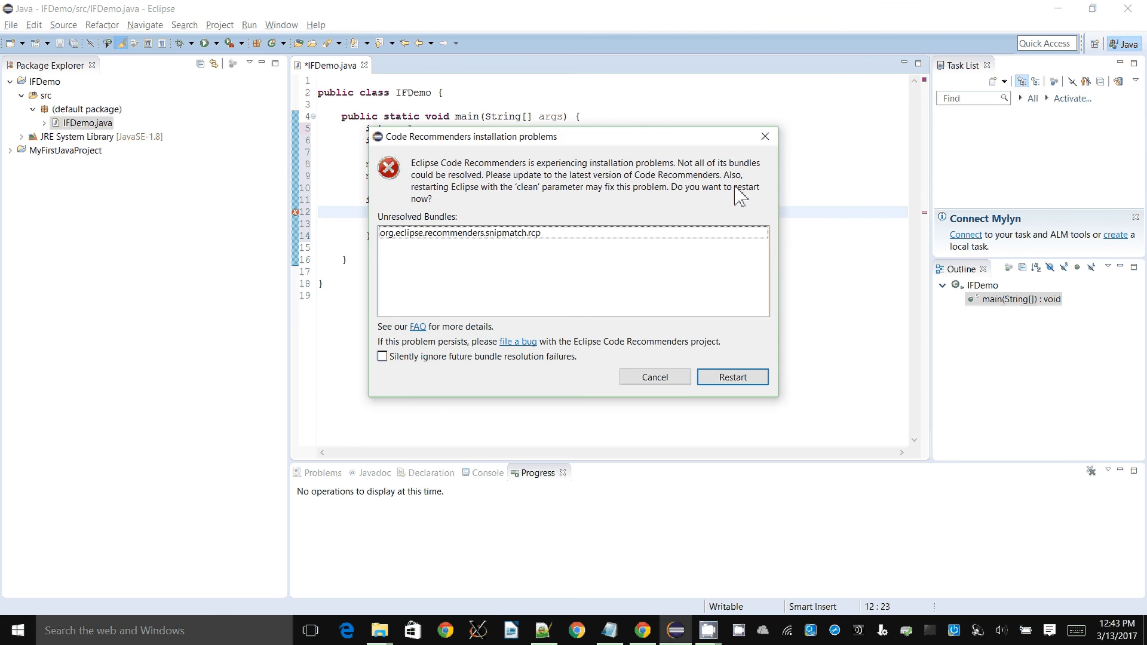
left_click(654, 377)
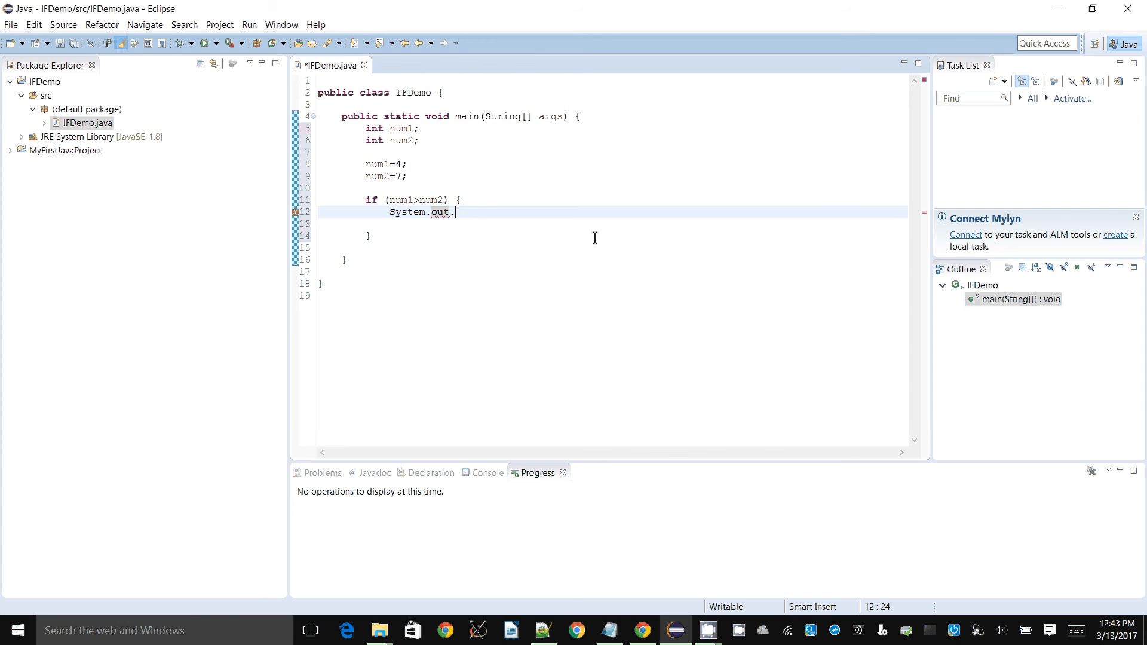
type("print")
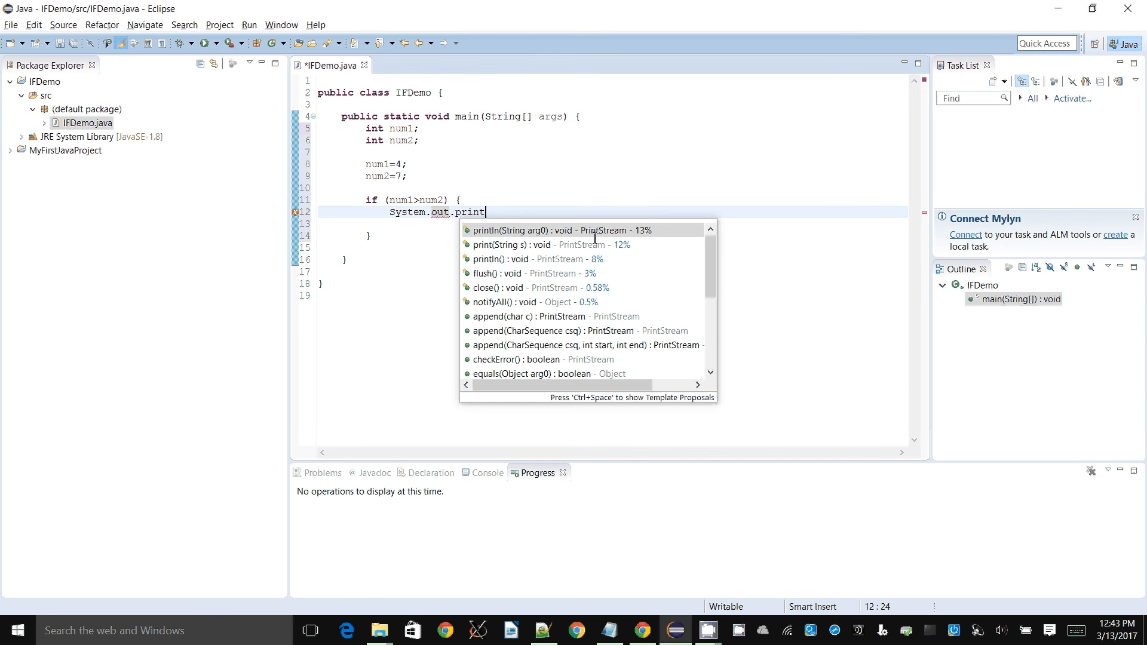
type("ln(\"\");")
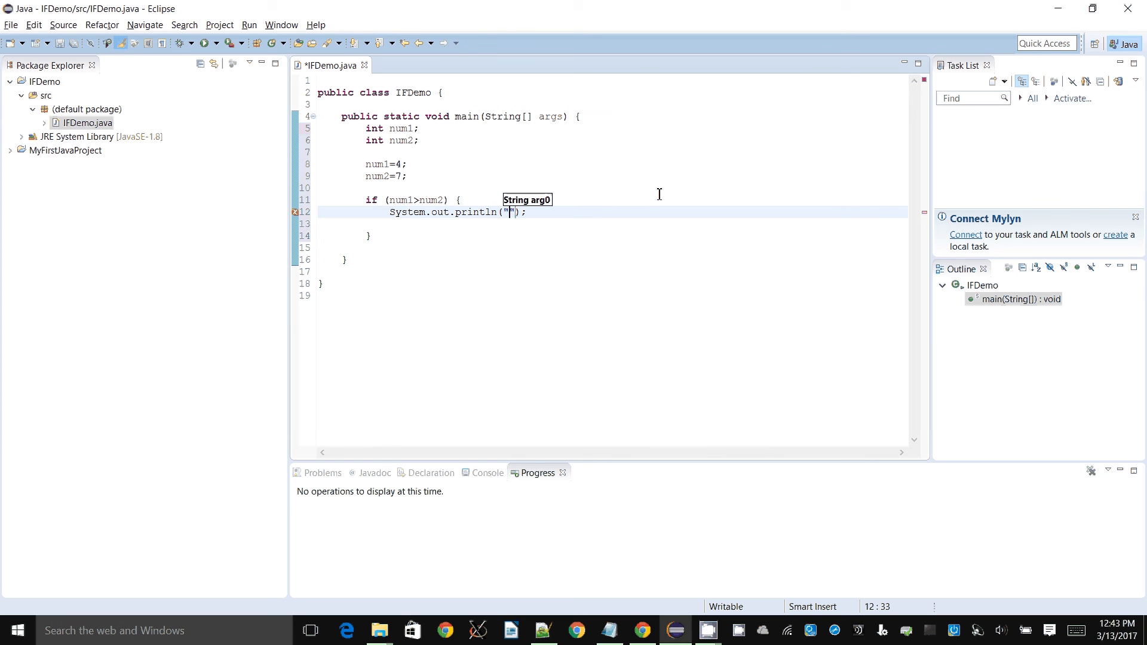
type("num1 is larger")
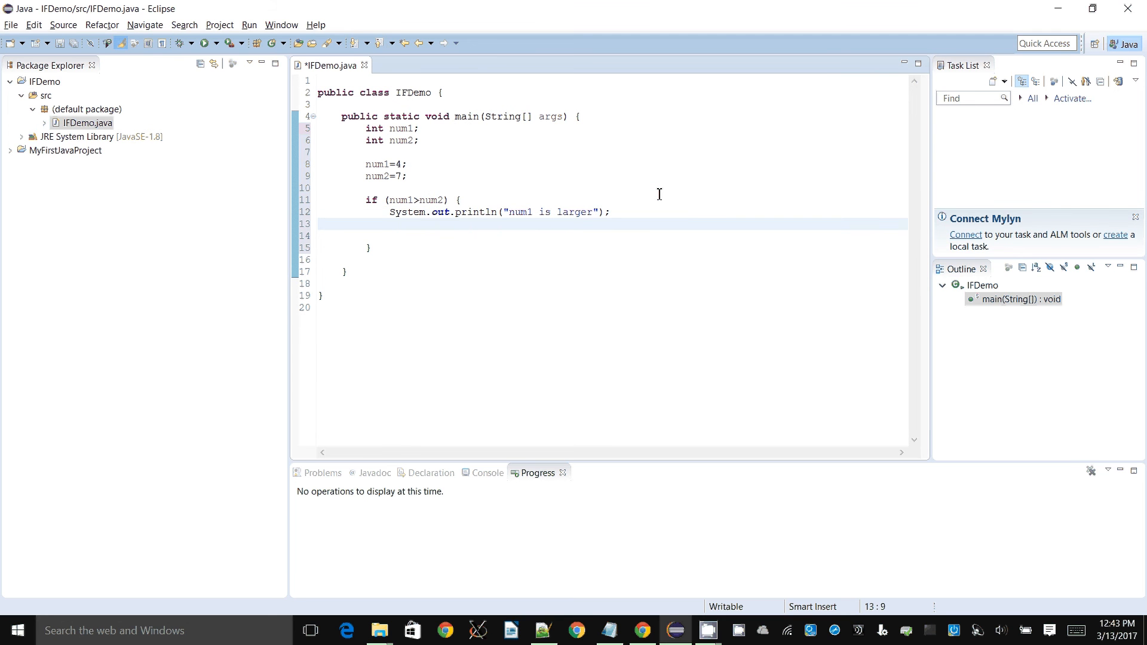
- Add if (num2>num1) printing "num2 is larger", with a blank line between blocks
type("if (n")
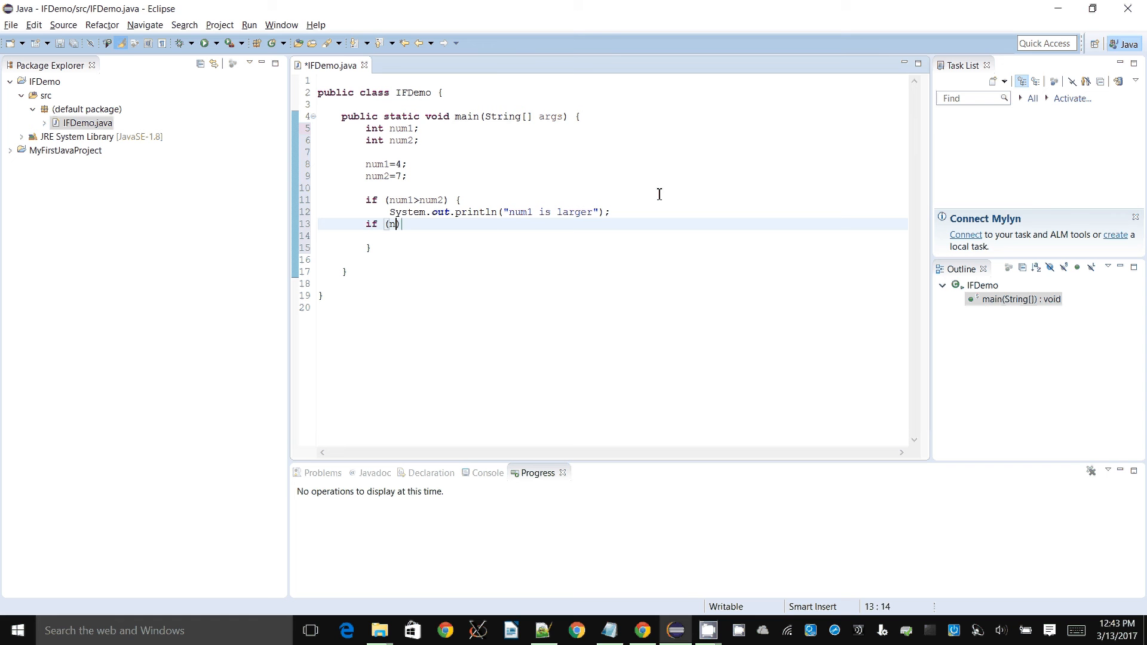
type("um)")
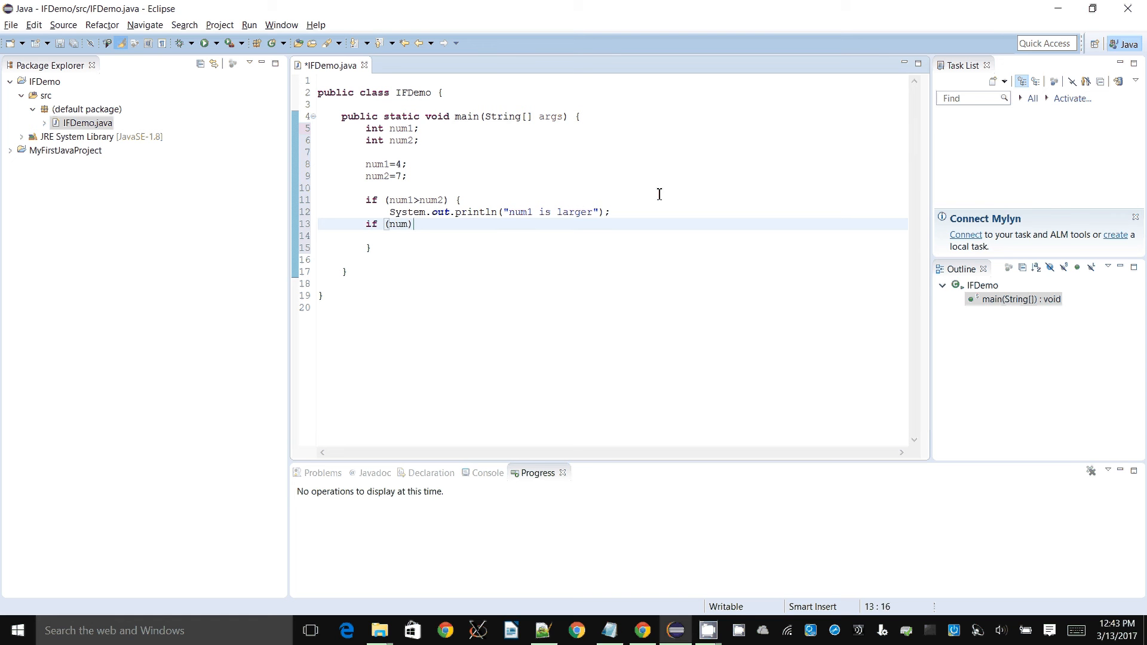
type("2>nu")
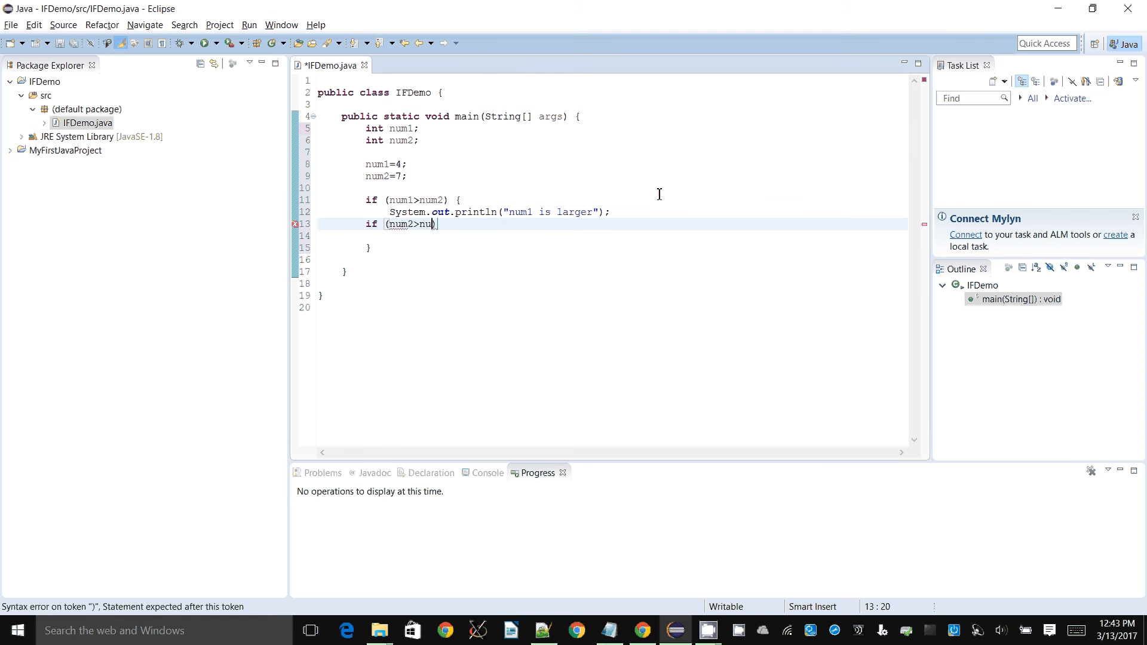
type("m1)")
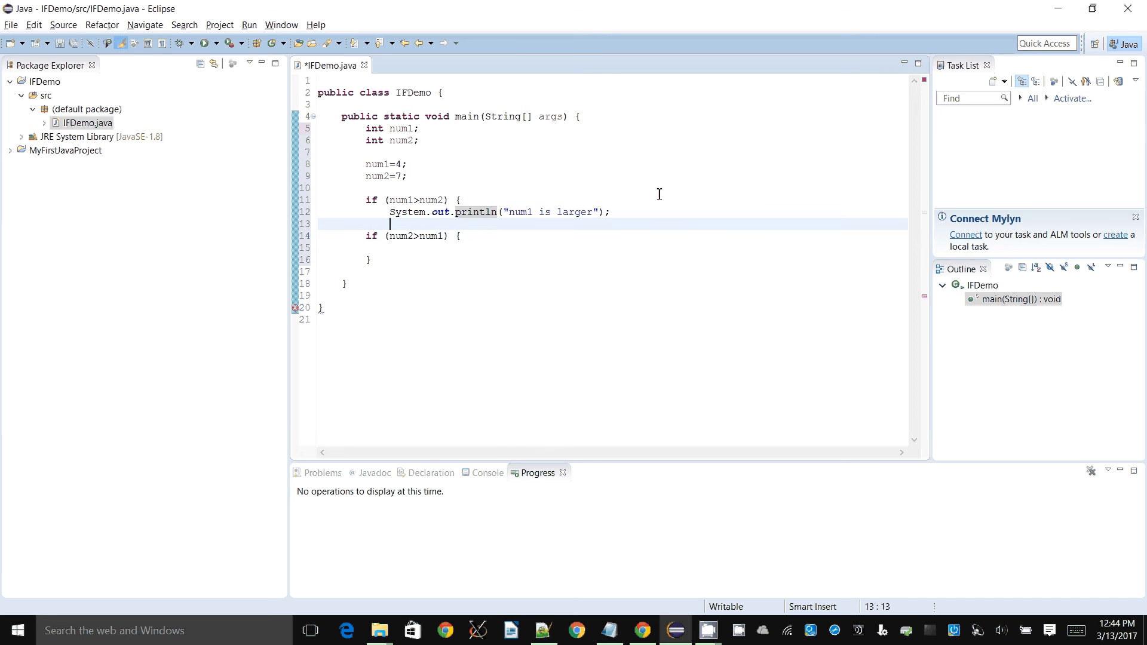
type("}")
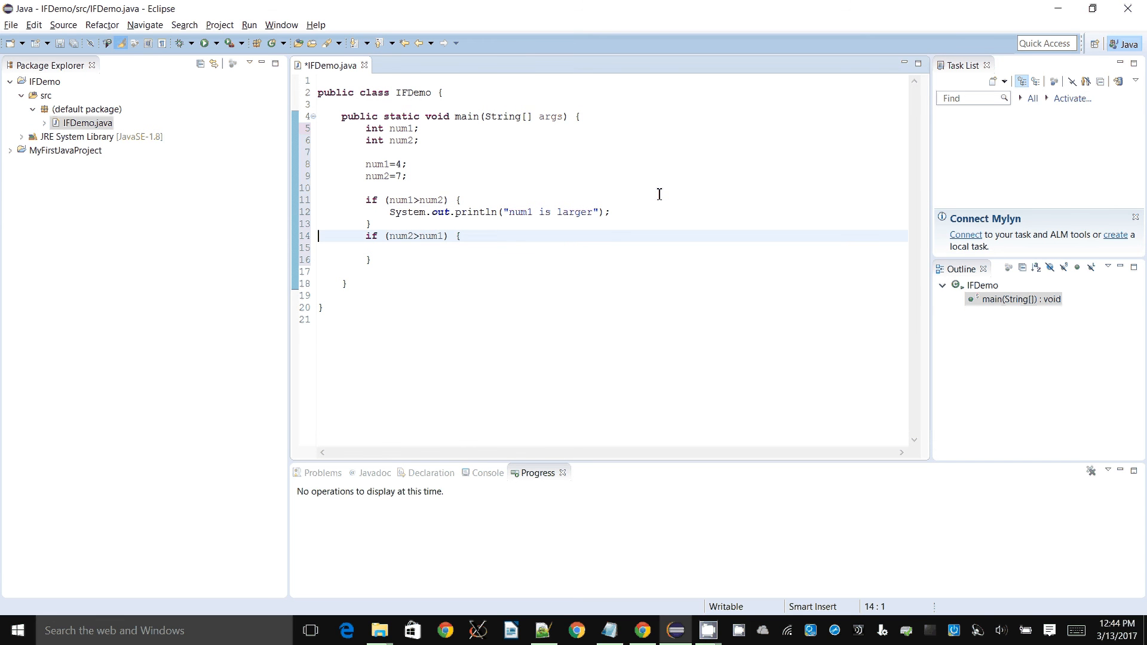
left_click(371, 224)
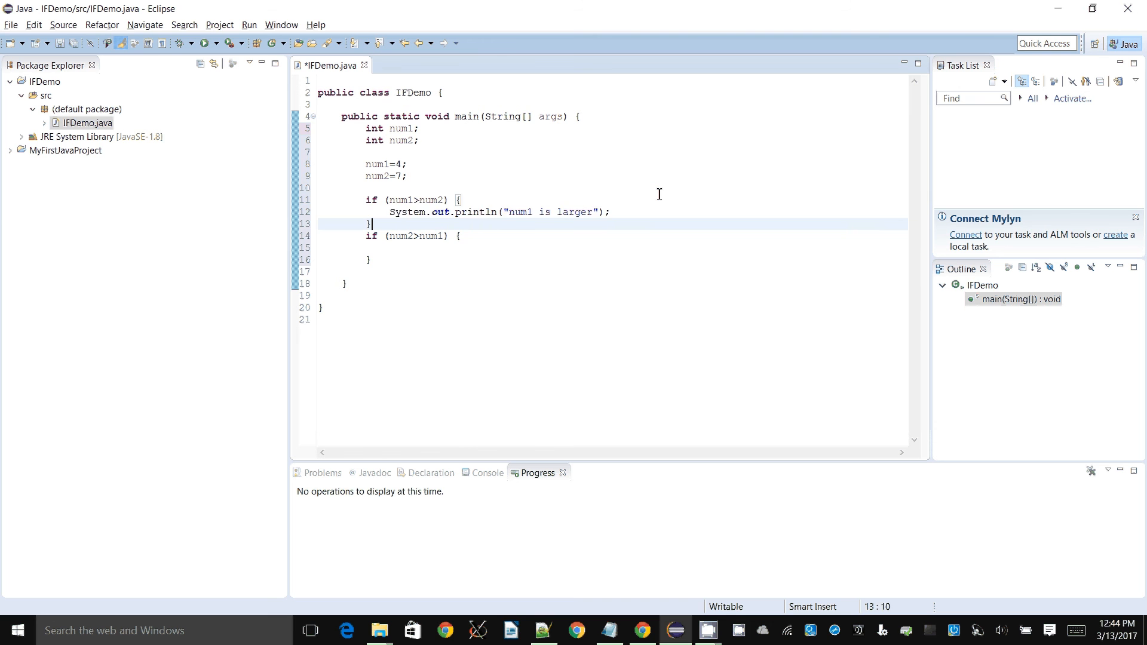
type("System.out.println(\"num1 is larger\");")
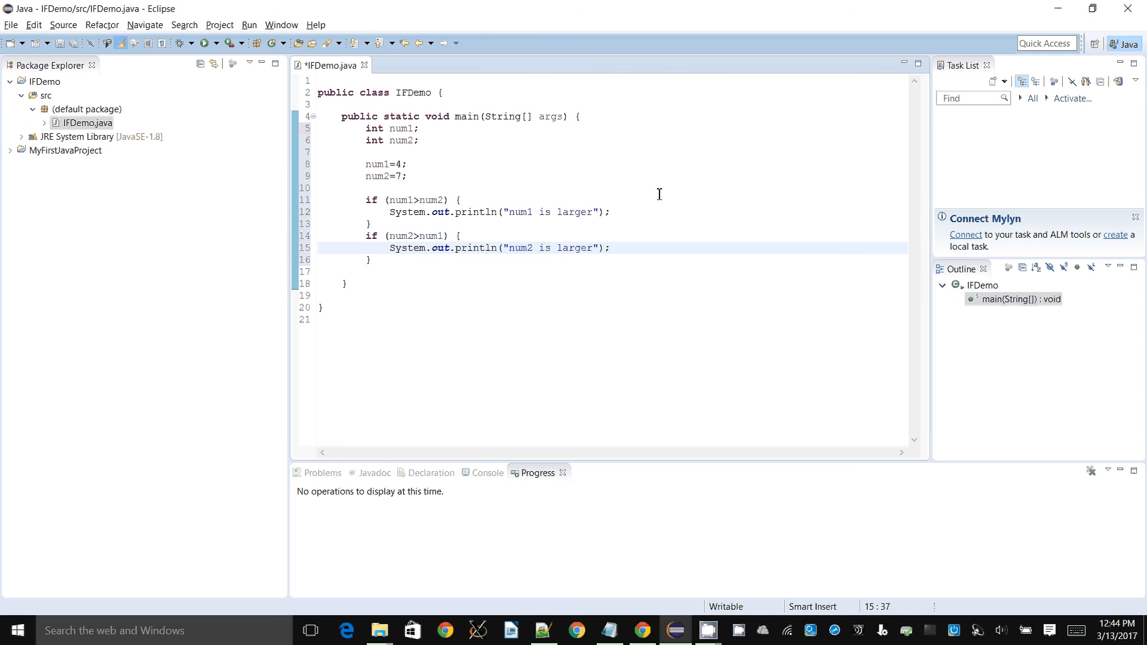
key("enter")
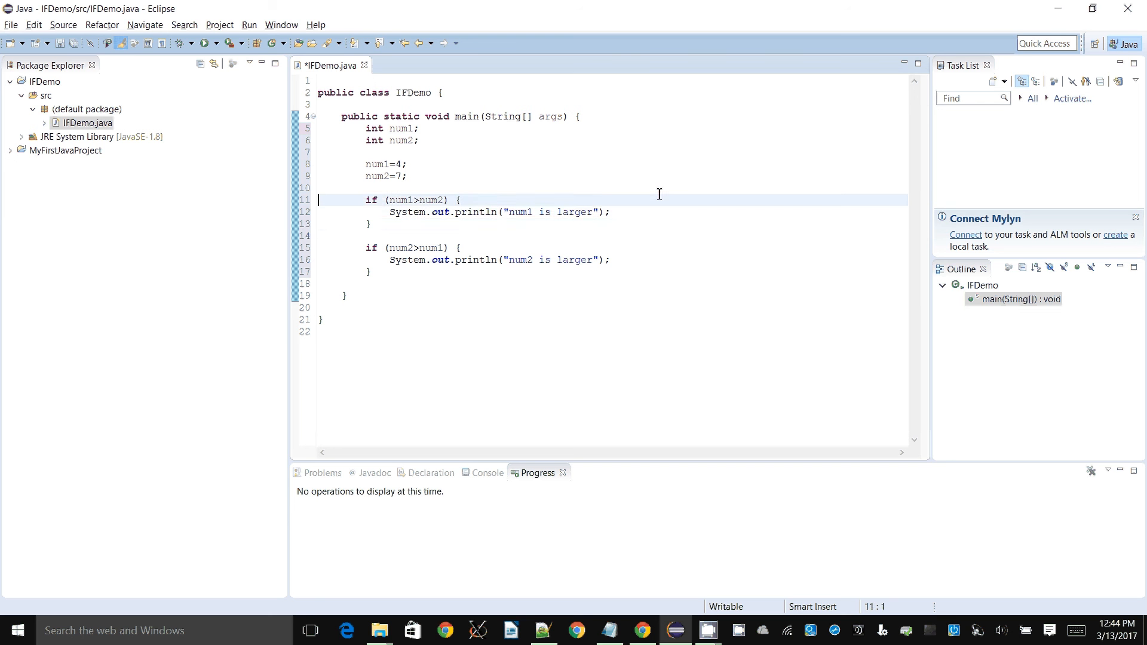
left_click(394, 200)
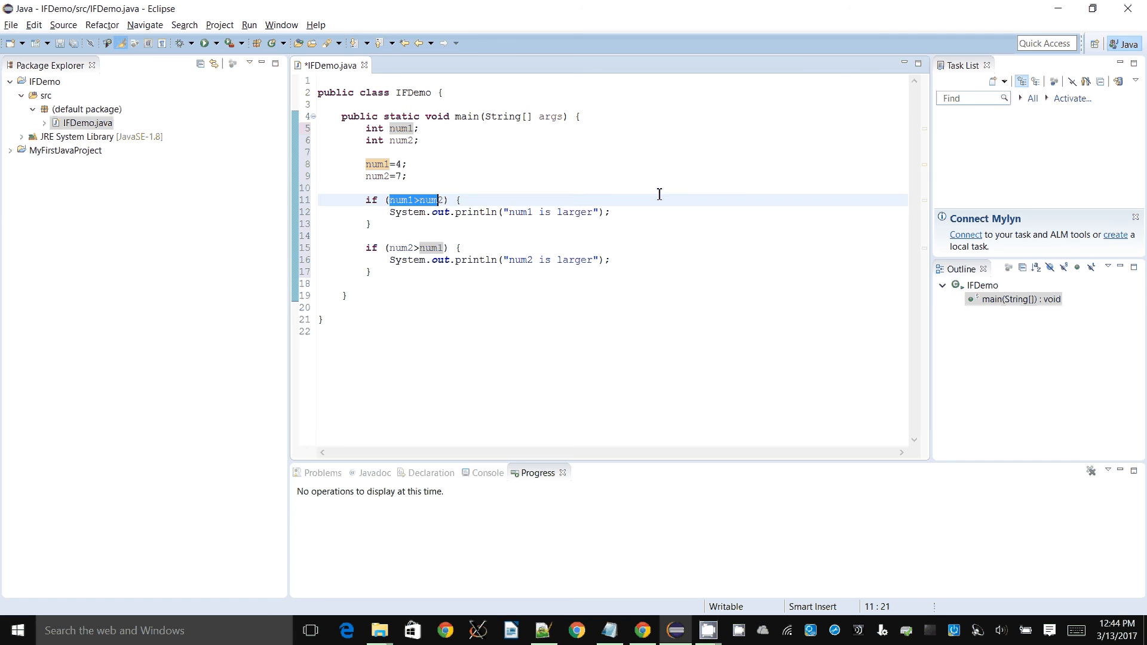
left_click(413, 212)
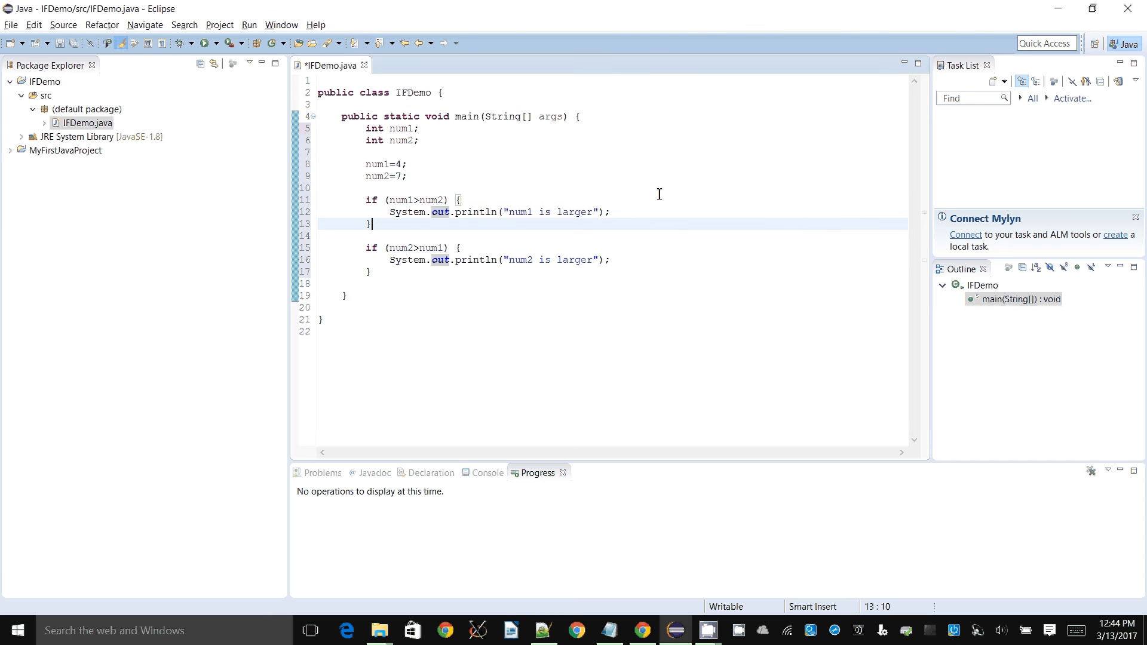
left_click(610, 259)
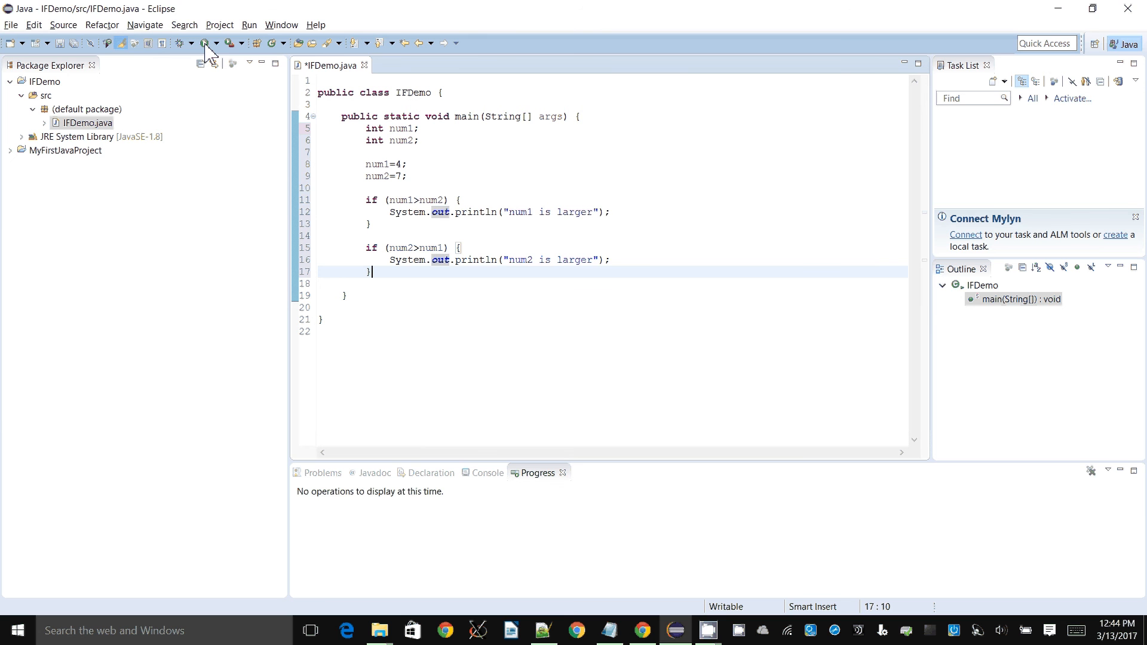
- Save and run IFDemo, then place the cursor below the second if block
left_click(205, 43)
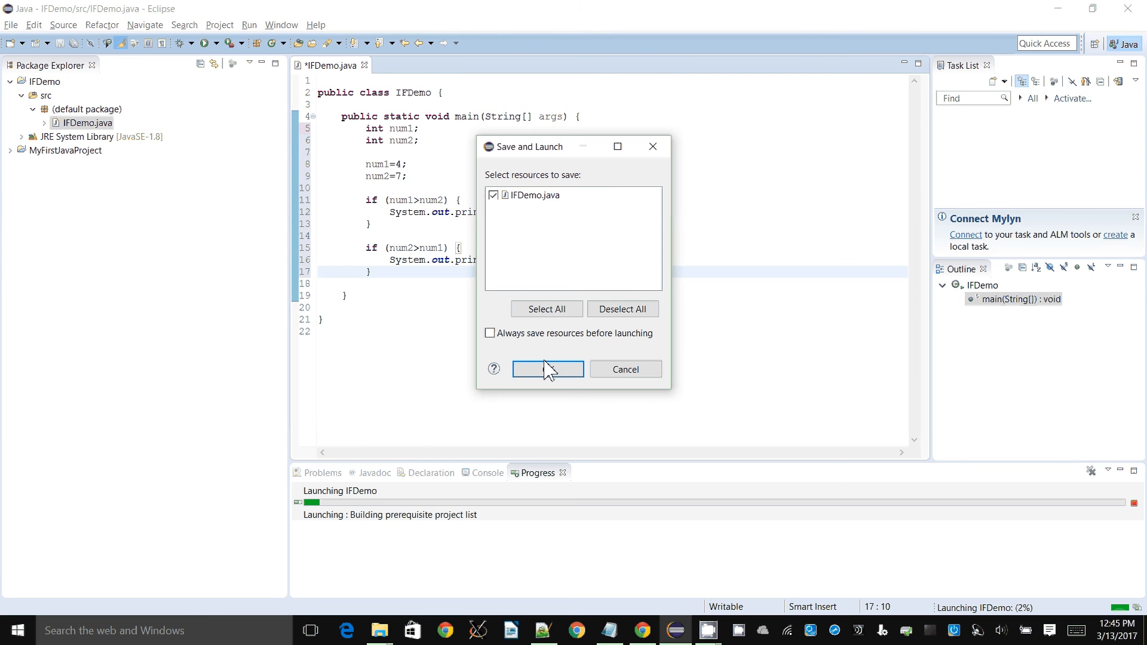
left_click(548, 368)
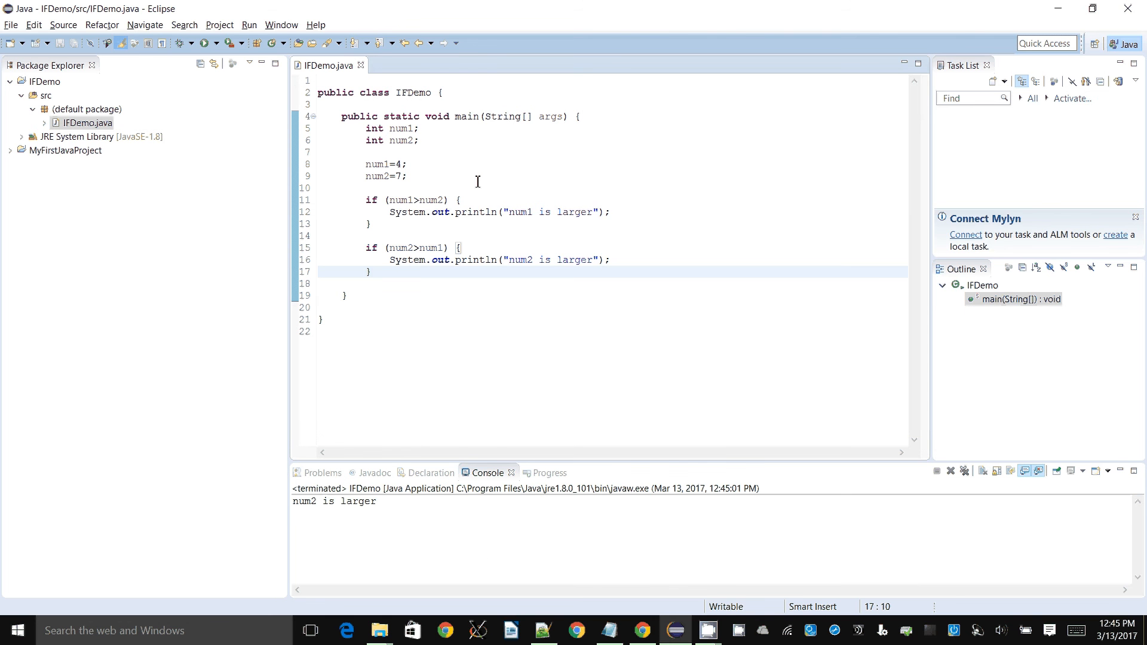
left_click(404, 164)
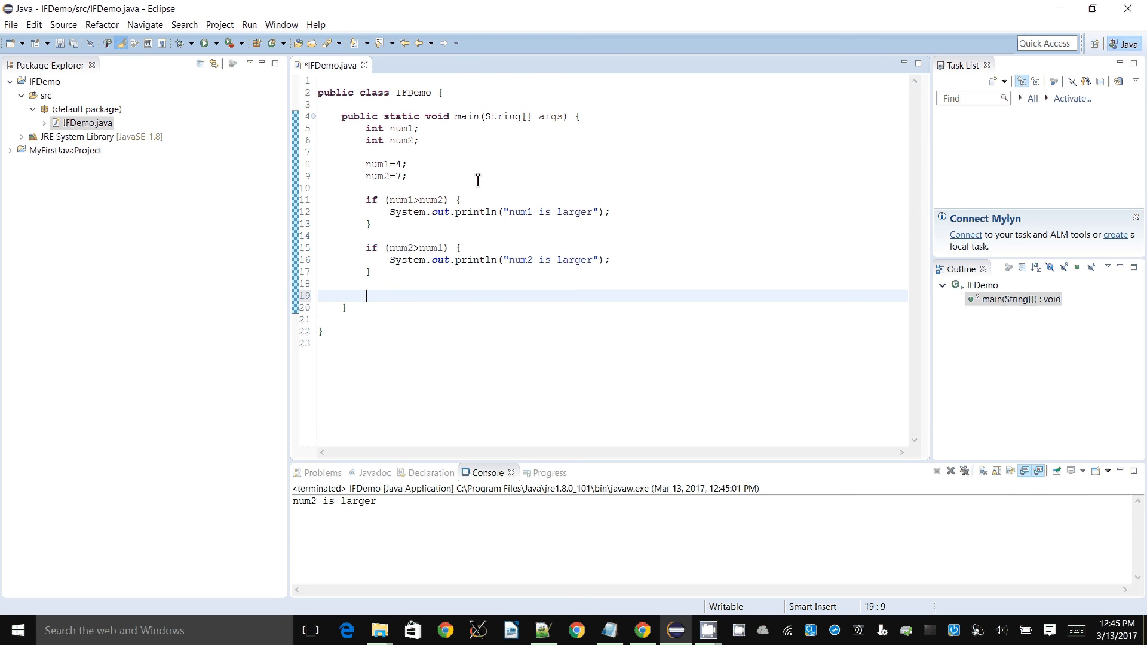
- Add a third if block testing num2==num1 that prints "num1 equals num2"
type("if (num2>num1) {")
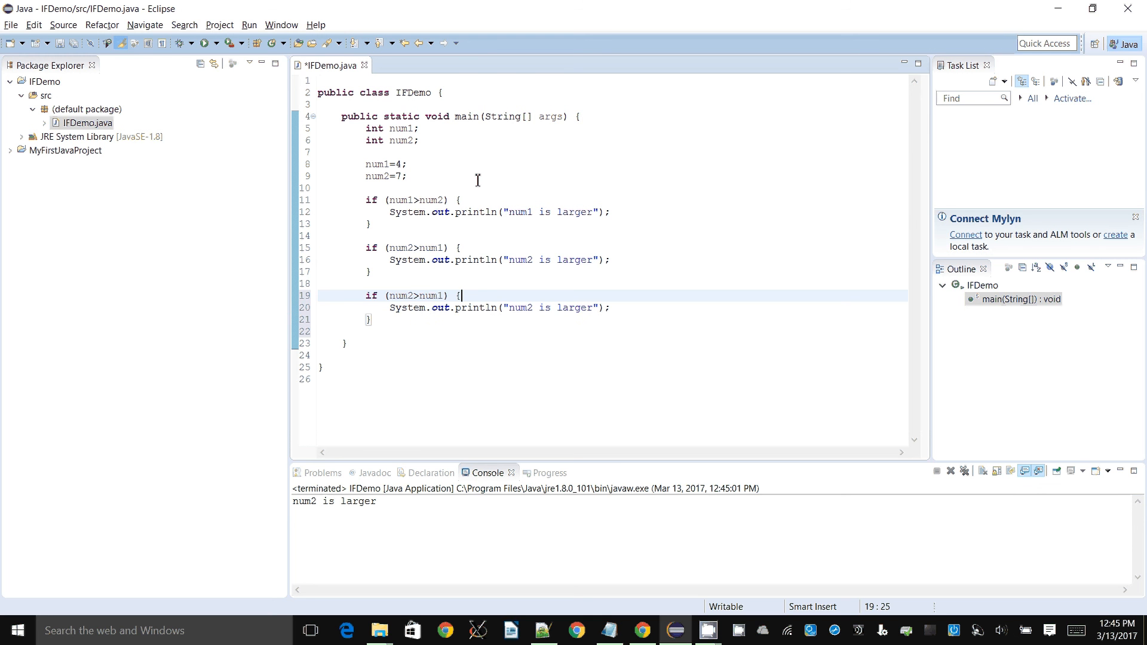
left_click(419, 296)
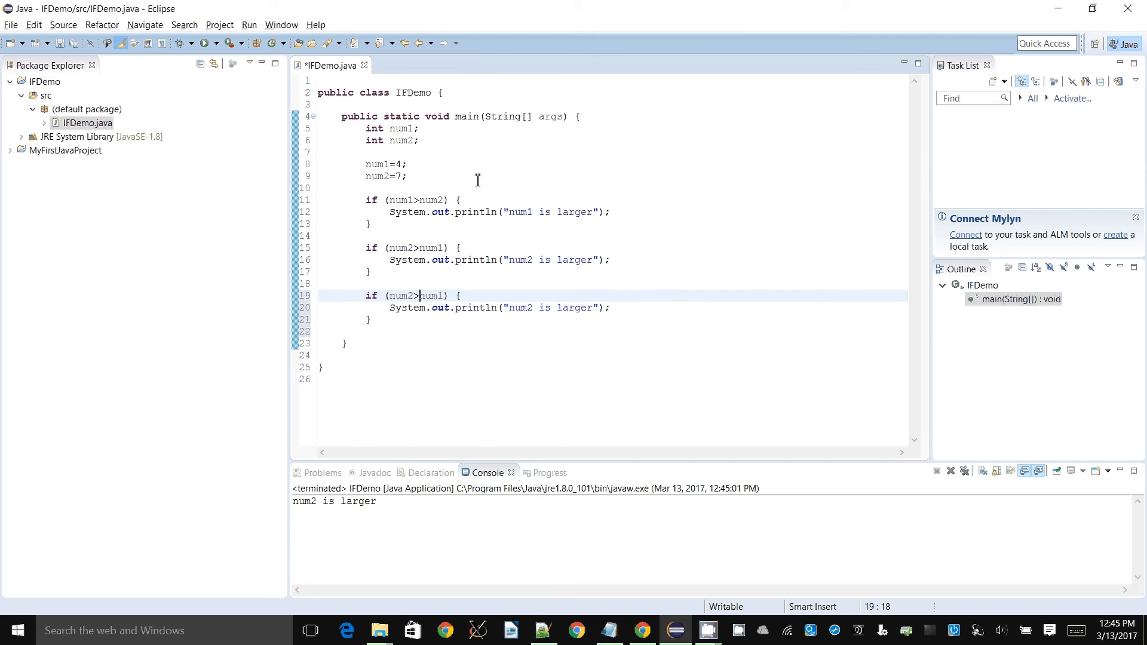
type("==")
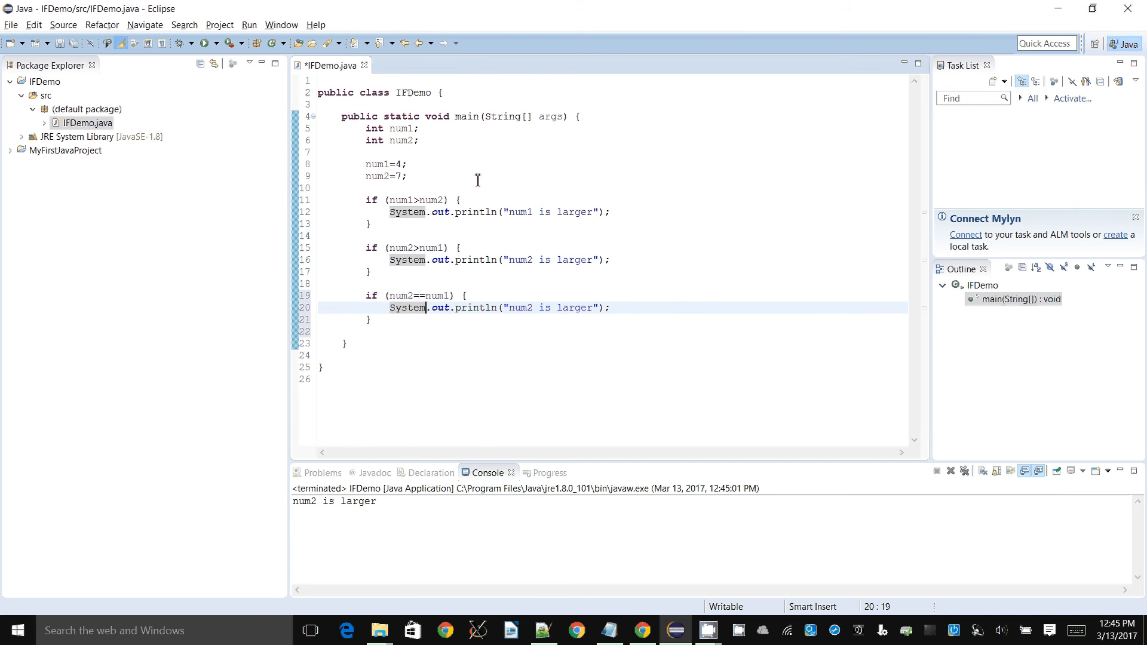
type("num1")
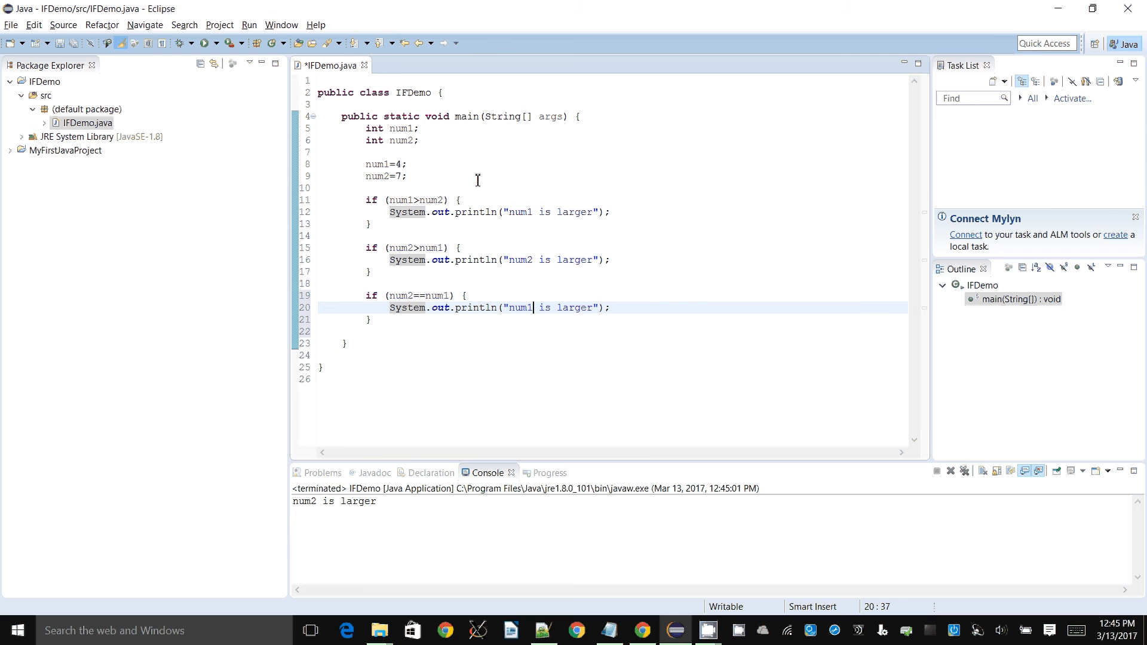
type("equals num2")
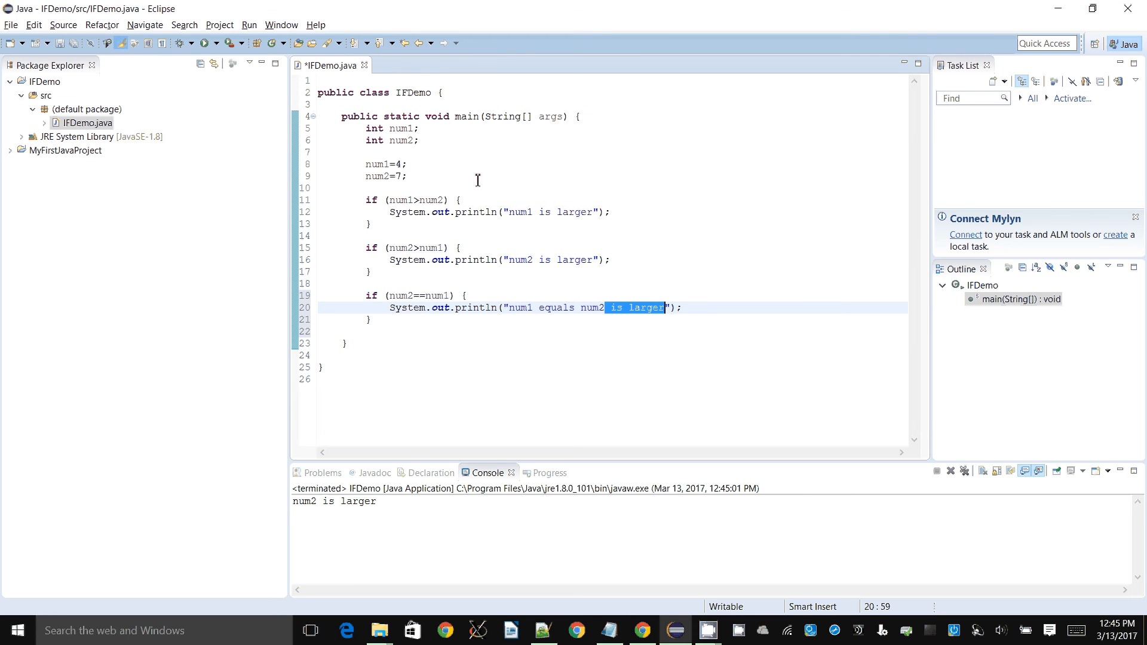
key("Delete")
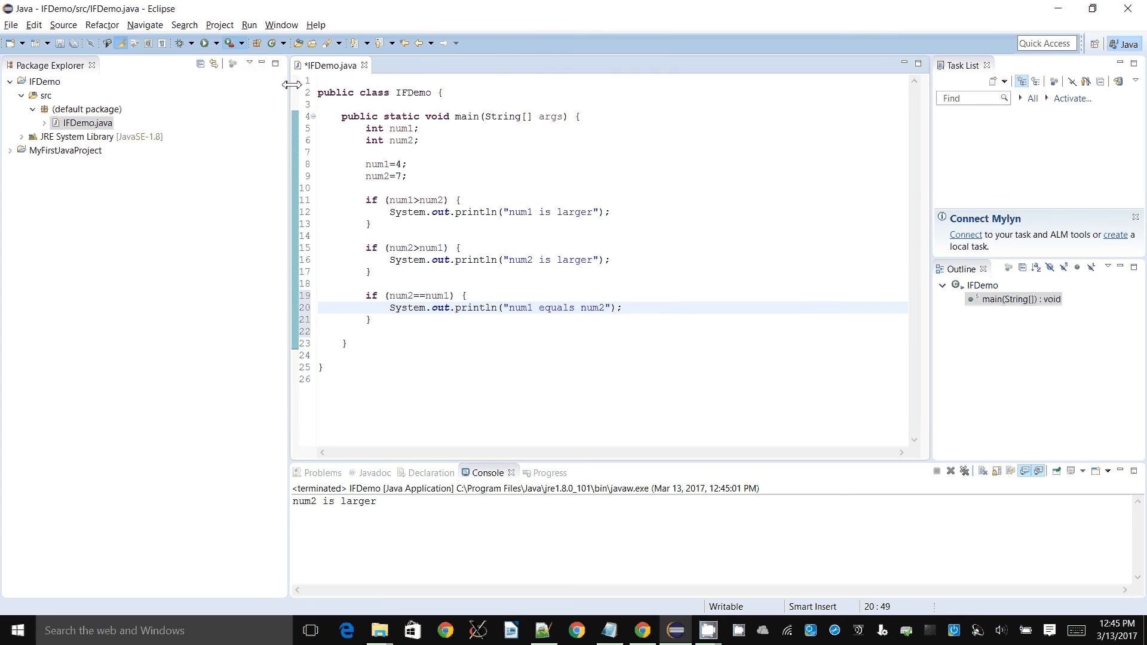
- Save IFDemo.java and relaunch the program, confirming the Save and Launch dialog
left_click(204, 43)
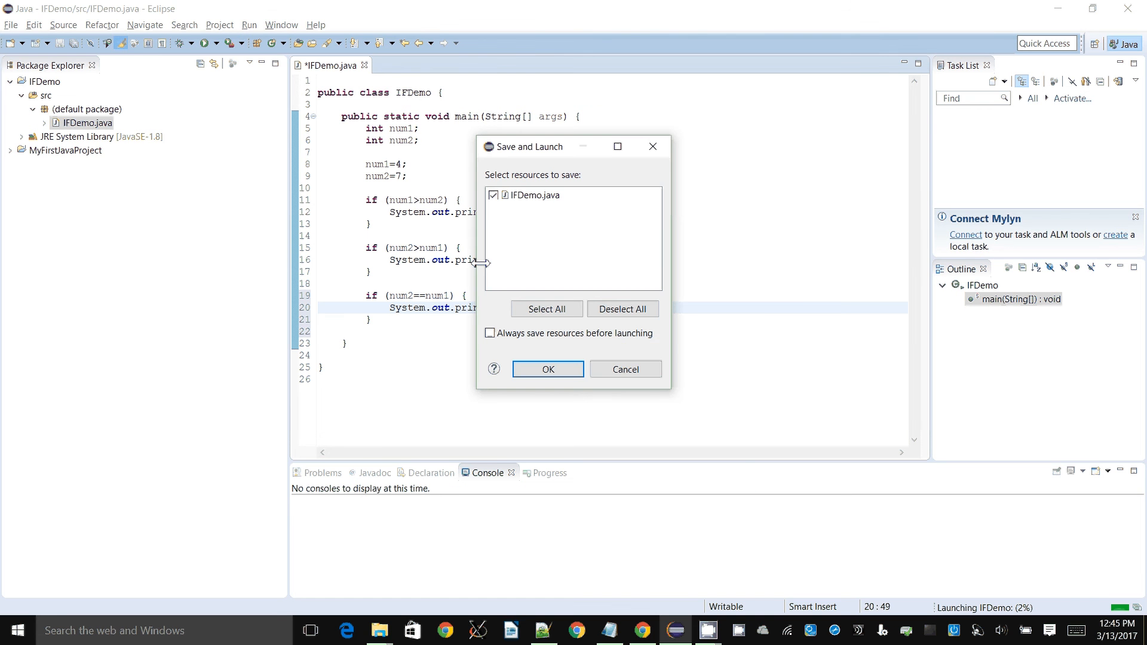
left_click(547, 369)
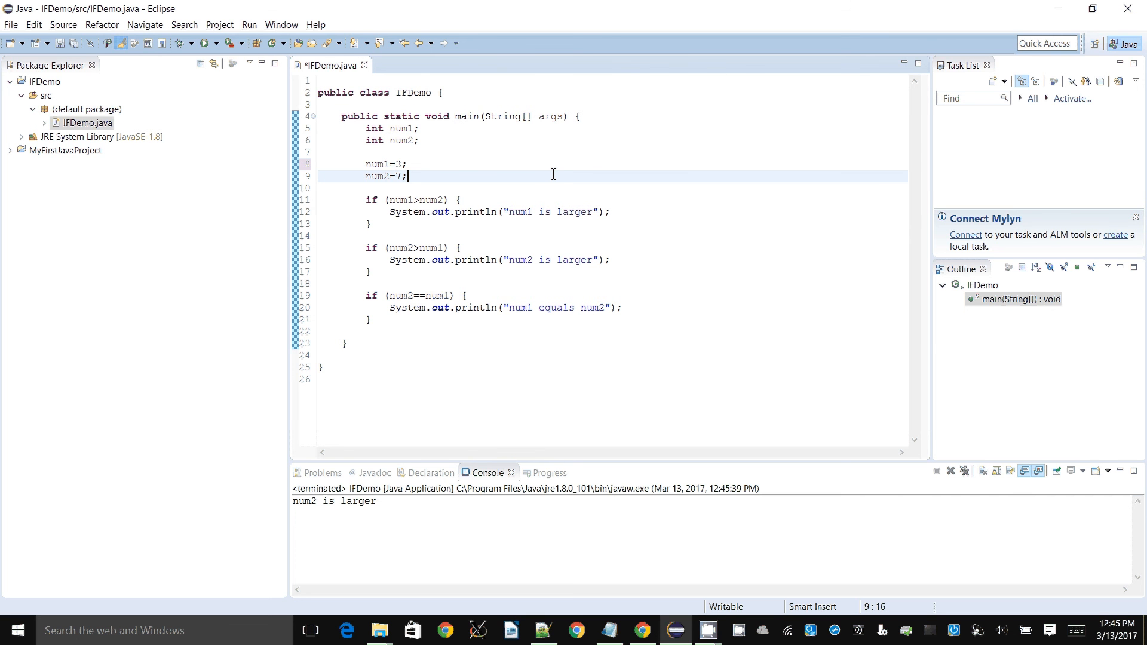
- Set num2 to 3, save and run IFDemo, then change num1 to 6
type("3")
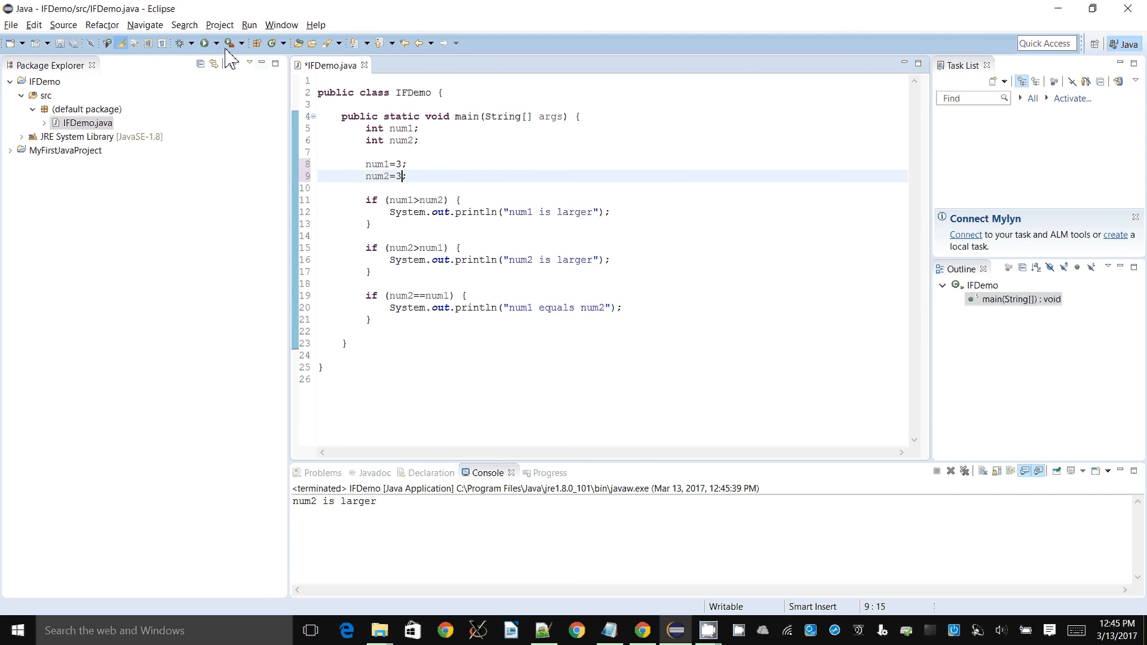
left_click(216, 43)
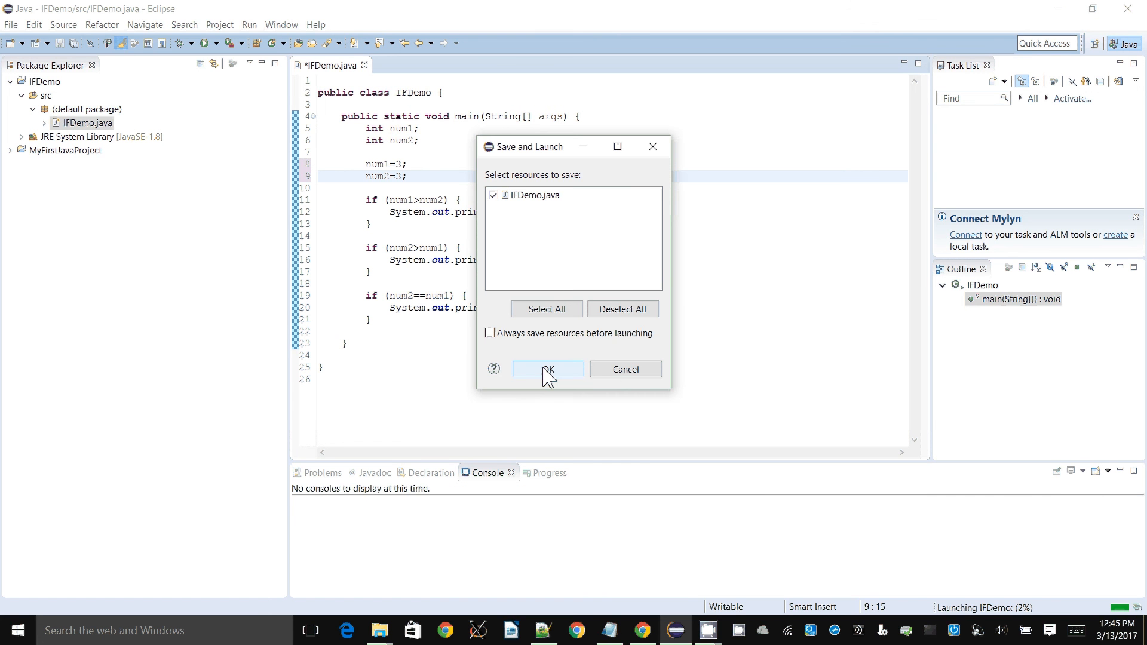
left_click(547, 369)
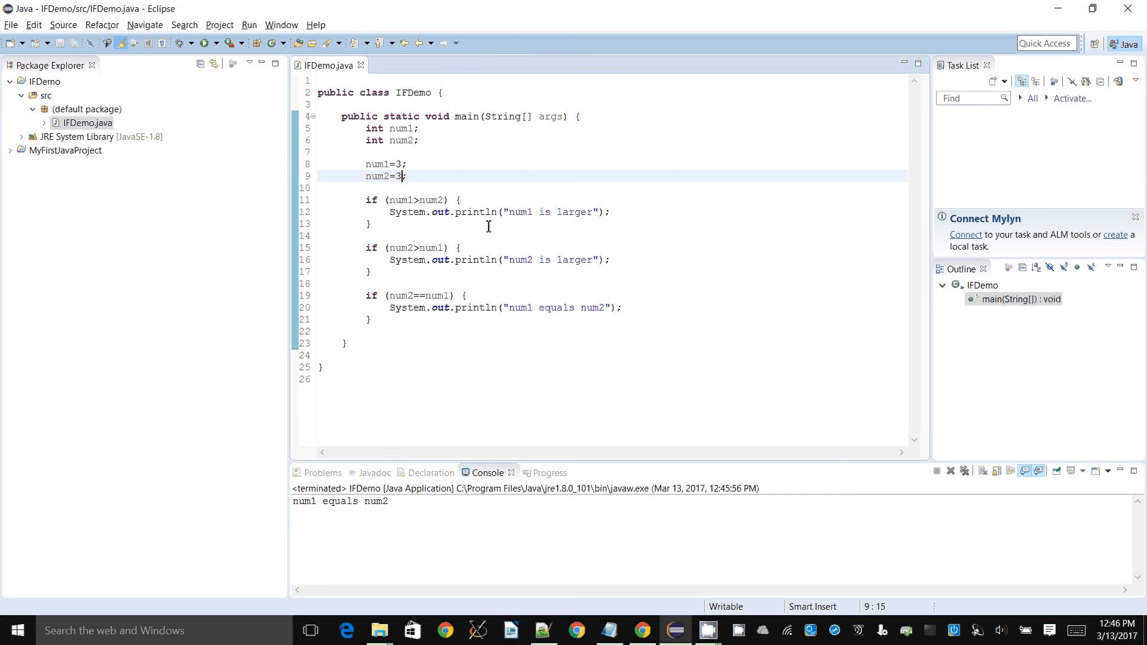
type("6")
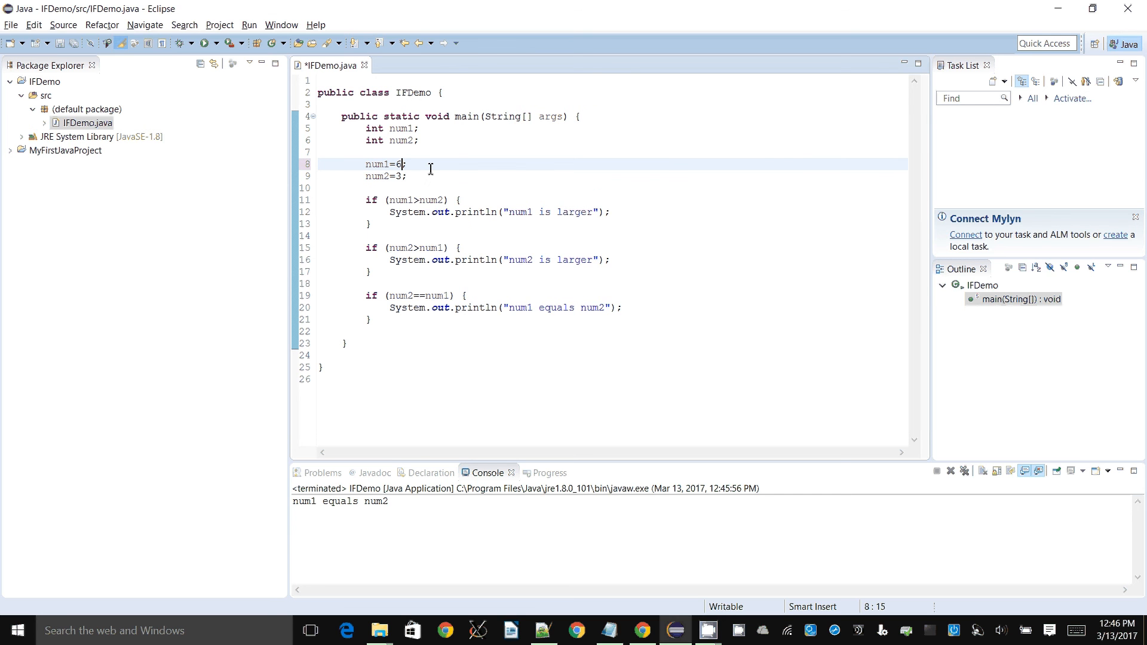
- Save IFDemo and rerun it with num1 = 6 and num2 = 3
left_click(205, 42)
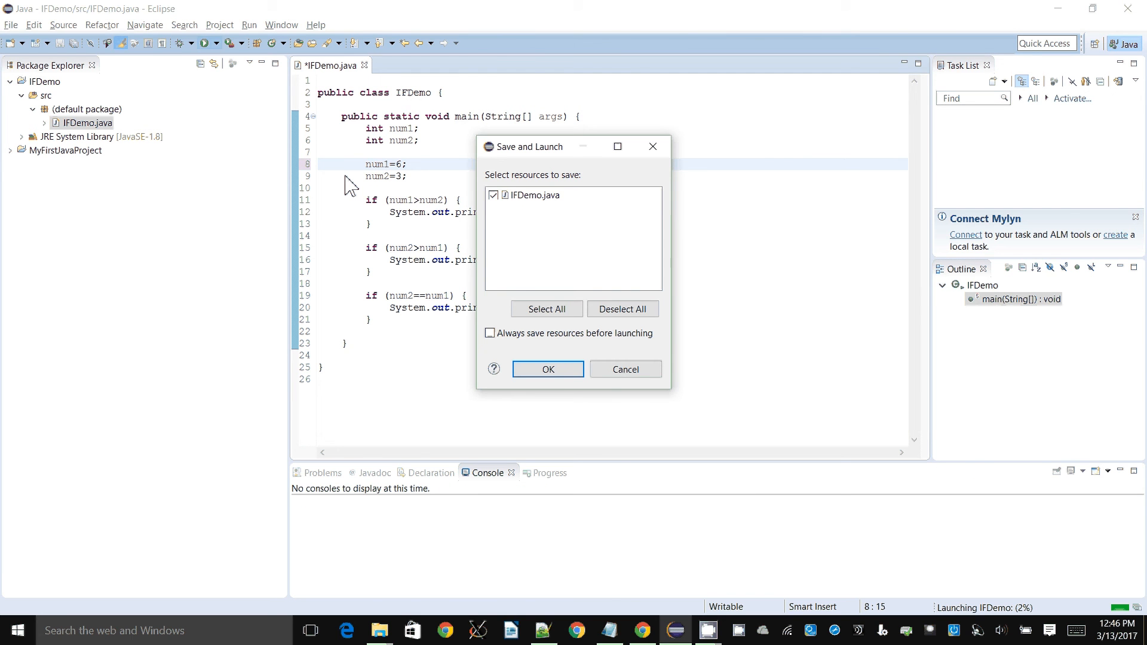
left_click(547, 369)
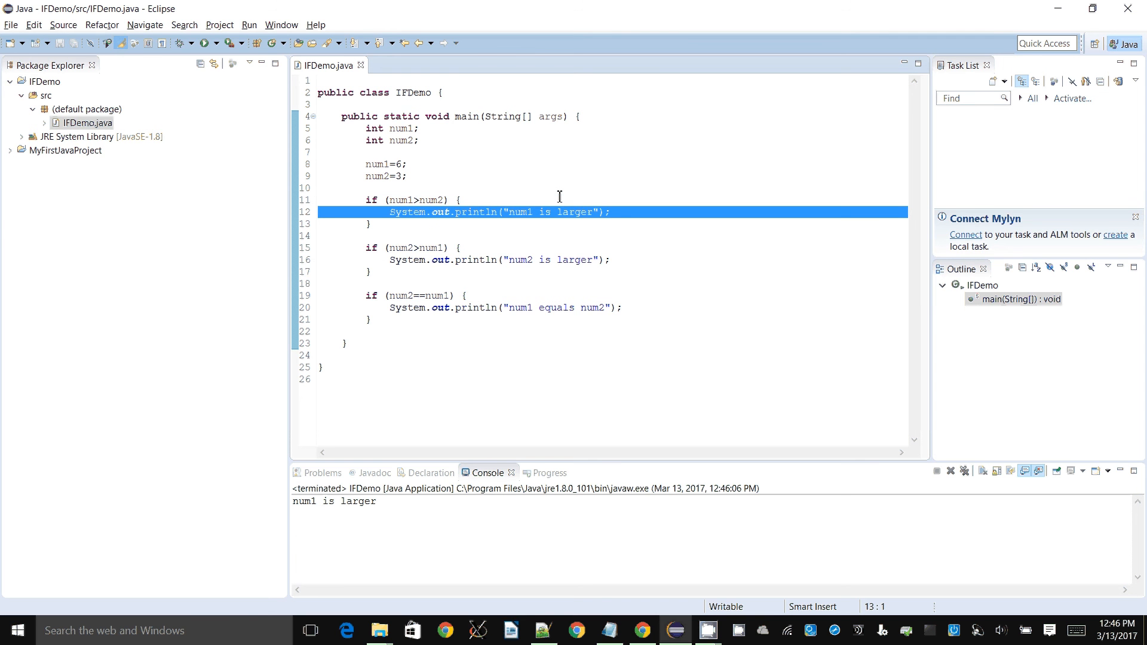
left_click(318, 224)
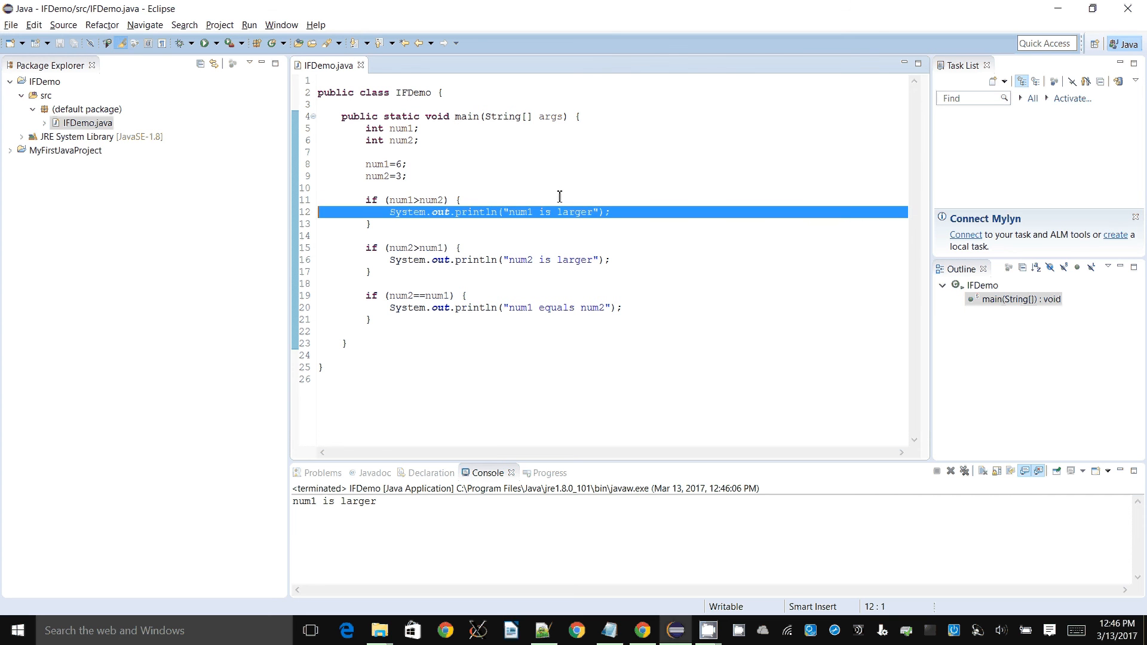
left_click(410, 247)
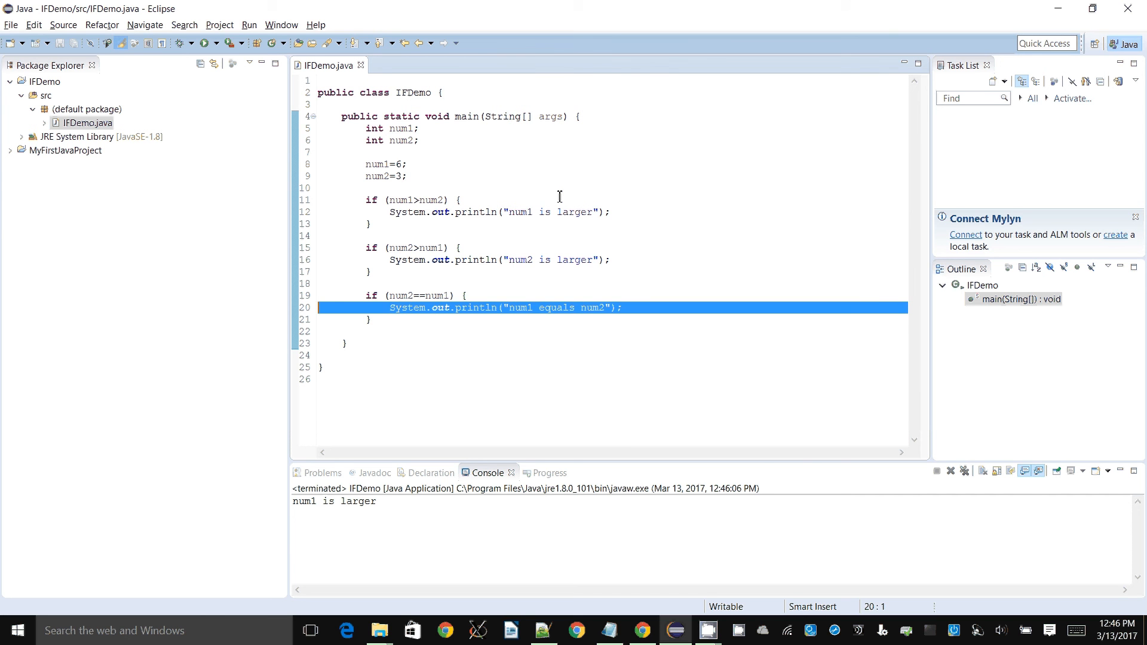
left_click(388, 164)
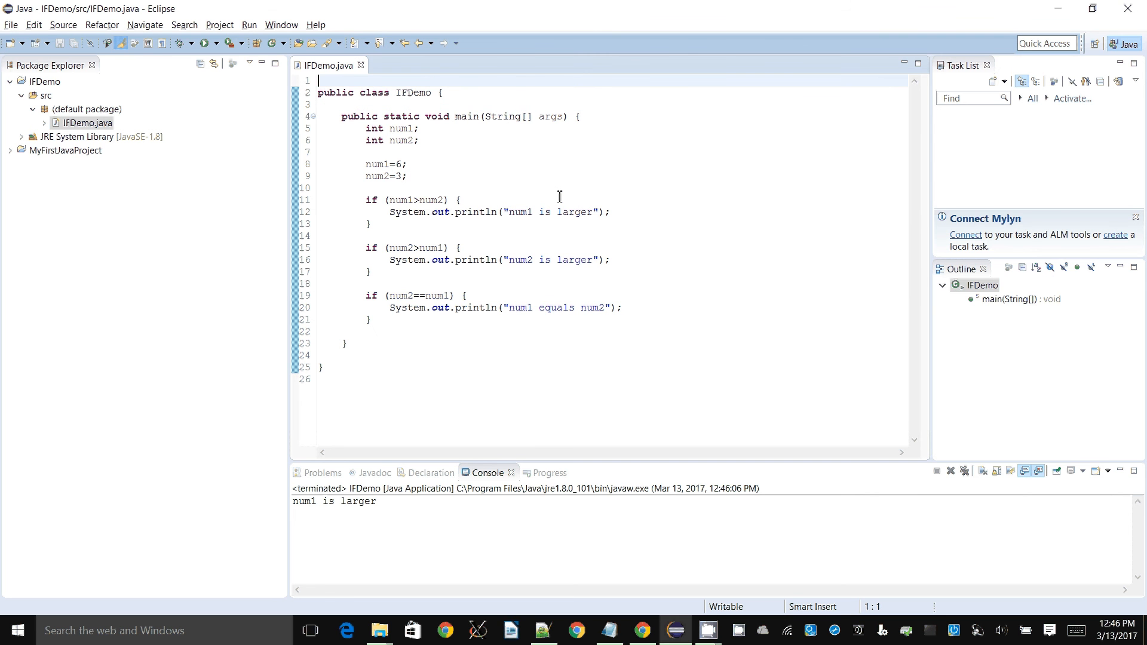
- Import java.util.* and create a Scanner named keyboard on System.in
type("import")
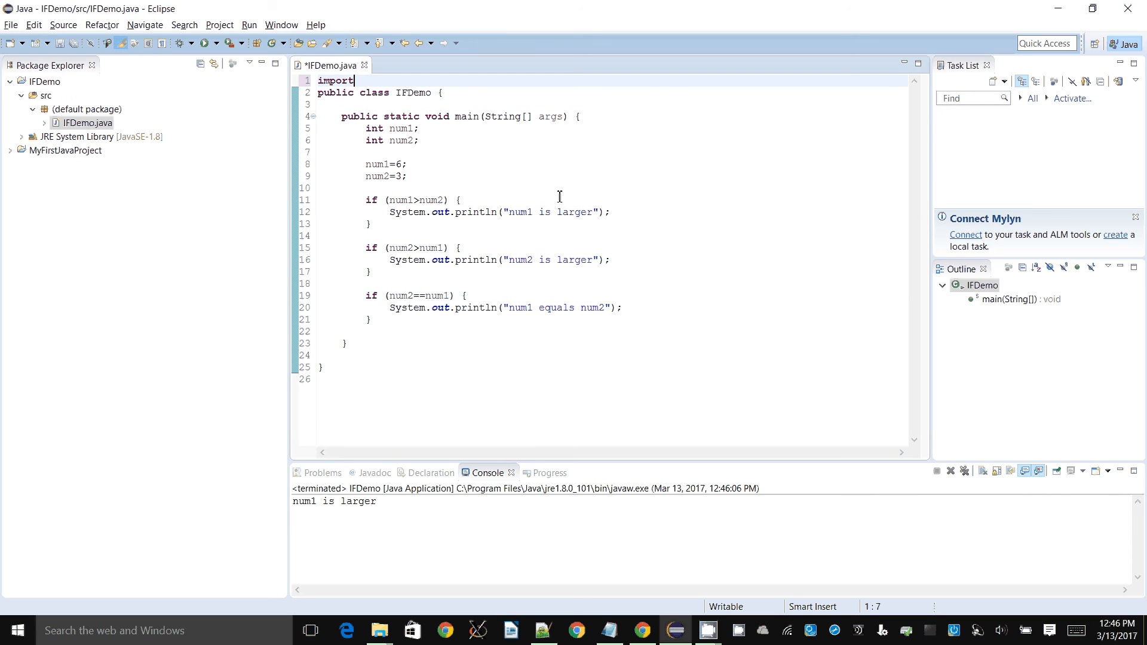
type("java.util.*;")
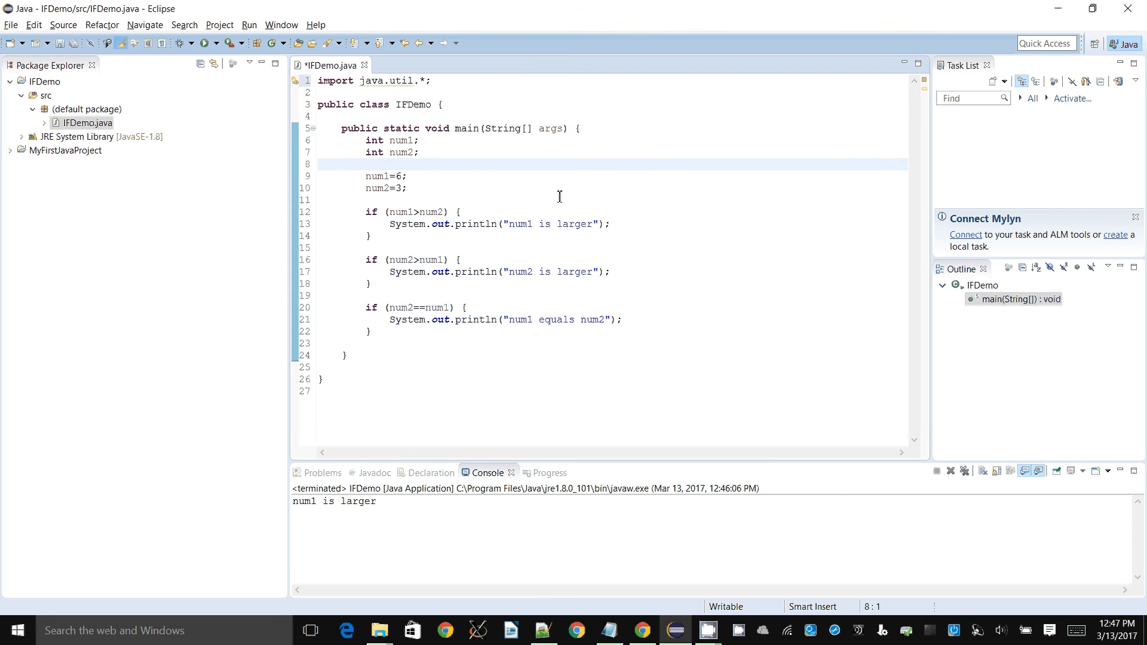
type("Scanner")
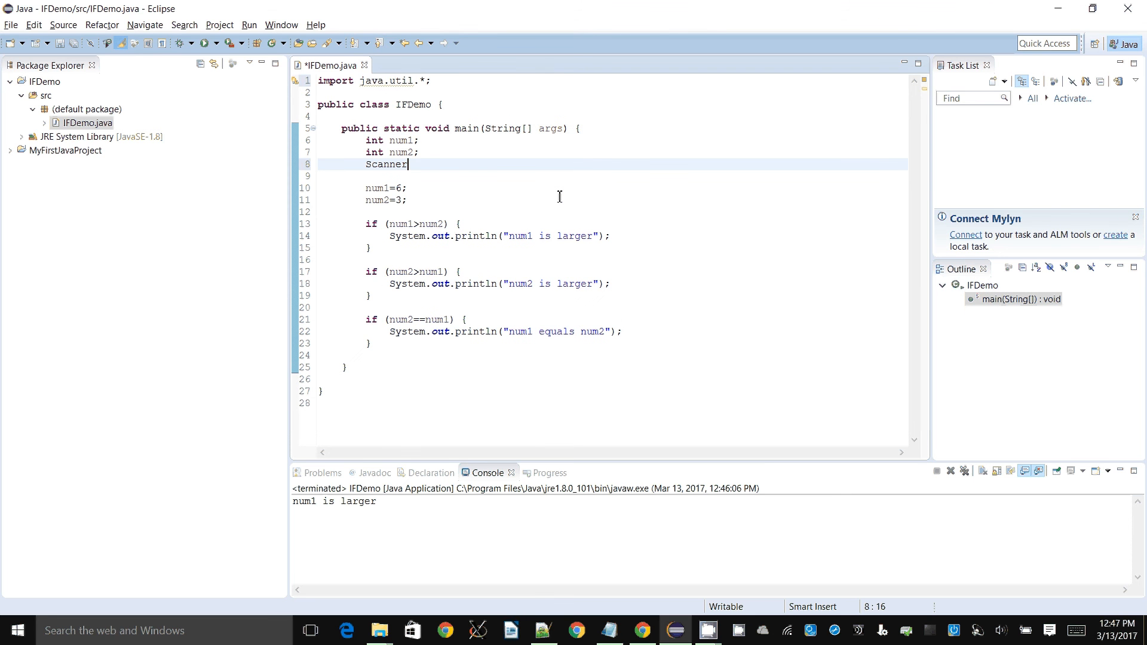
type("scan=new S")
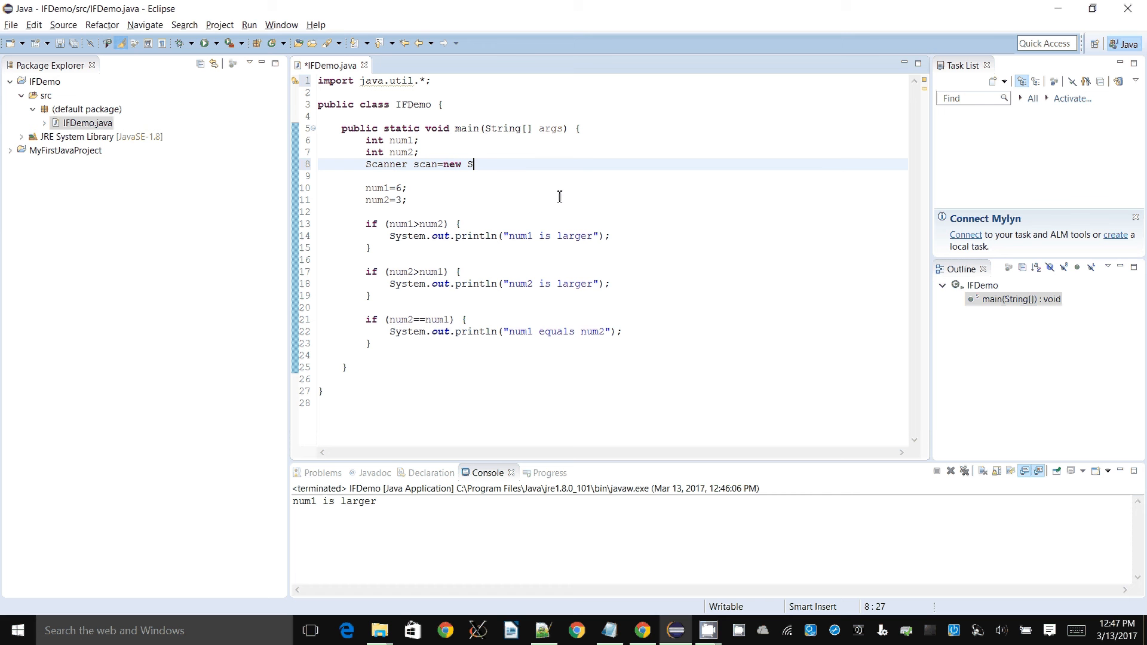
type("canner(System.in")
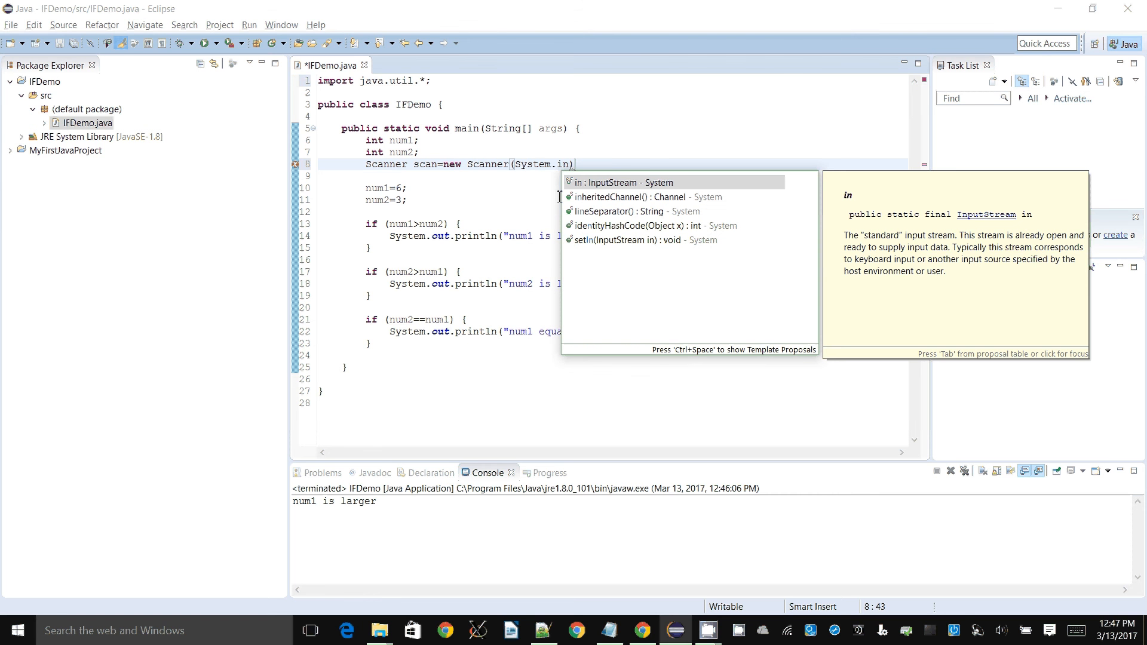
mouse_move(559, 183)
type(";")
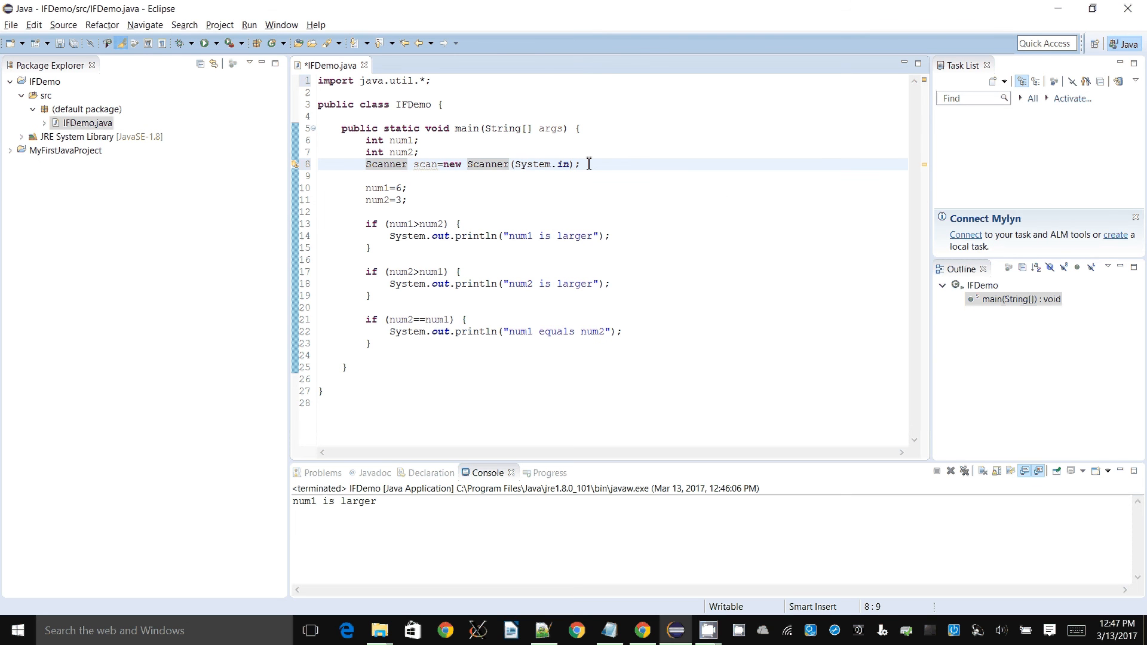
type("keyboard")
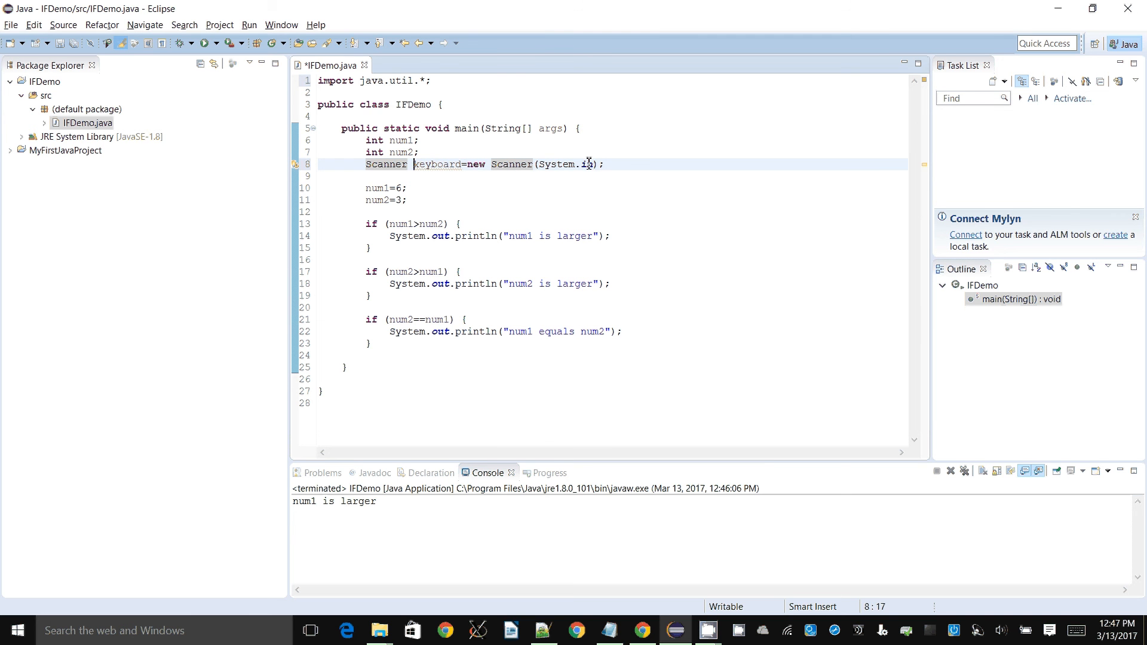
- Add 'Enter a value for num1:' prompts and read num1 and num2 with keyboard.nextInt()
type("S")
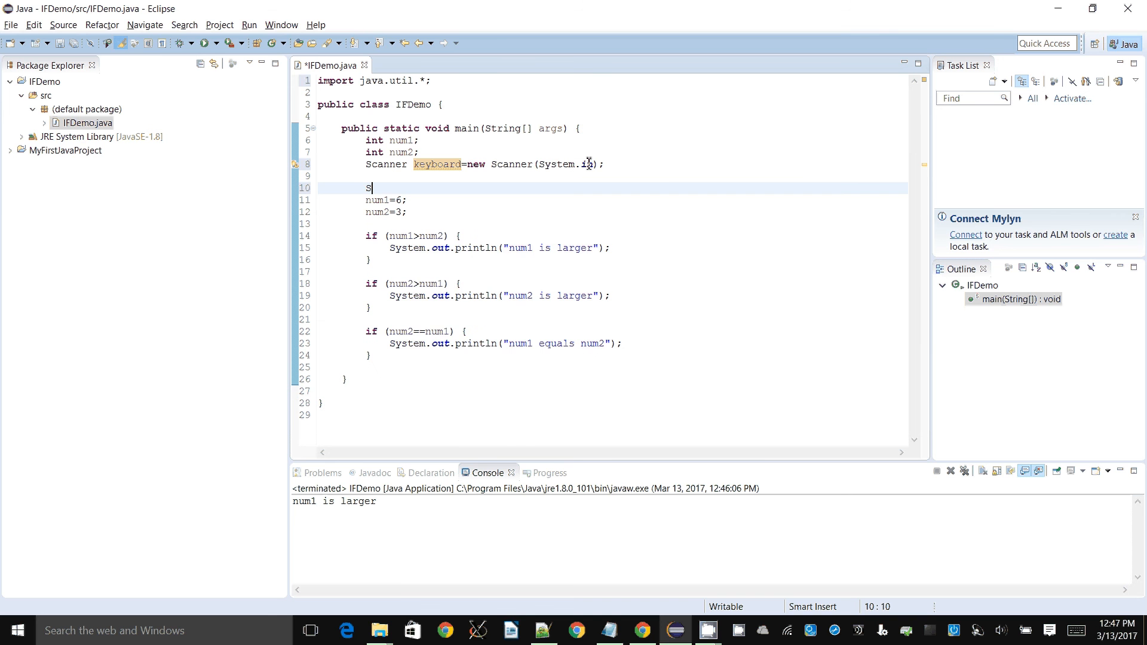
type("ystem.out")
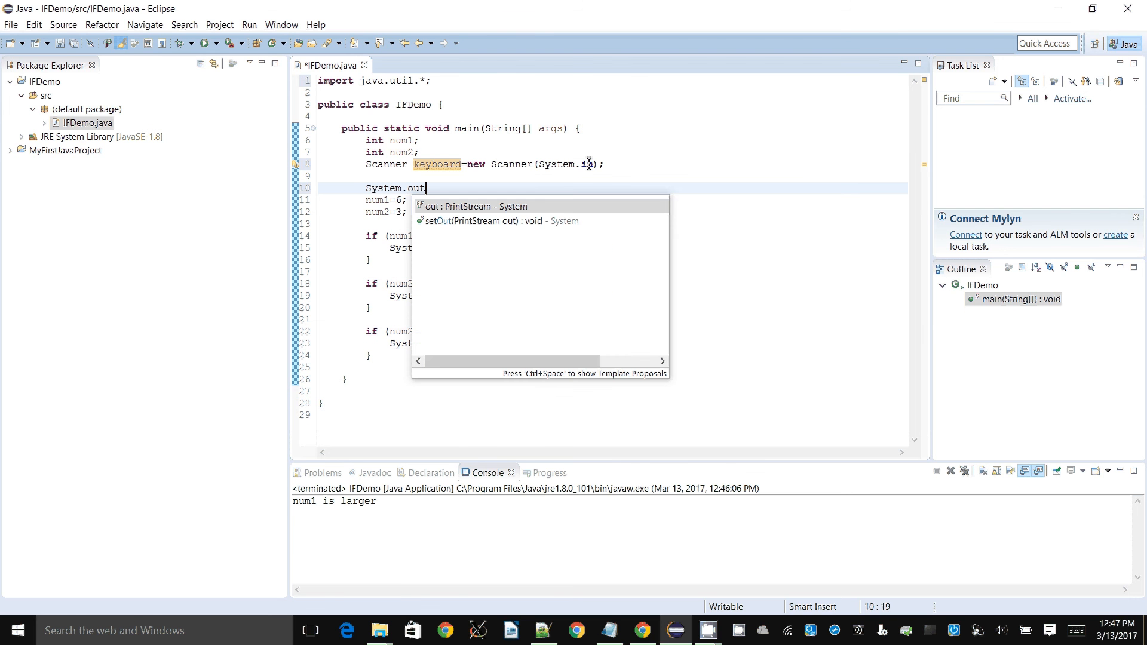
type(".print(")
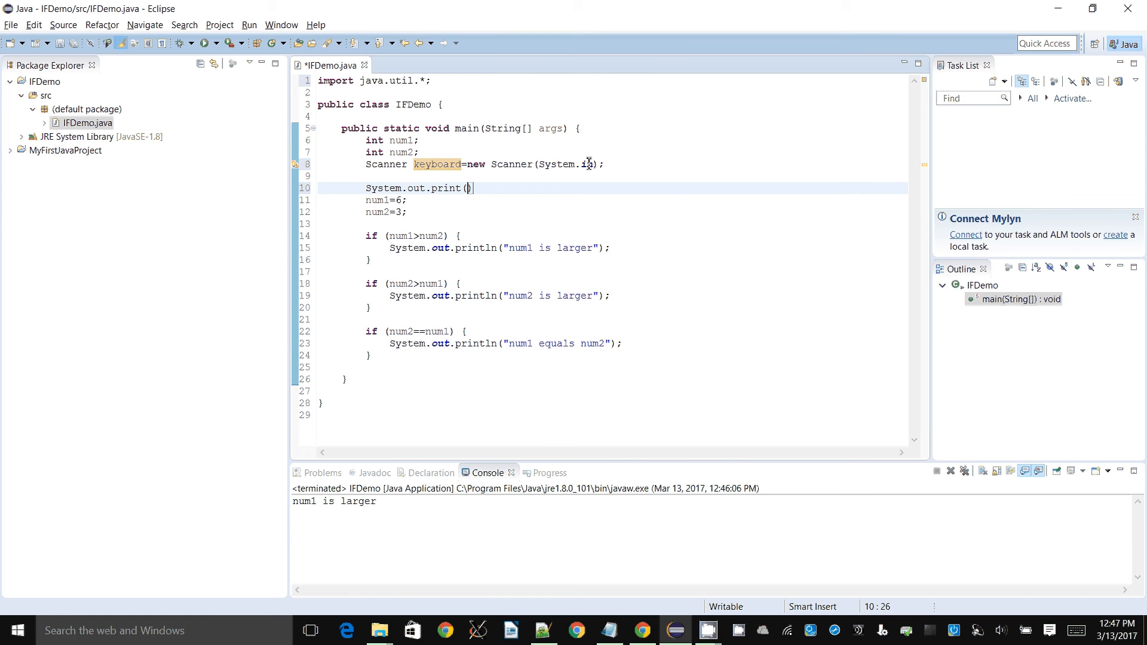
type("\"Enter a value for\"")
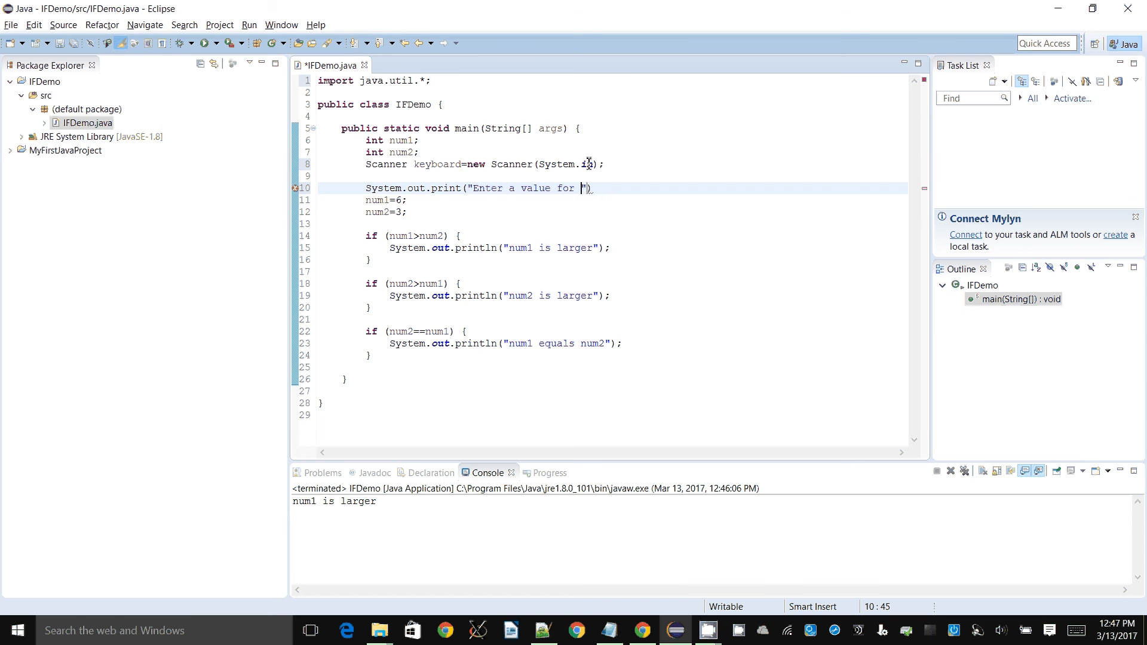
type("num1:")
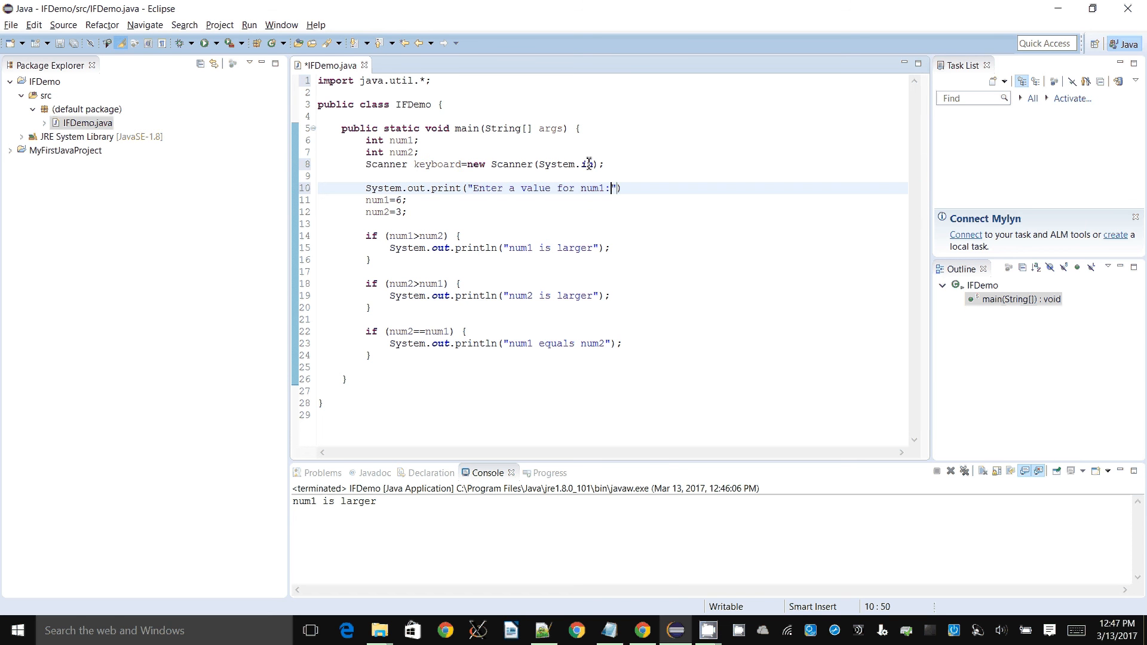
type("\";")
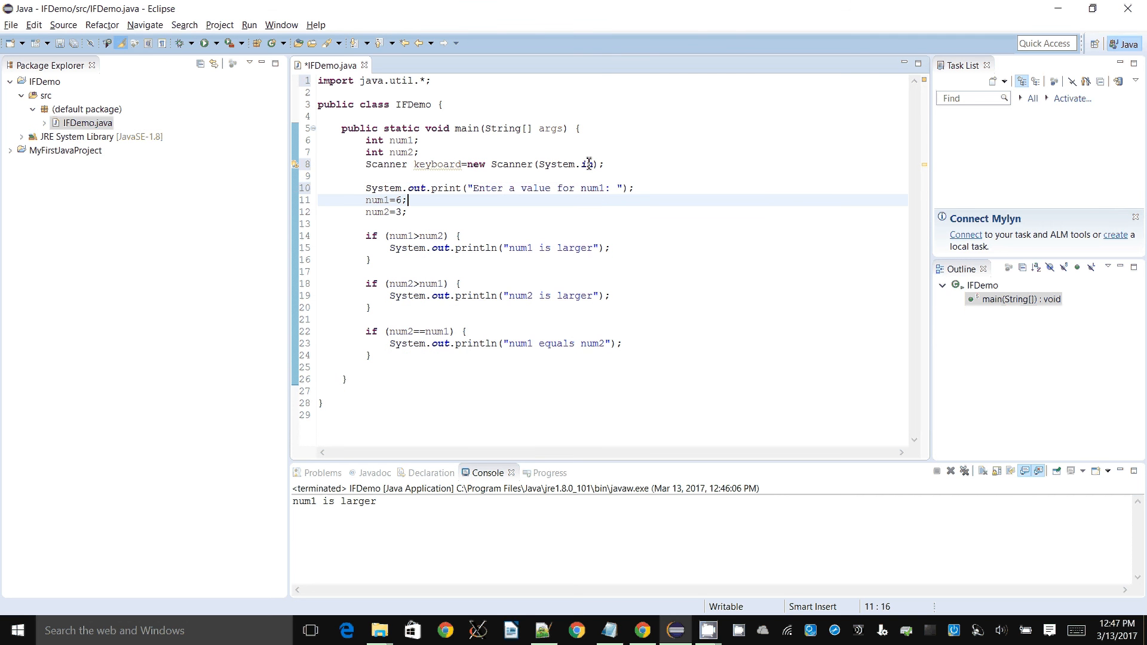
key("BackSpace")
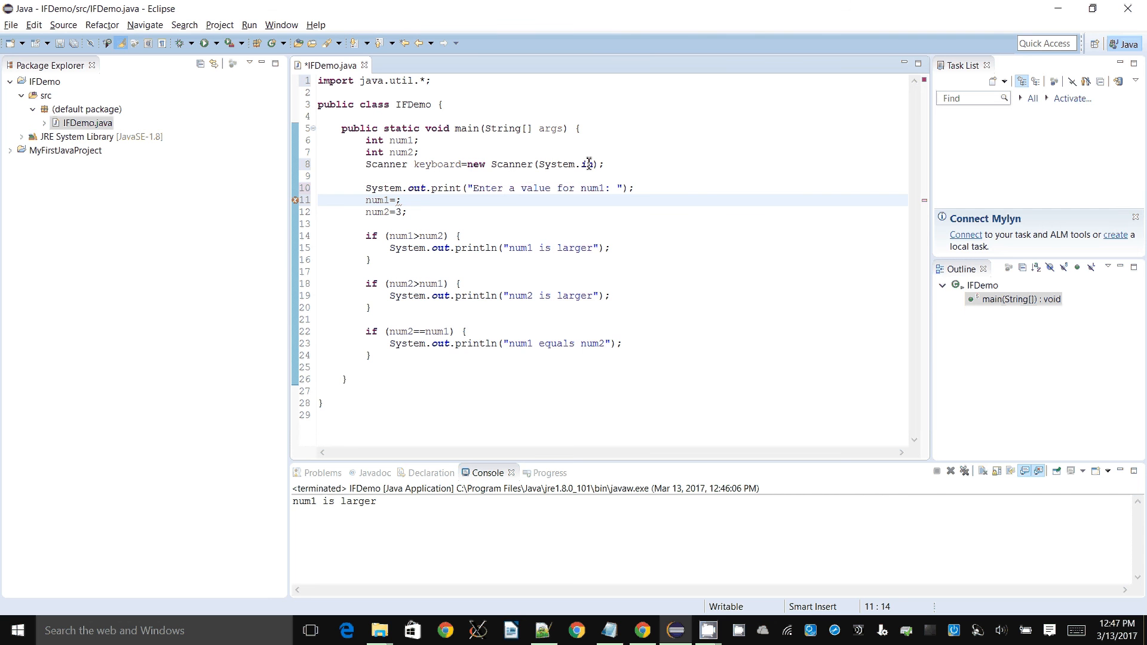
type("keyboard.nextInt(")
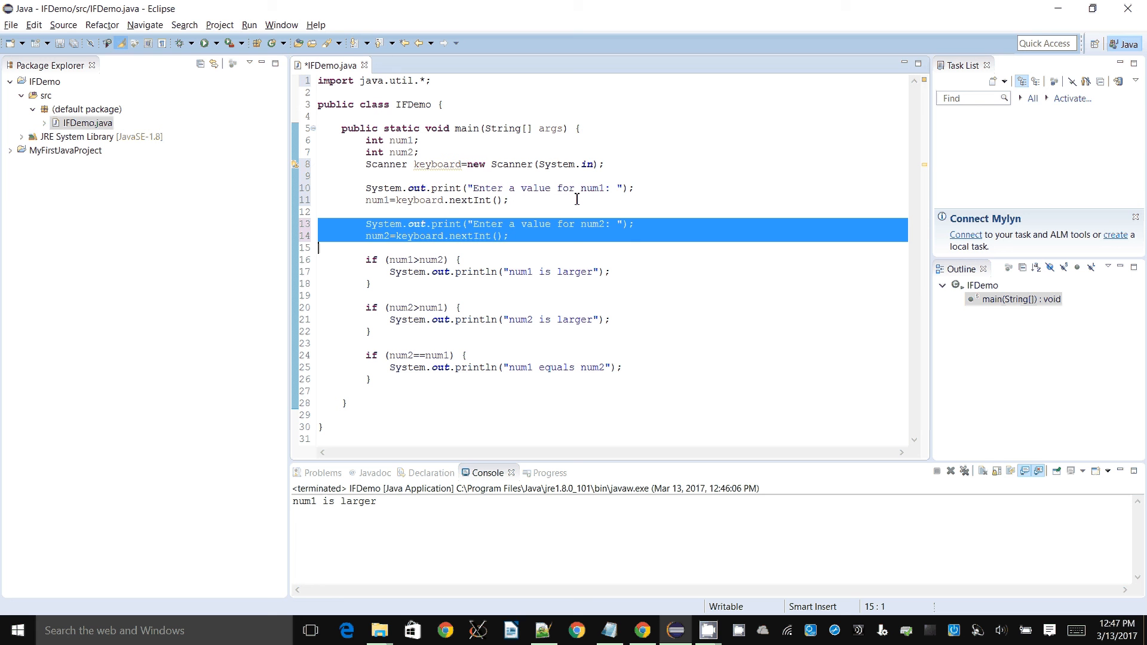
left_click(410, 259)
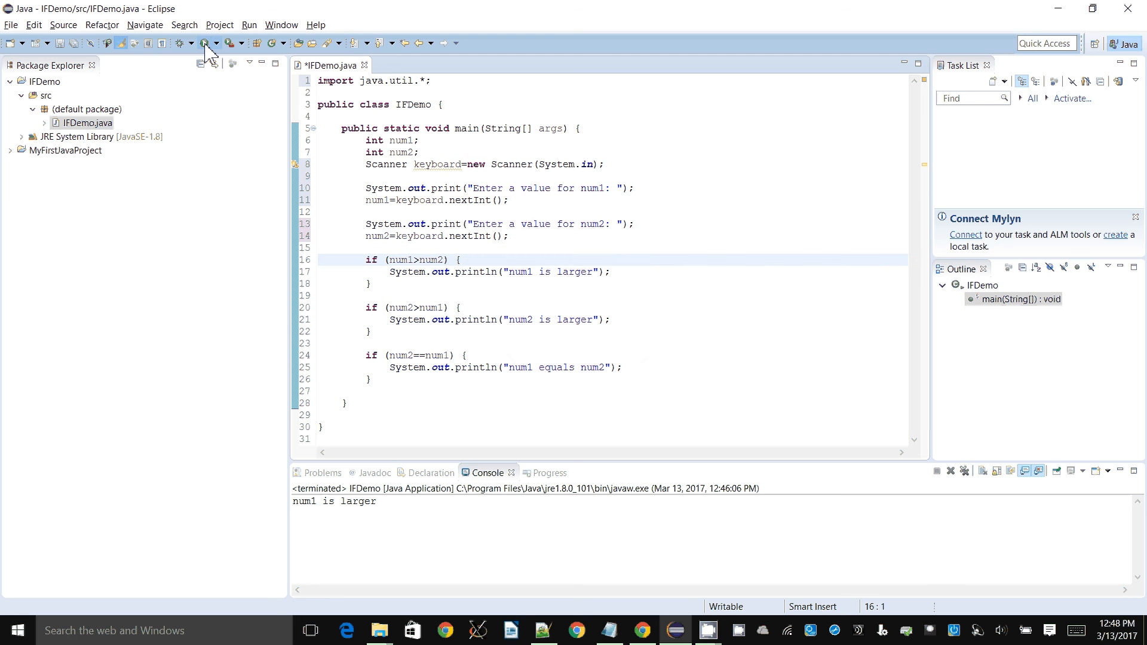
- Save and run IFDemo entering 4 and 5, then launch it again for 7 and 3
left_click(207, 42)
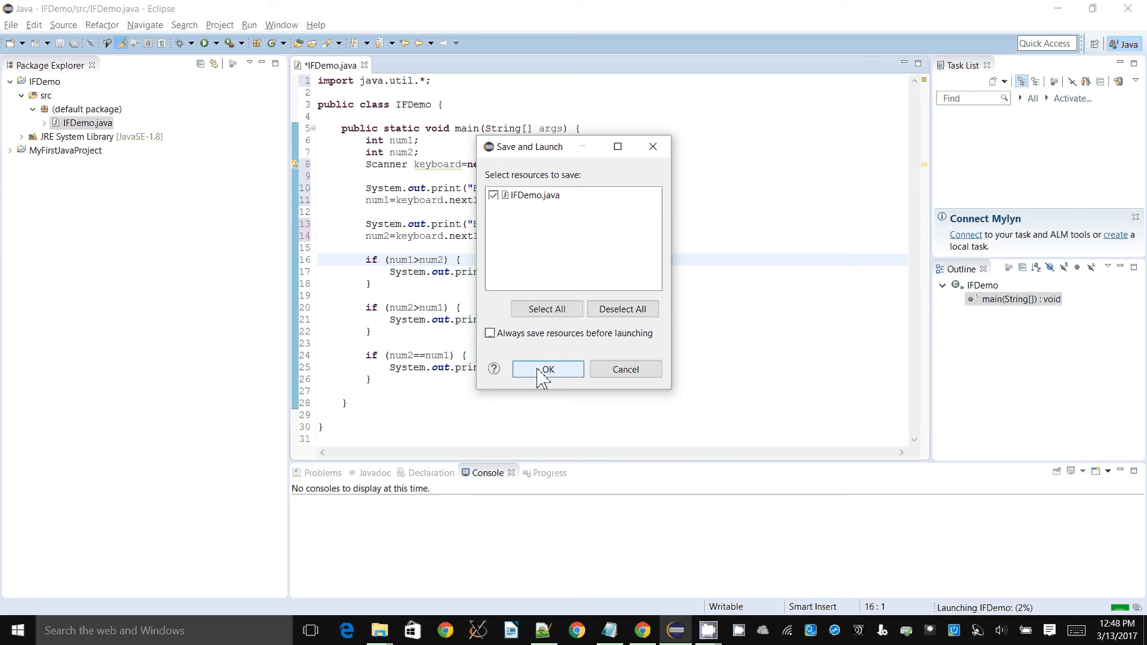
left_click(547, 369)
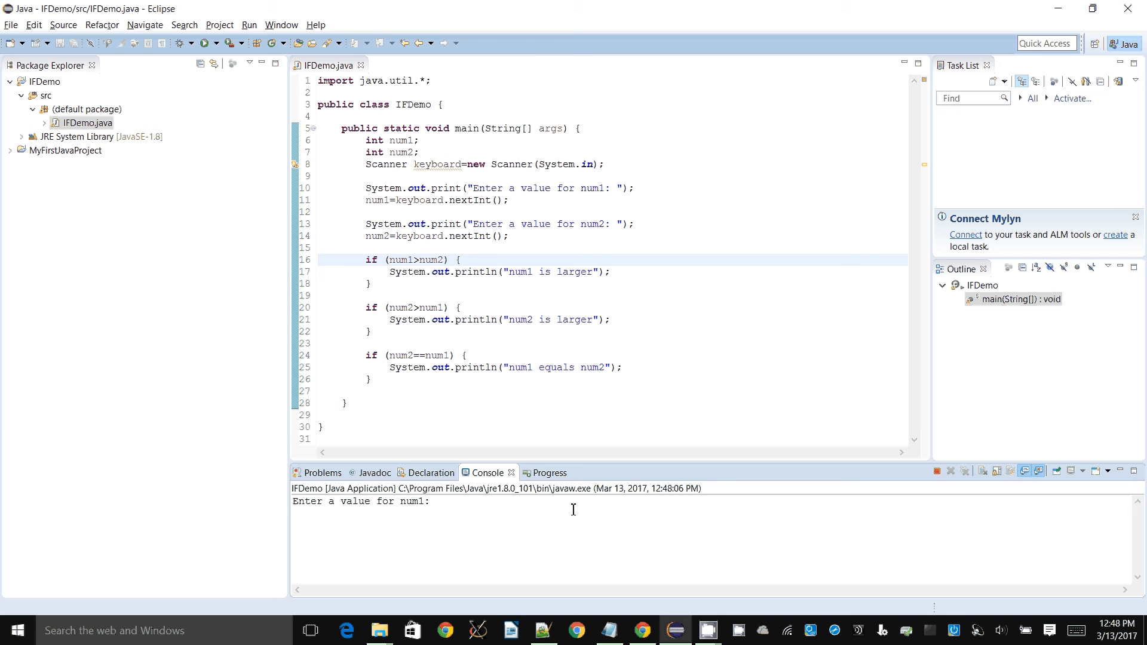
type("4")
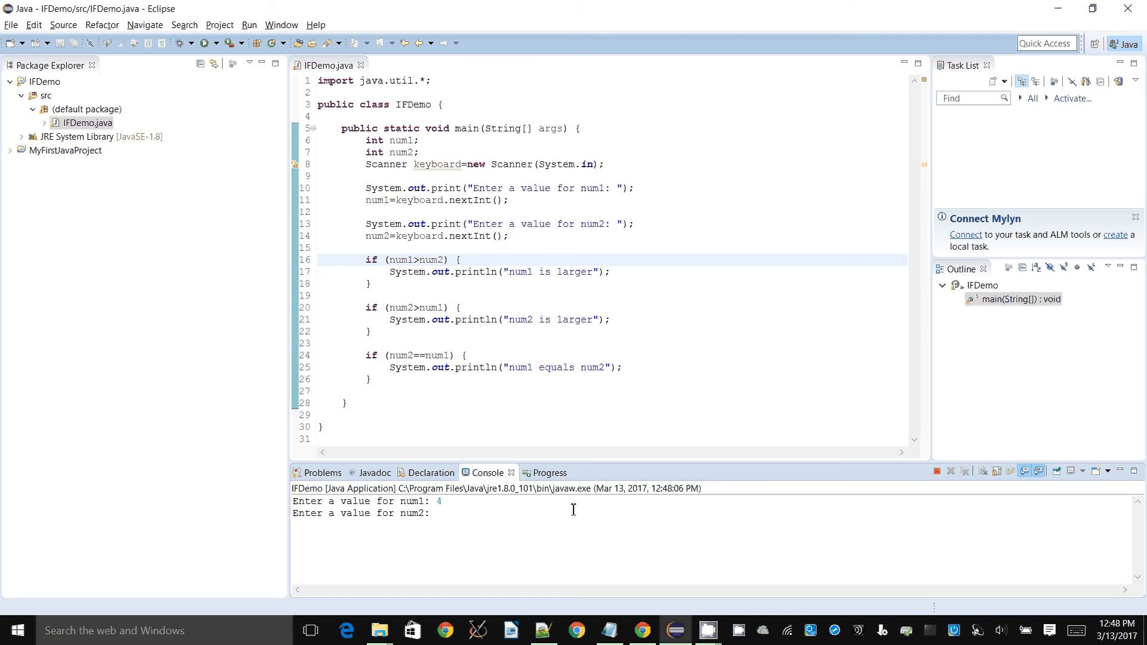
type("5")
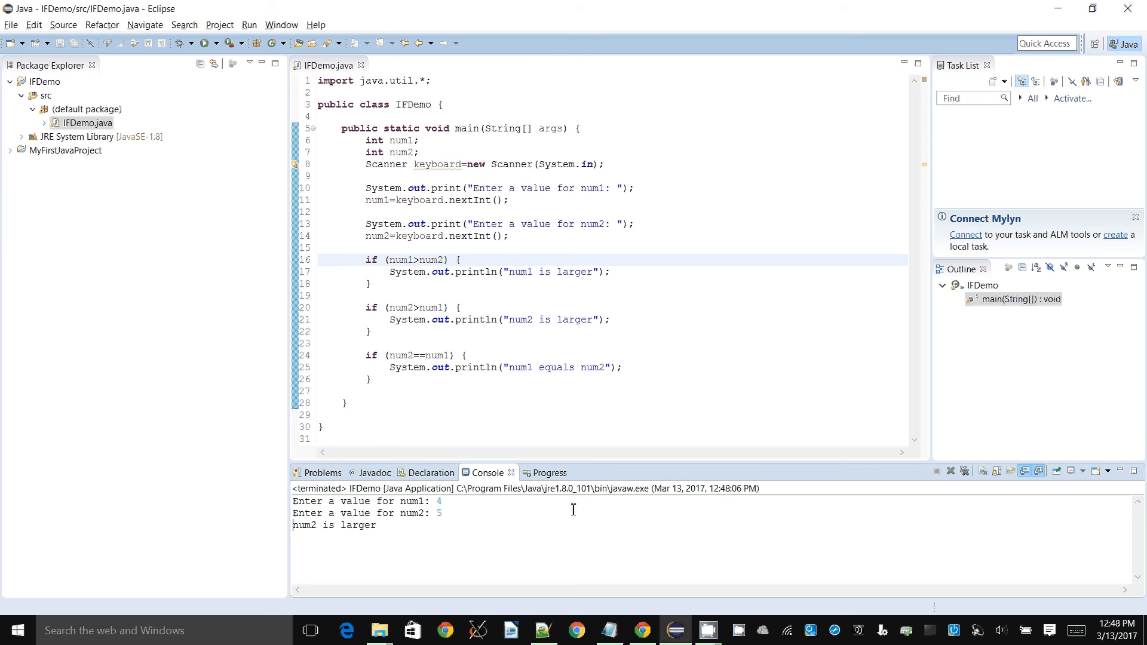
mouse_move(220, 117)
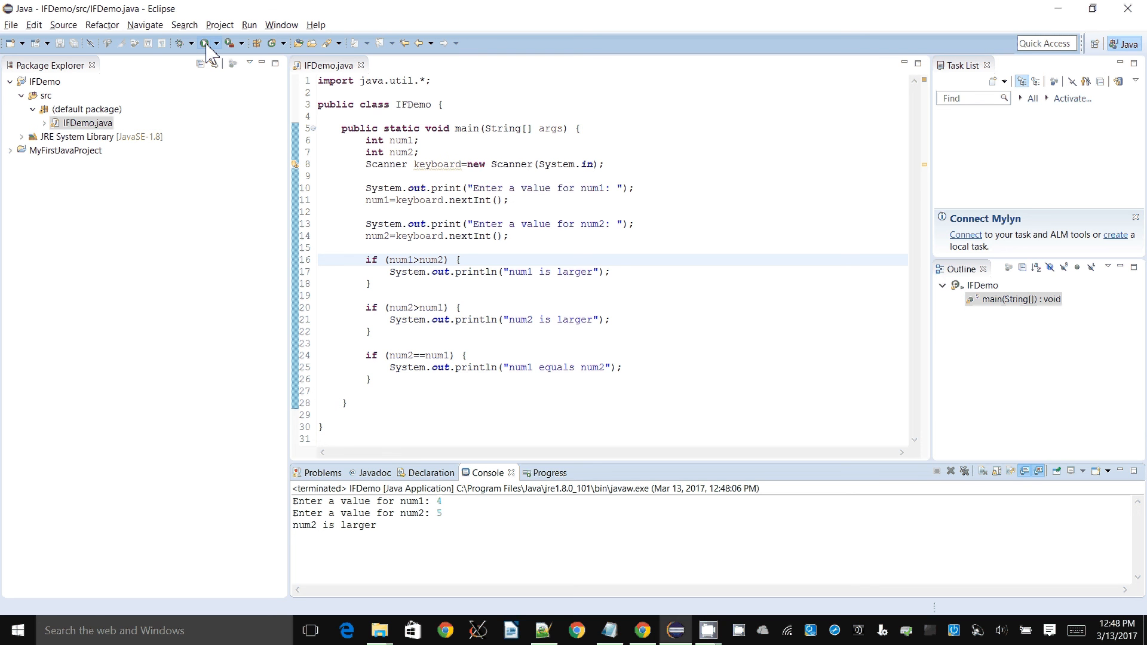
left_click(207, 43)
type("7")
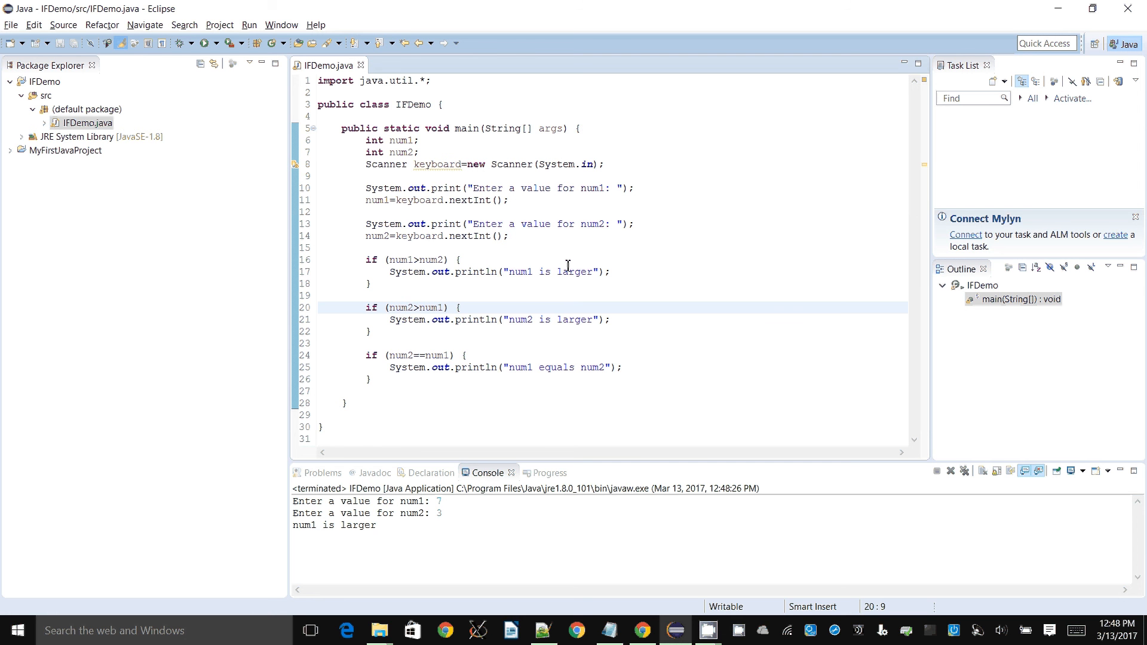
- Join the second if onto the first block's brace as else if
left_click(367, 307)
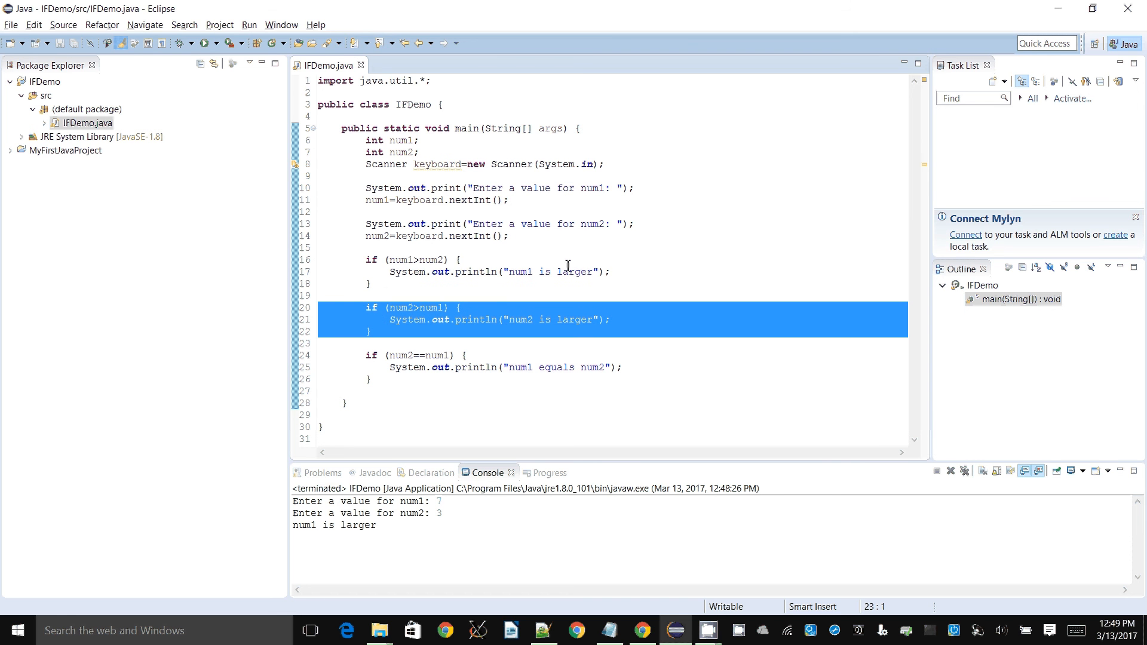
left_click(315, 343)
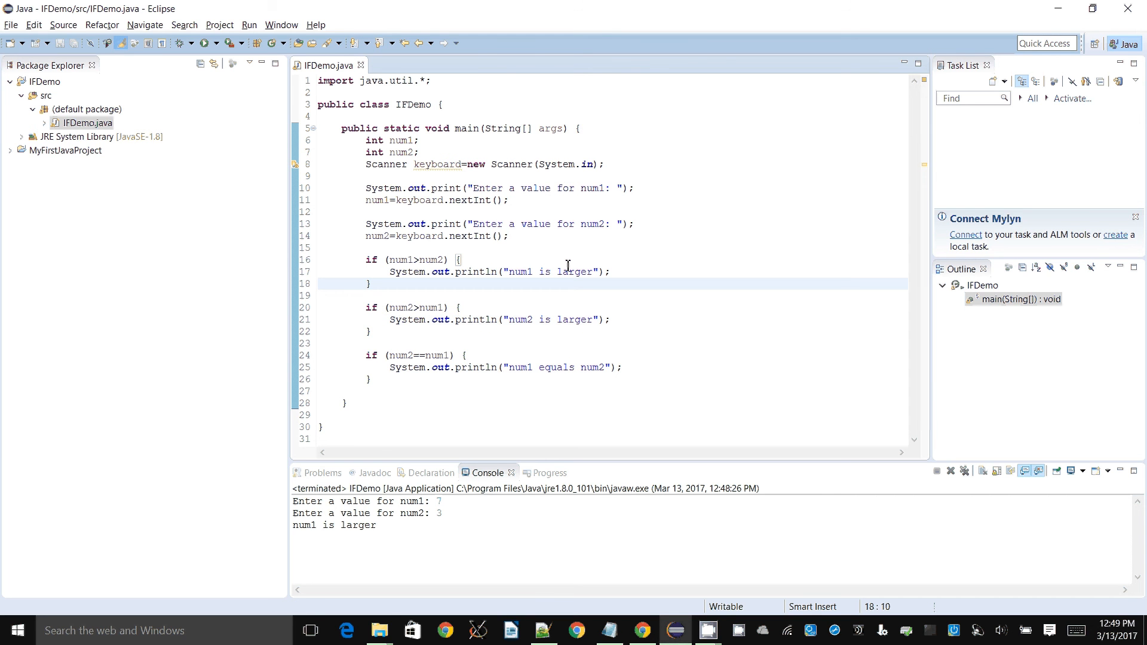
type("else")
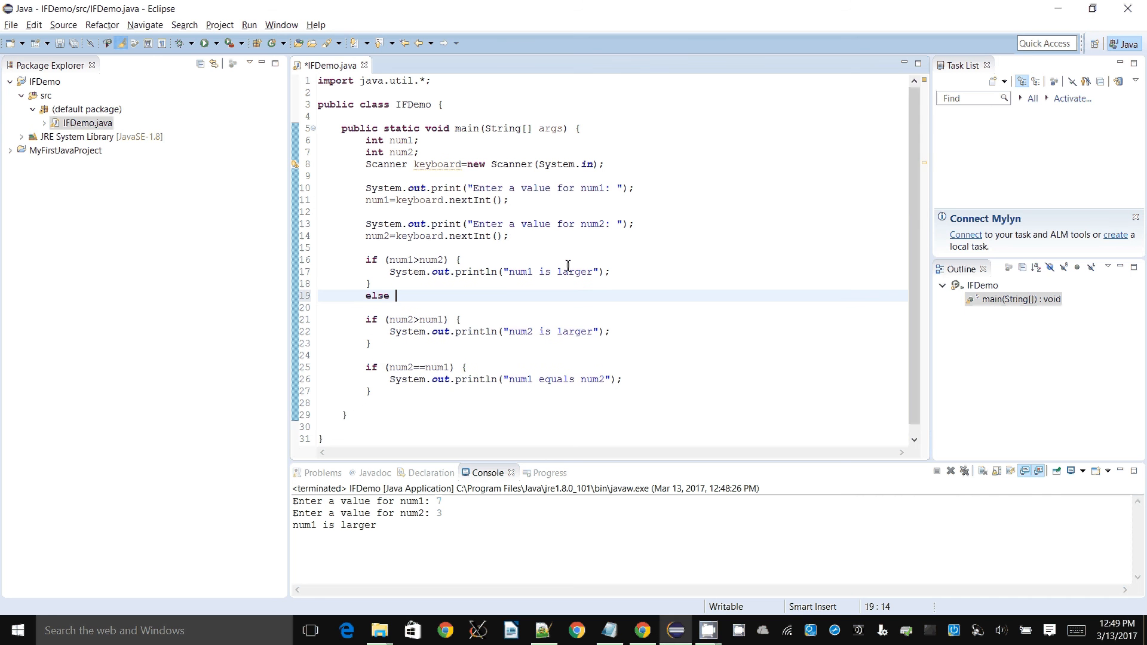
key("BackSpace")
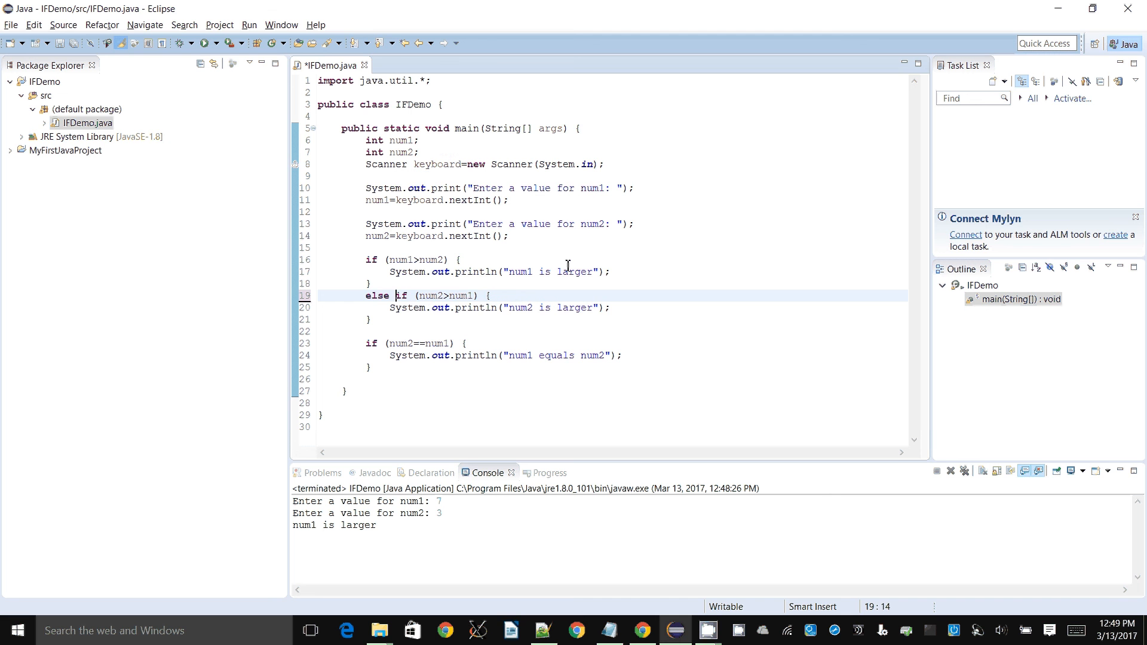
- Comment out the final equality condition with /* */
left_click(479, 296)
type("else    ")
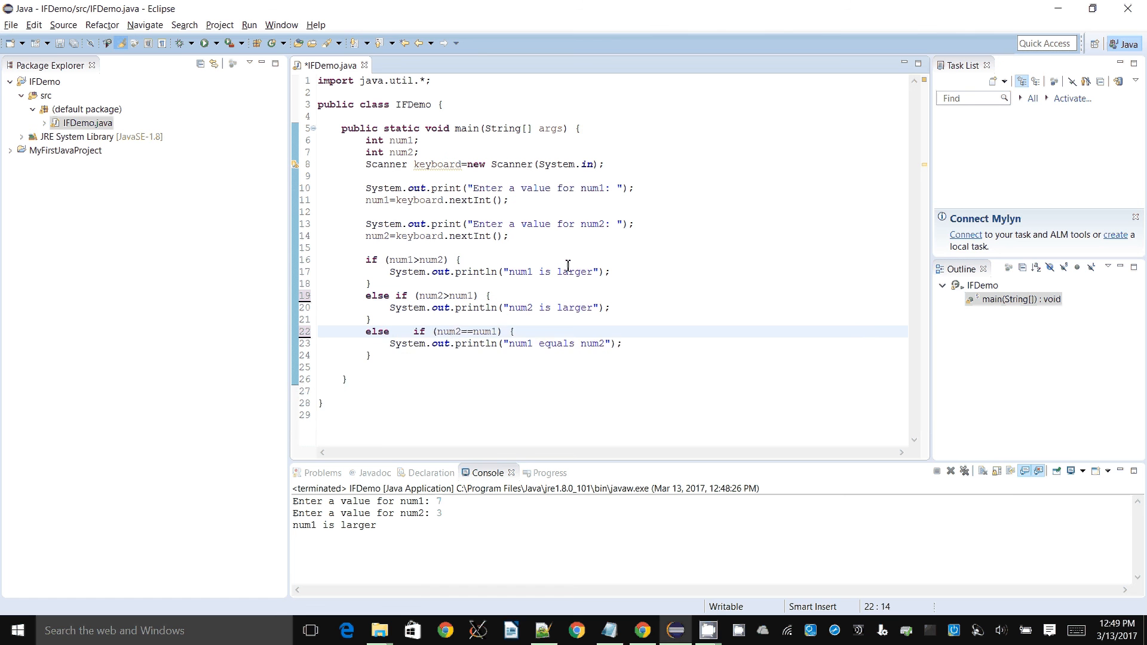
type("/*")
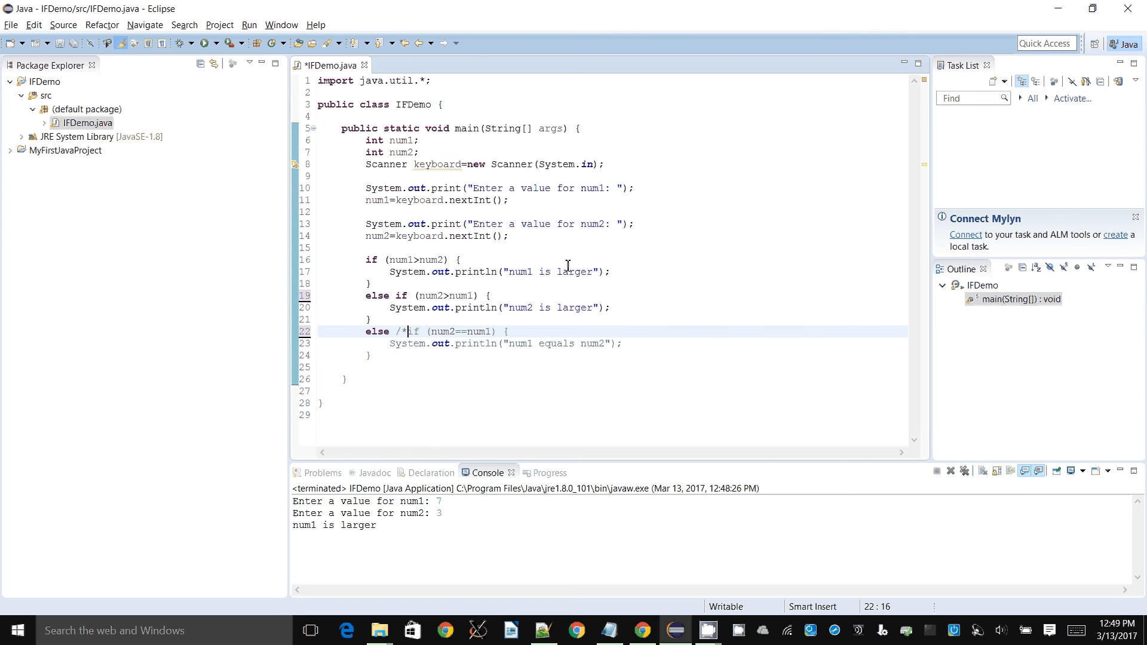
type("*/")
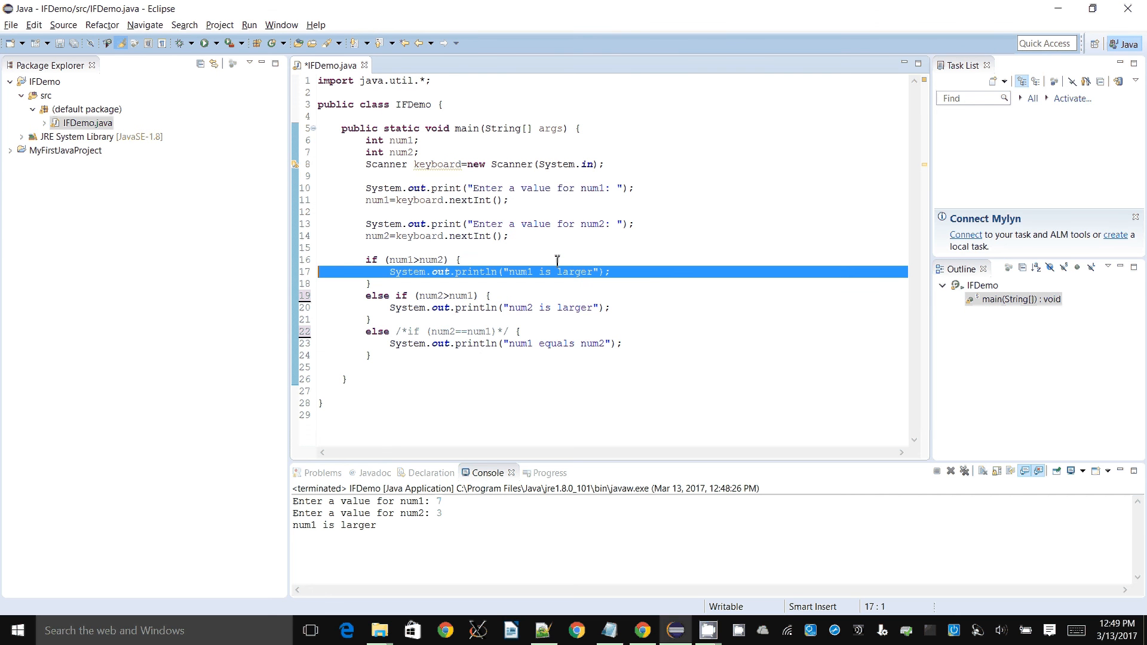
left_click(421, 296)
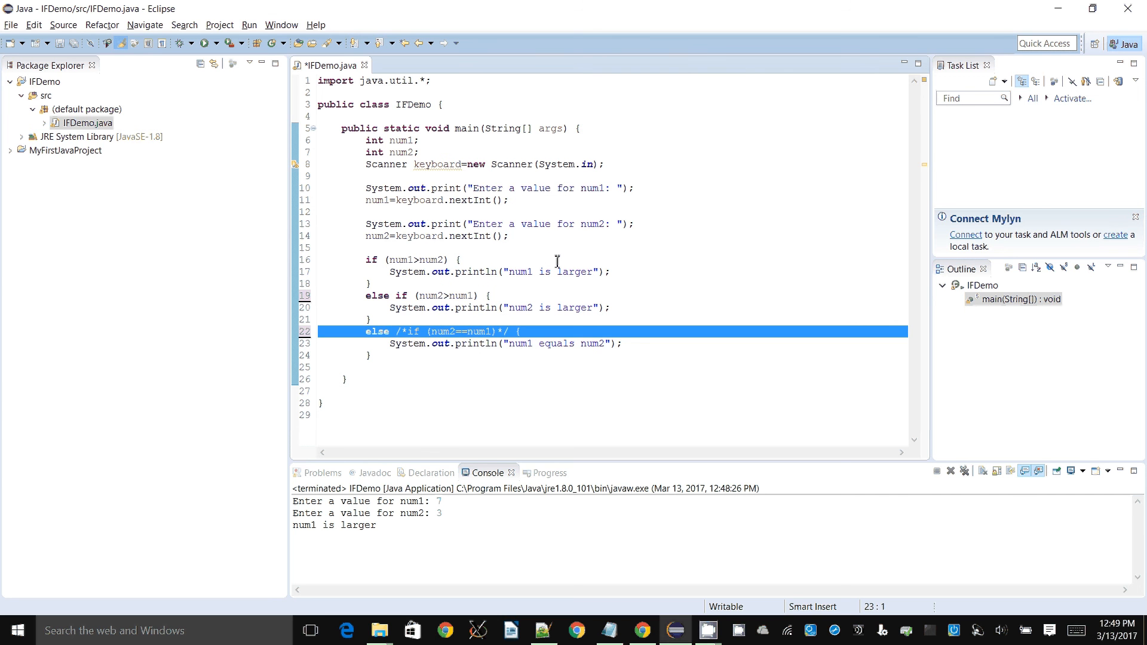
left_click(344, 332)
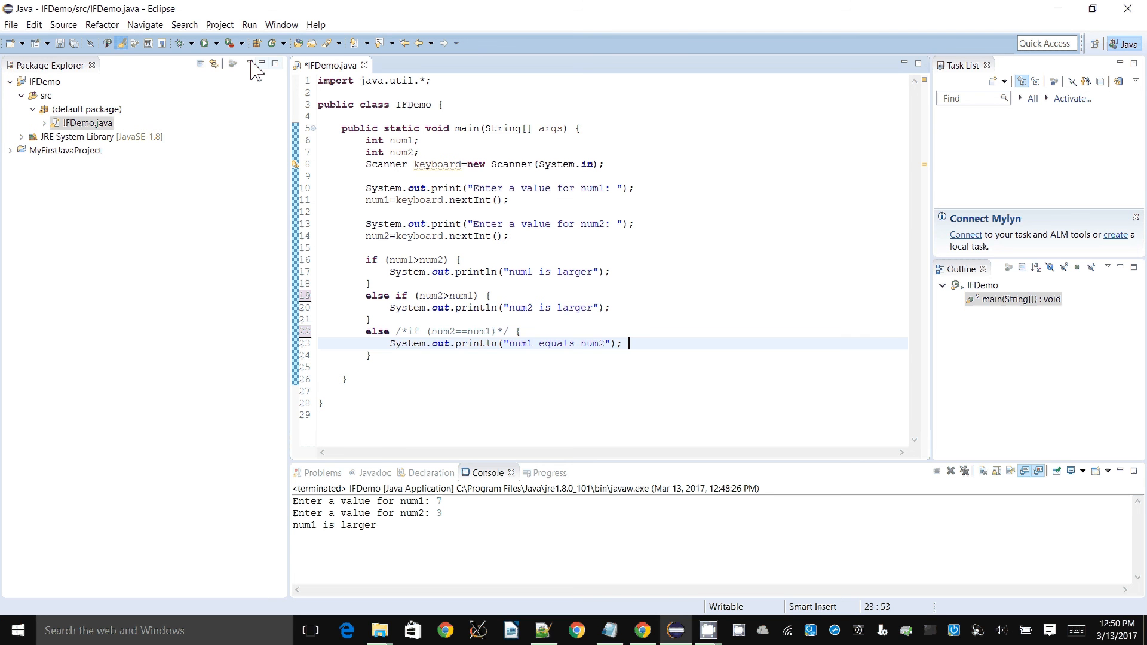
mouse_move(207, 43)
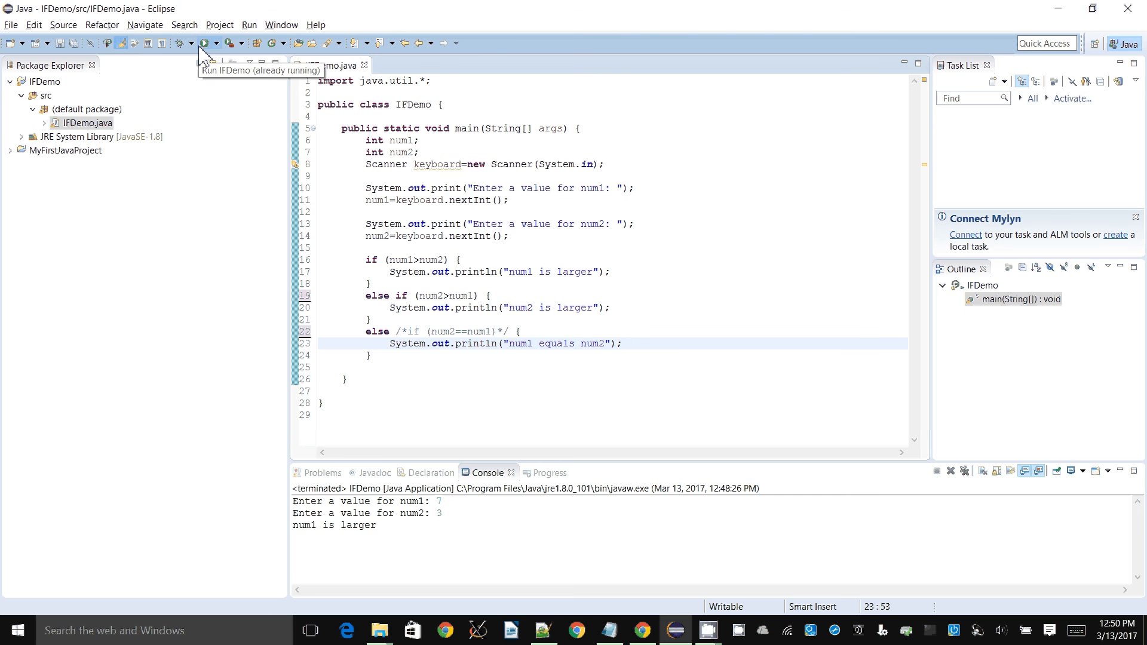
- Save and run IFDemo with 4 and 6, then rerun entering 5 and 5
left_click(205, 42)
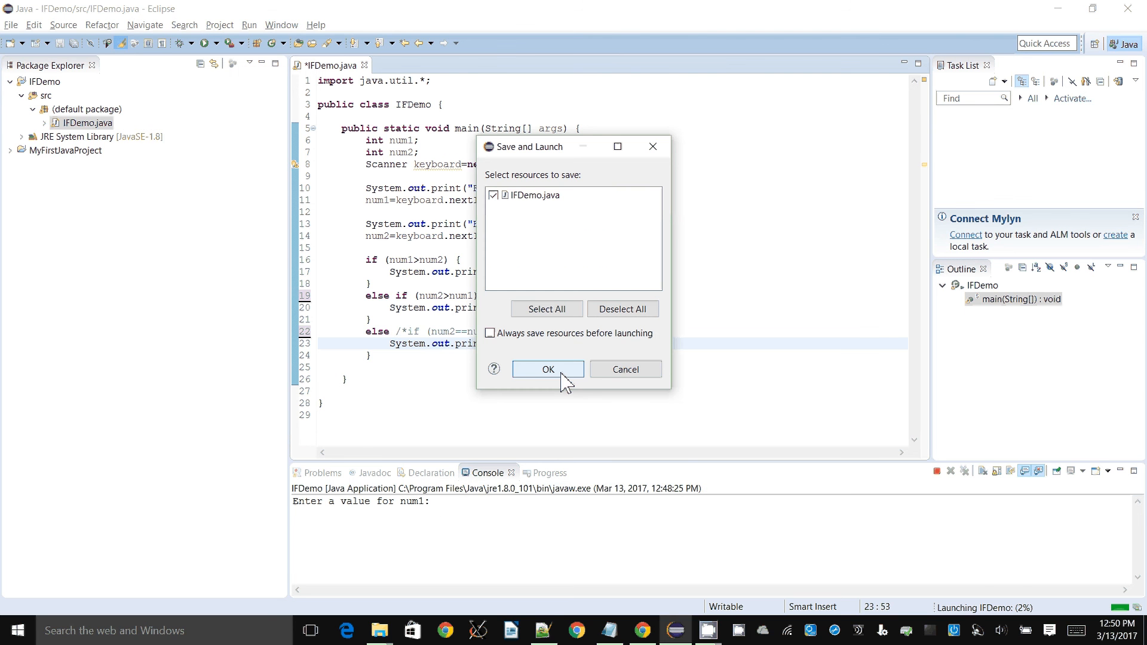
left_click(547, 369)
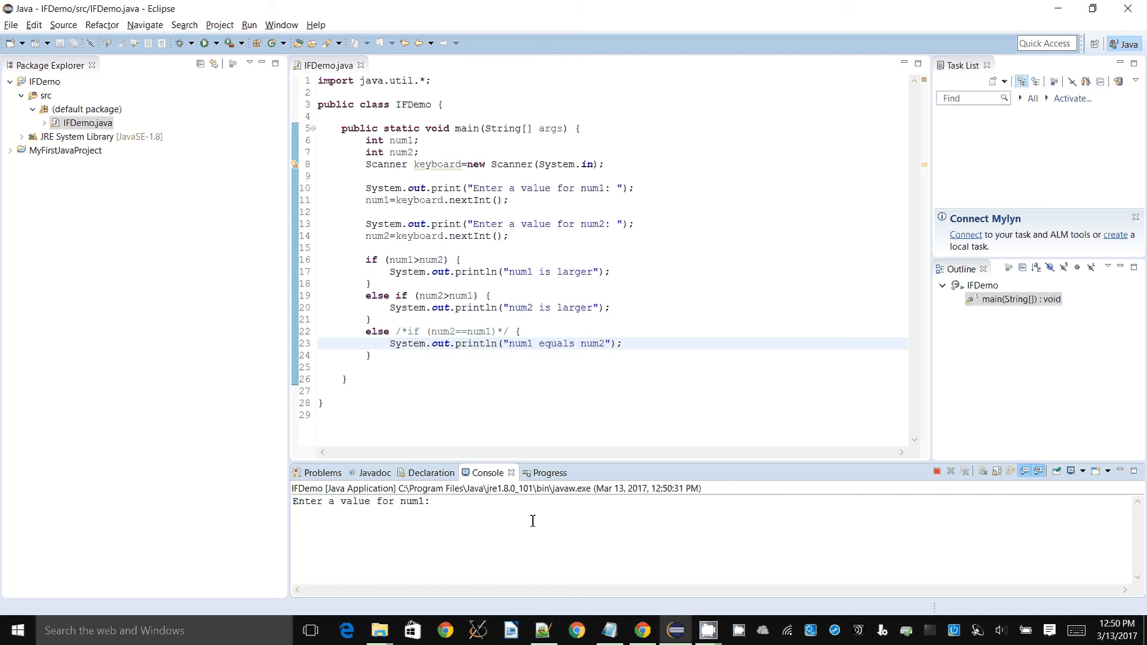
type("6")
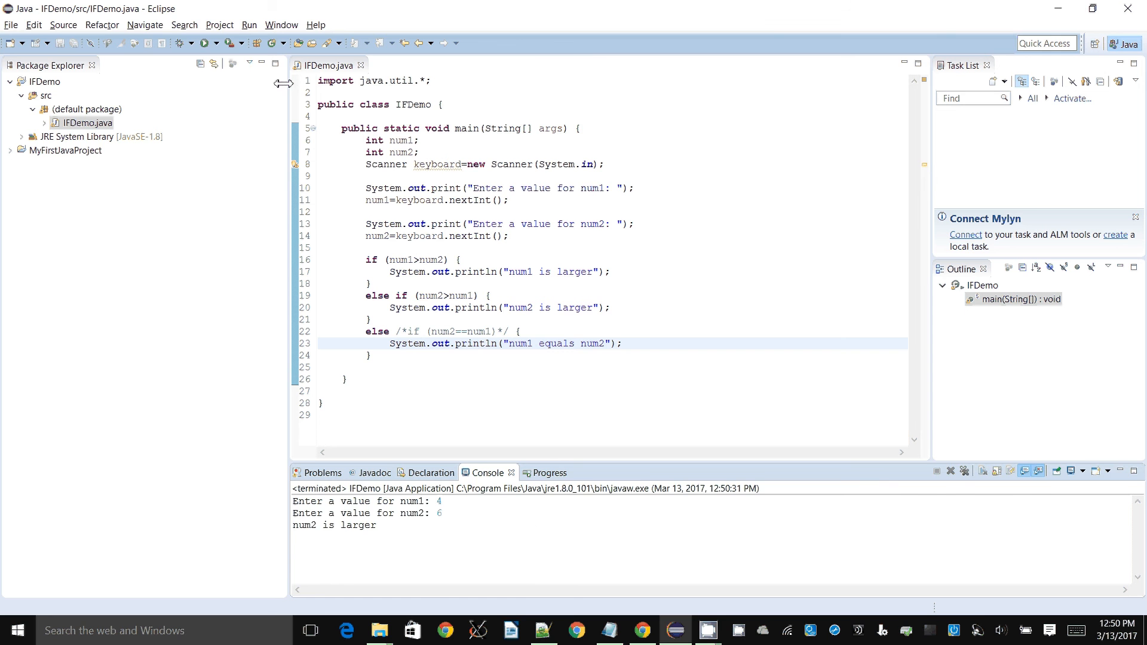
left_click(207, 42)
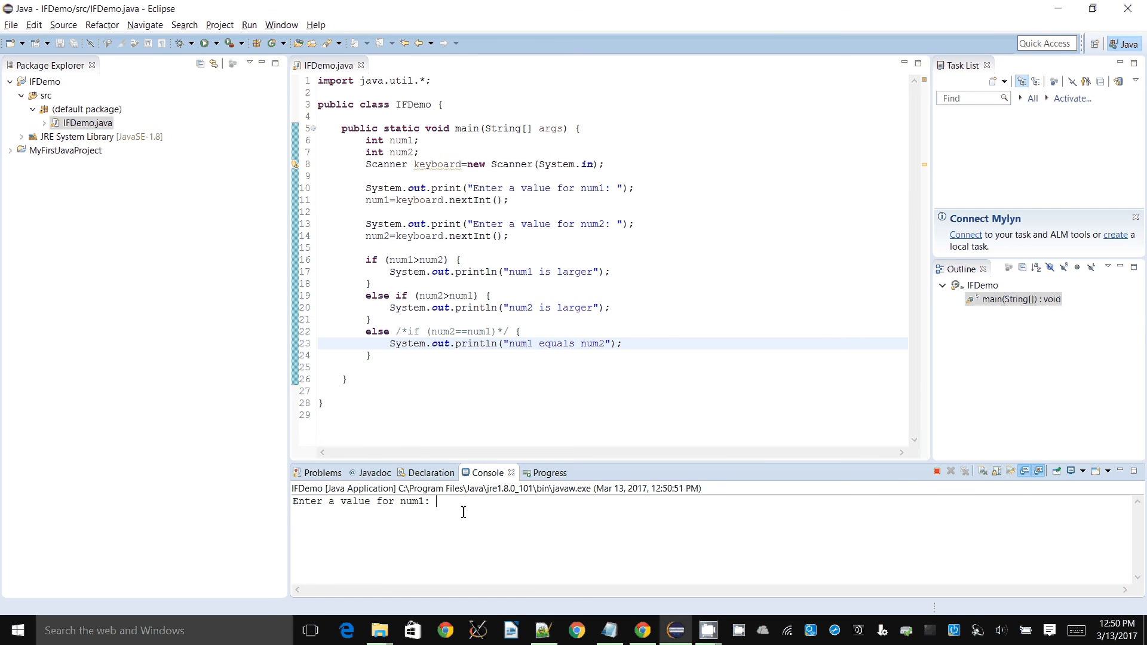
type("5")
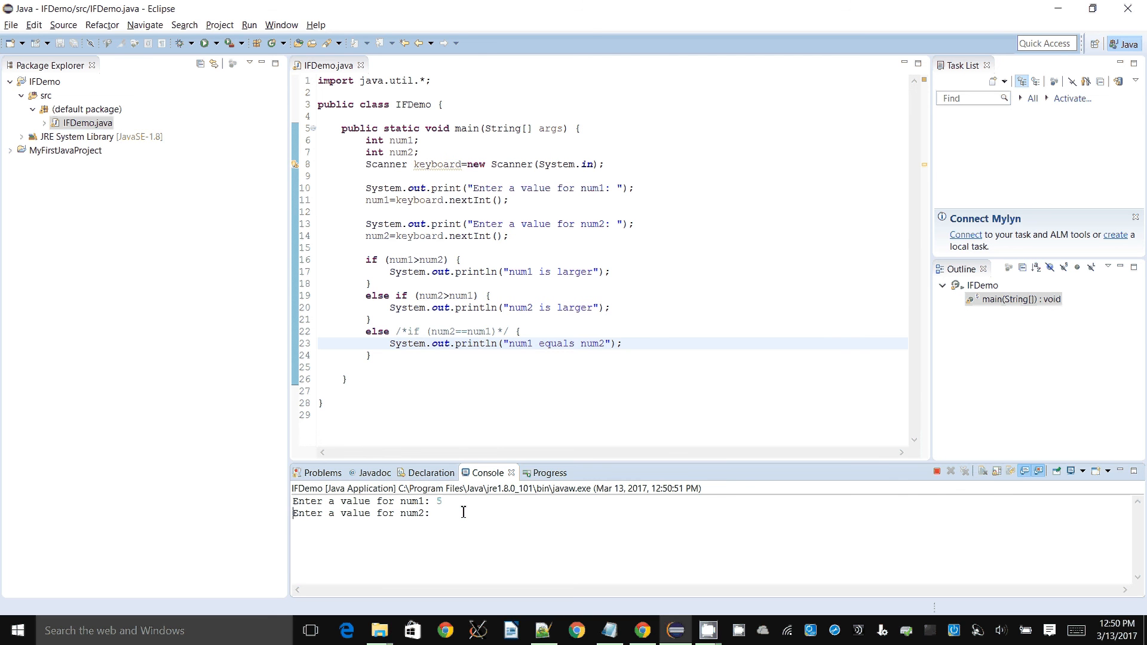
type("5")
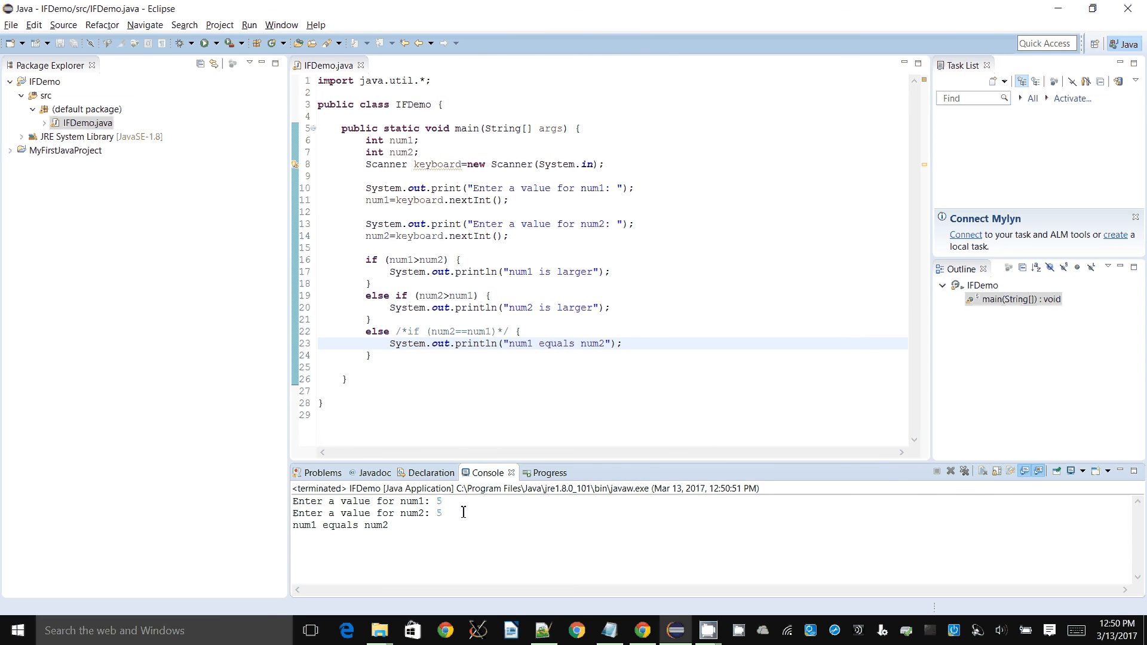
mouse_move(449, 516)
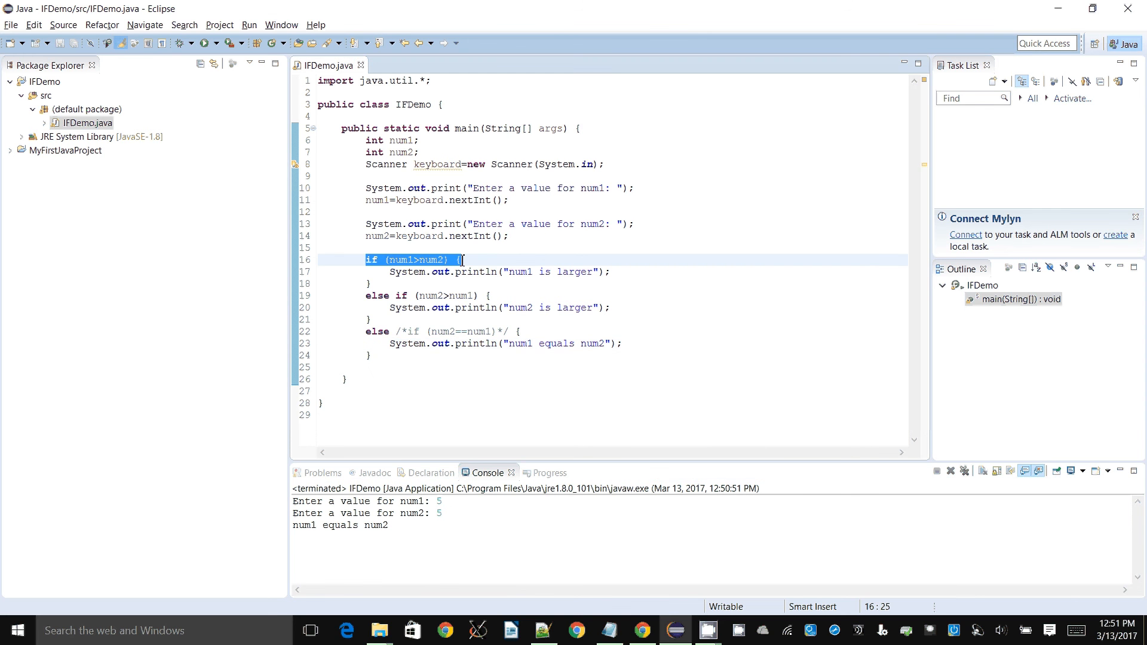
left_click(395, 296)
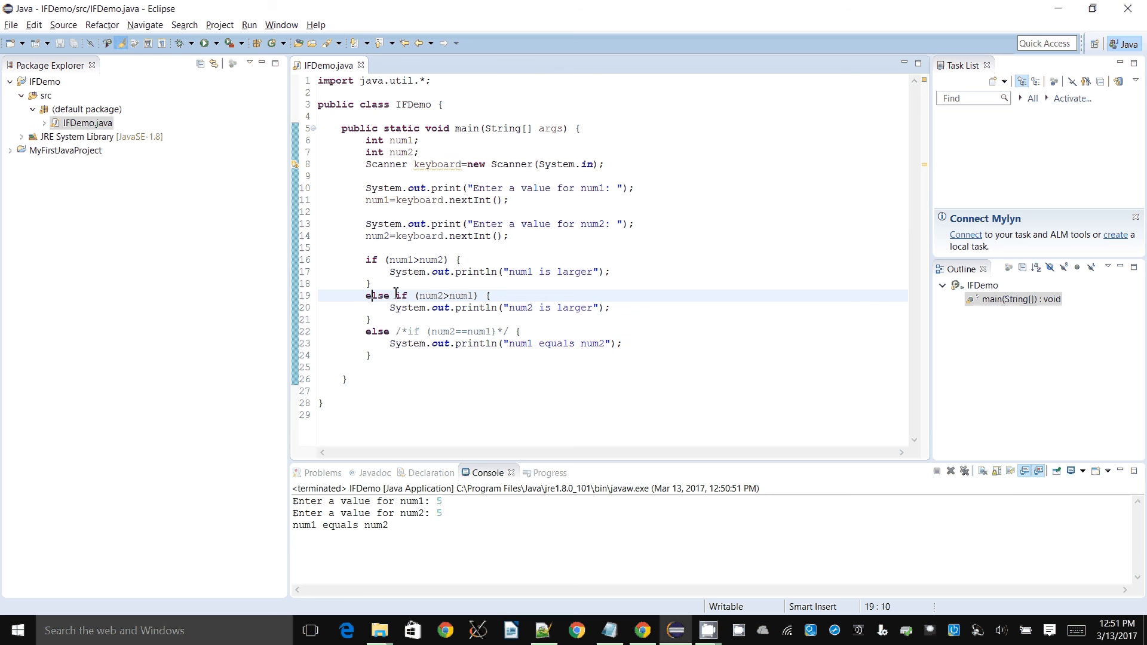
left_click_drag(371, 296, 490, 296)
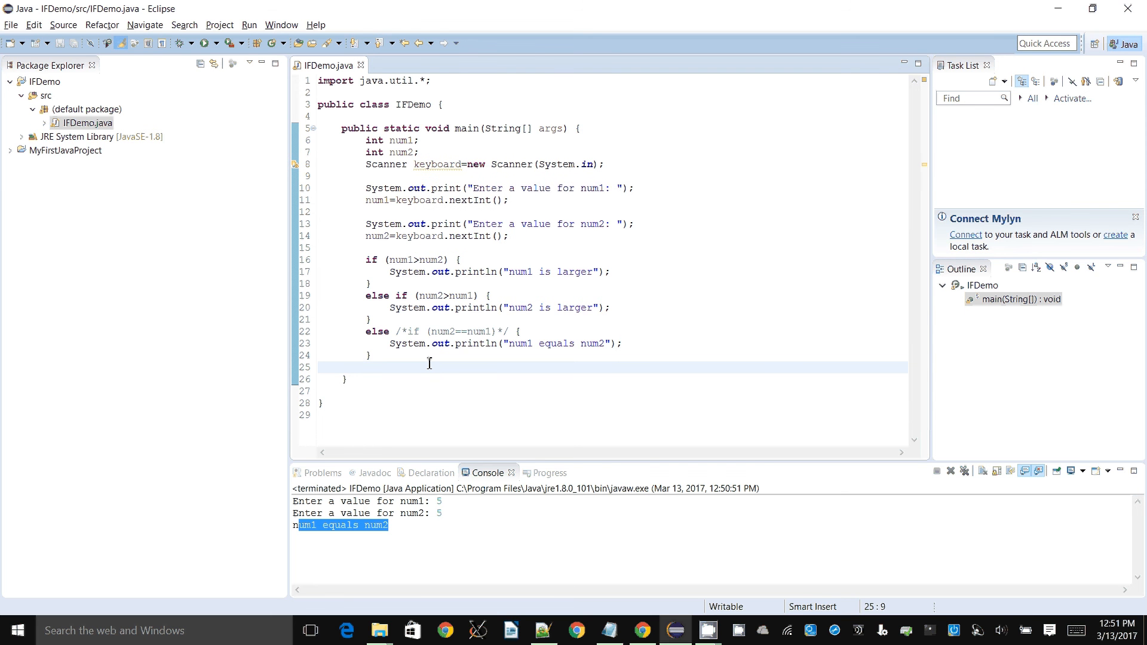
- Add keyboard.close(); on the line after the else block
type("keyboar")
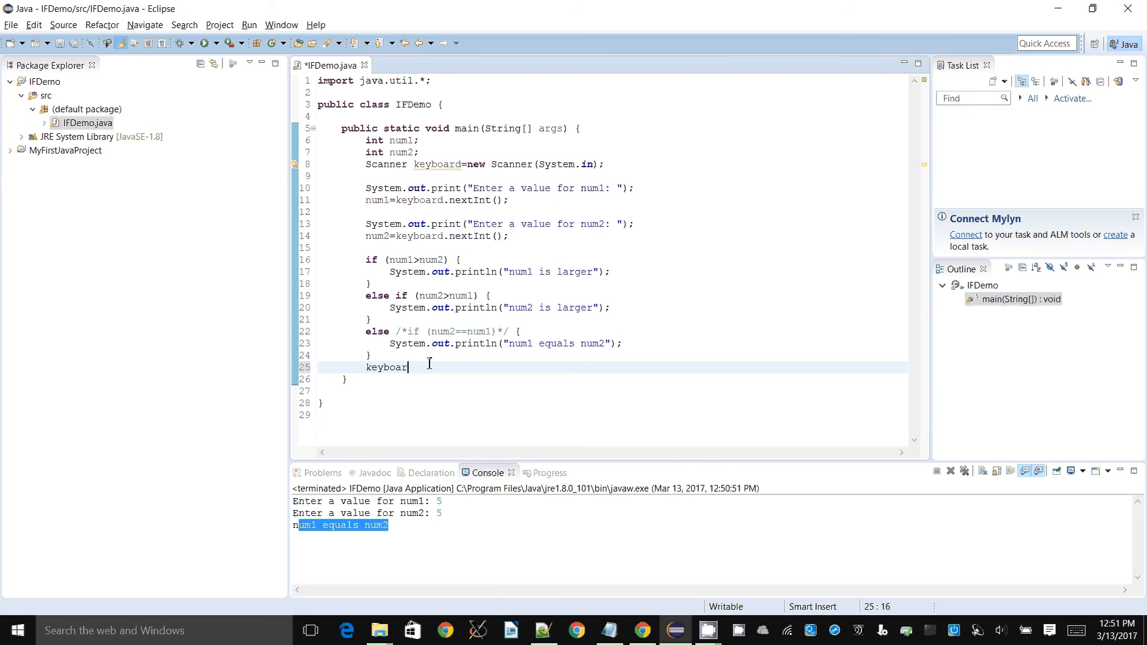
type("d.close();")
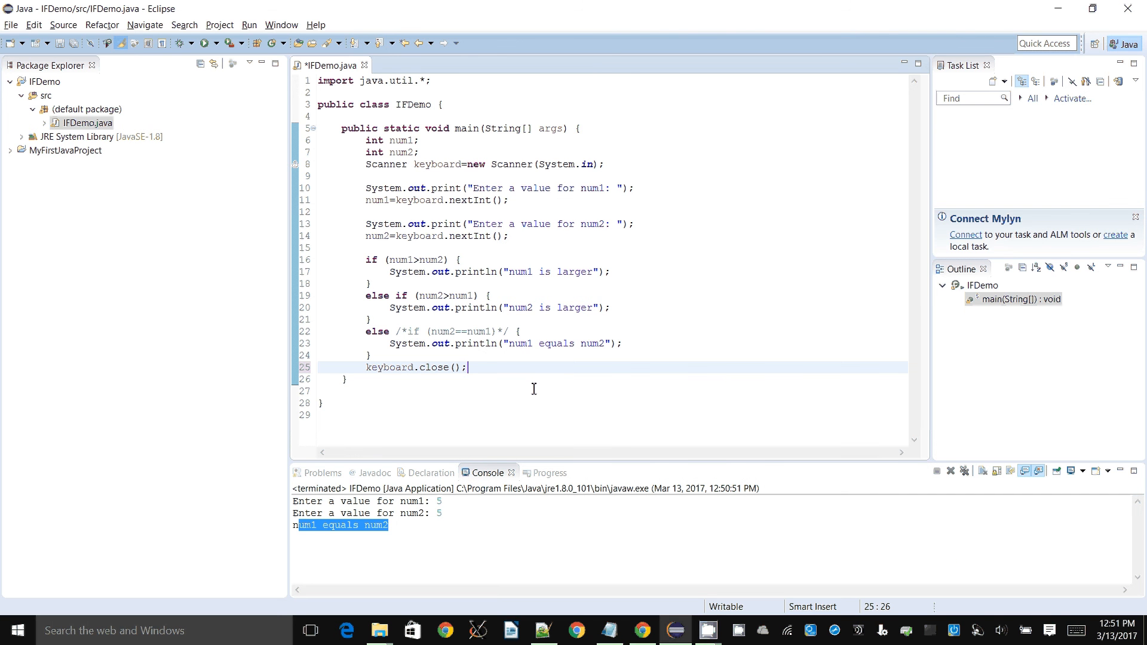
mouse_move(434, 178)
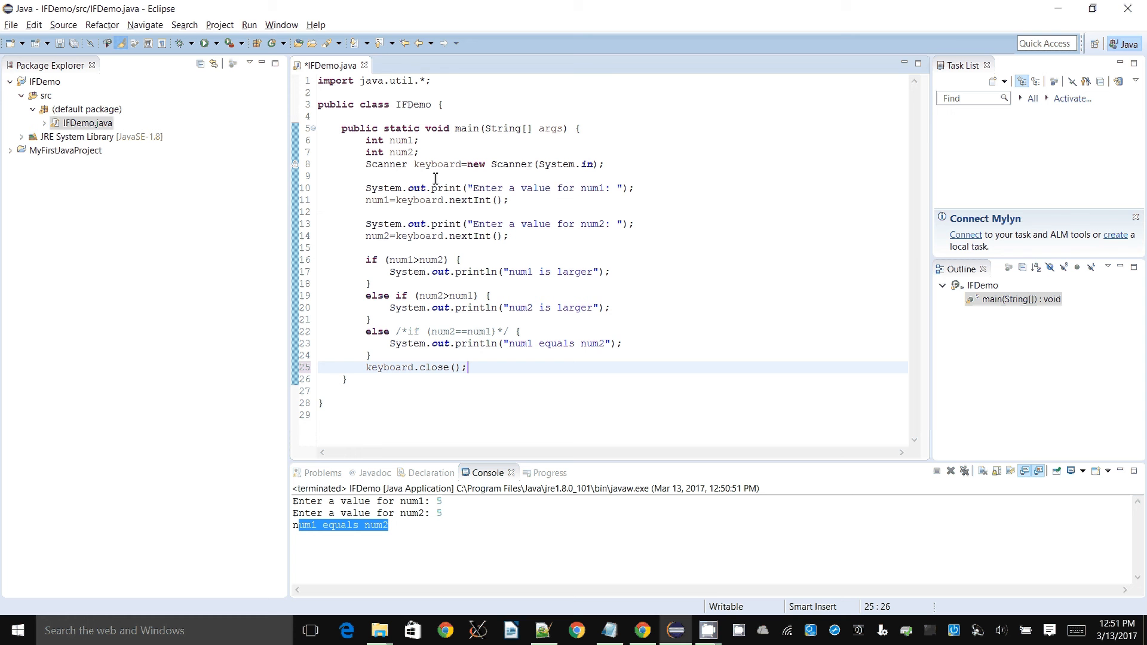